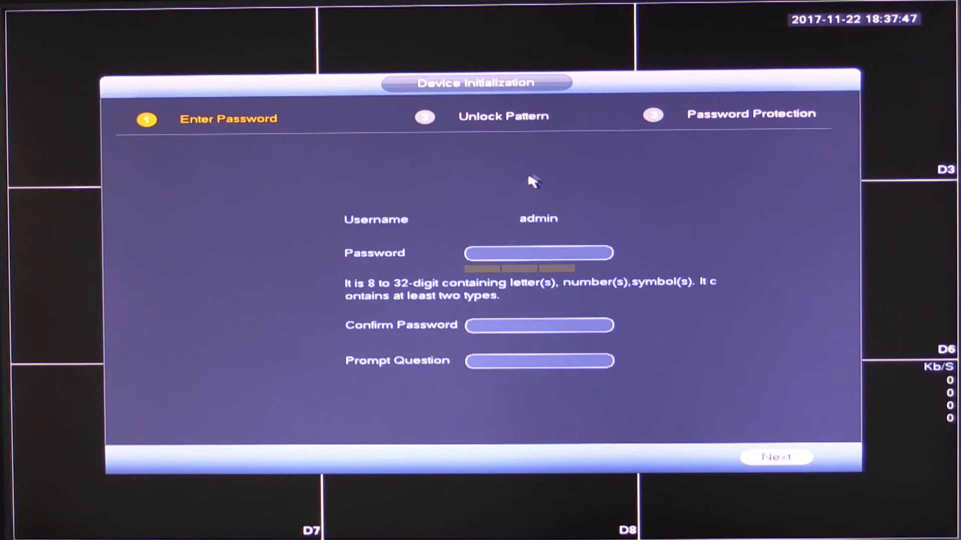
{"action": "mouse_move", "coordinate": [469, 84]}
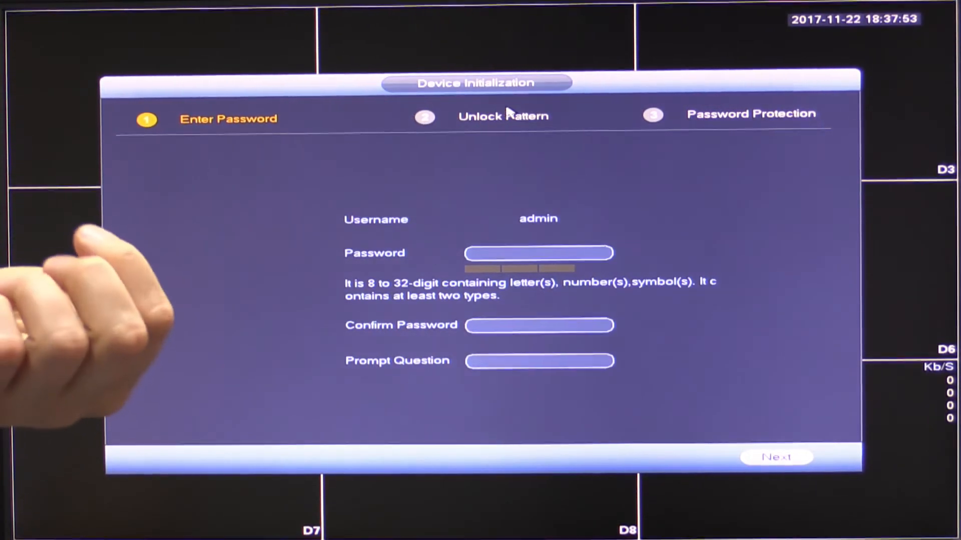
{"action": "mouse_move", "coordinate": [558, 109]}
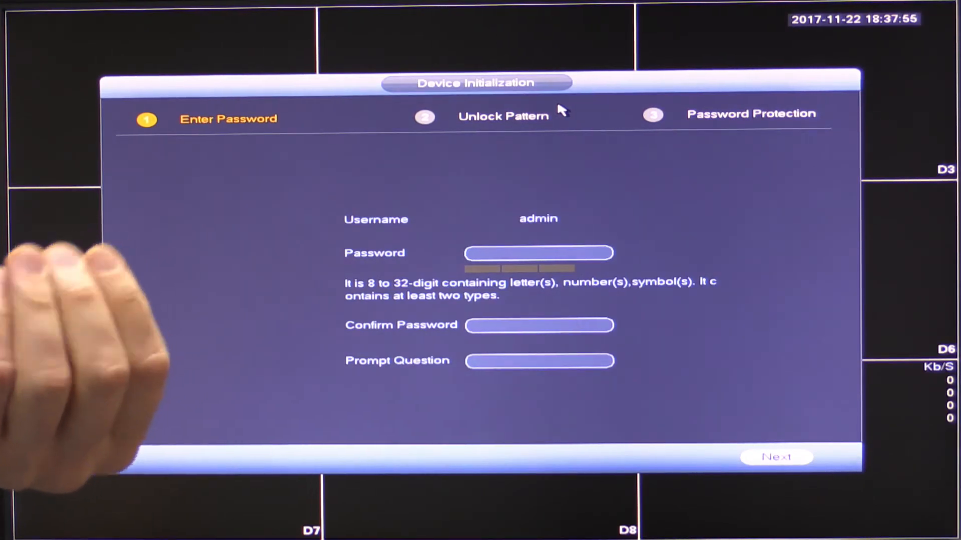
{"action": "mouse_move", "coordinate": [396, 68]}
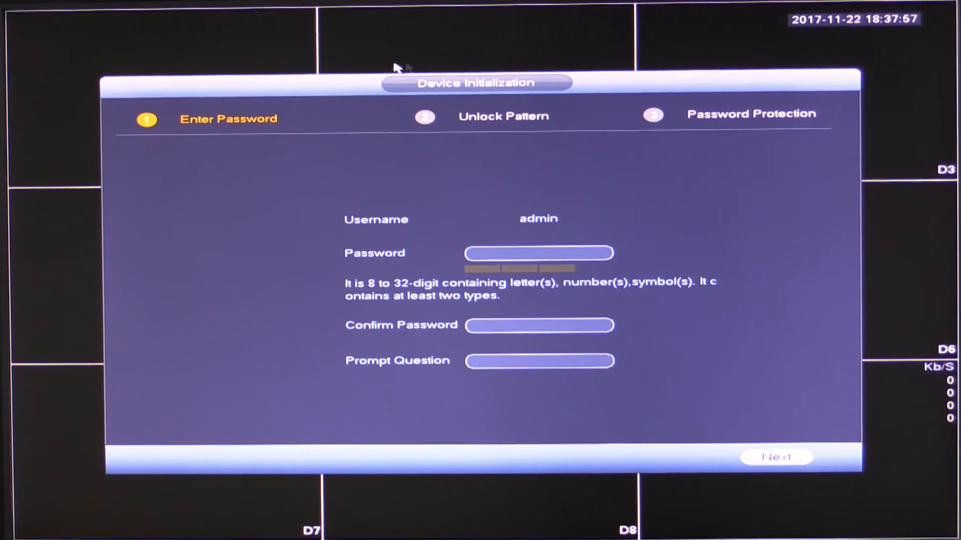
{"action": "mouse_move", "coordinate": [531, 100]}
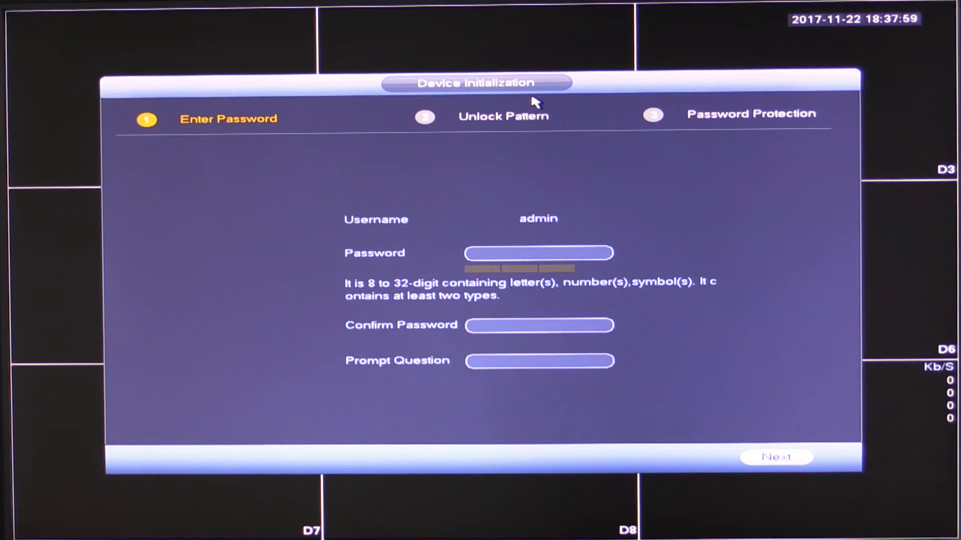
{"action": "mouse_move", "coordinate": [579, 98]}
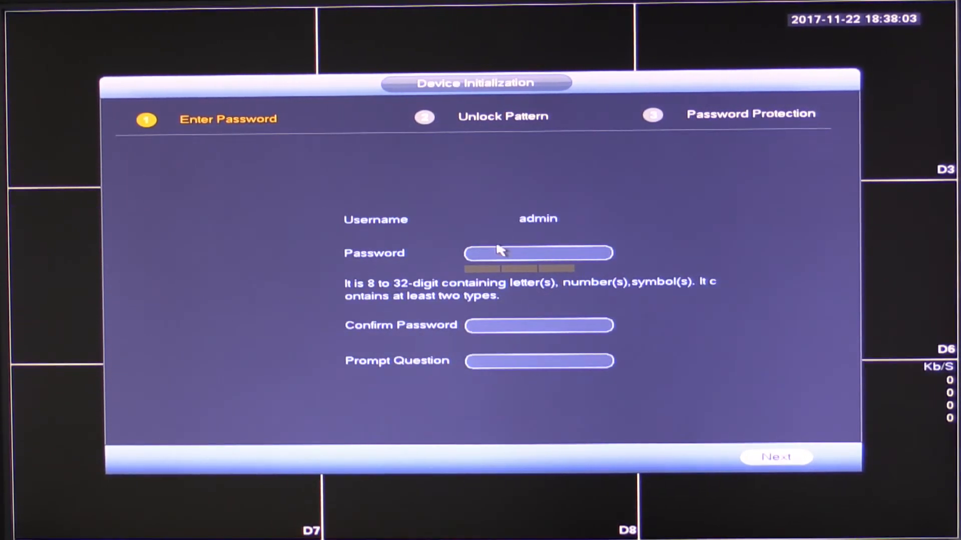
Enter the admin password and its confirmation with the on-screen keyboard
{"action": "left_click", "coordinate": [538, 253]}
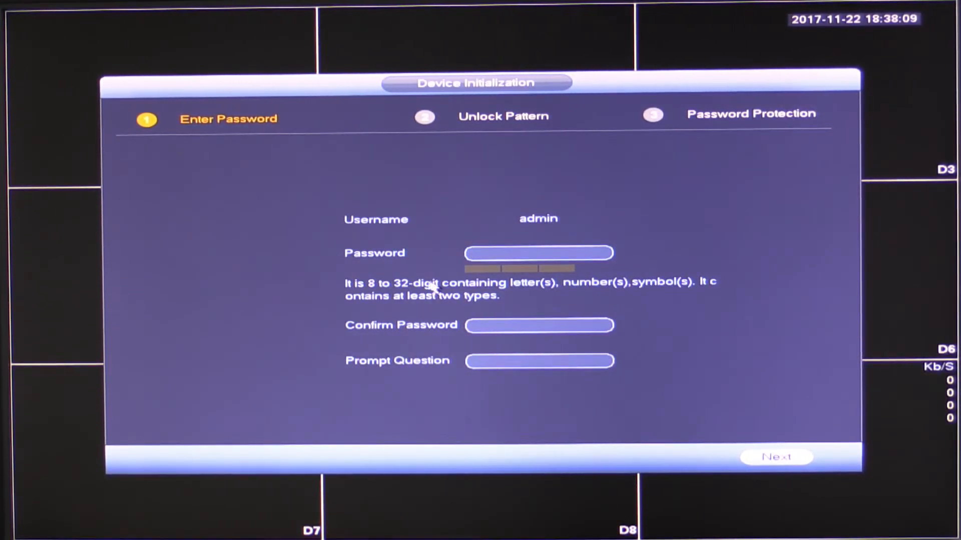
{"action": "left_click", "coordinate": [538, 254]}
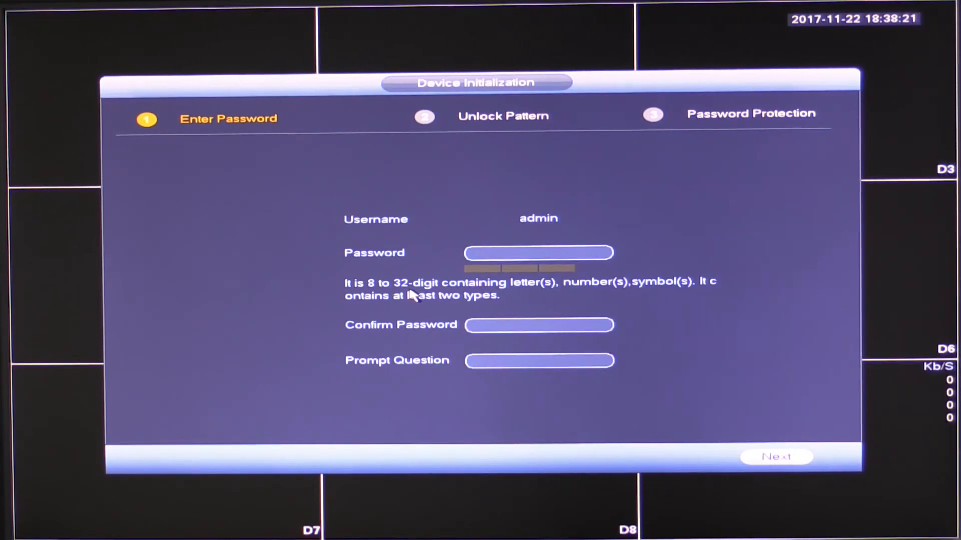
{"action": "left_click", "coordinate": [538, 252]}
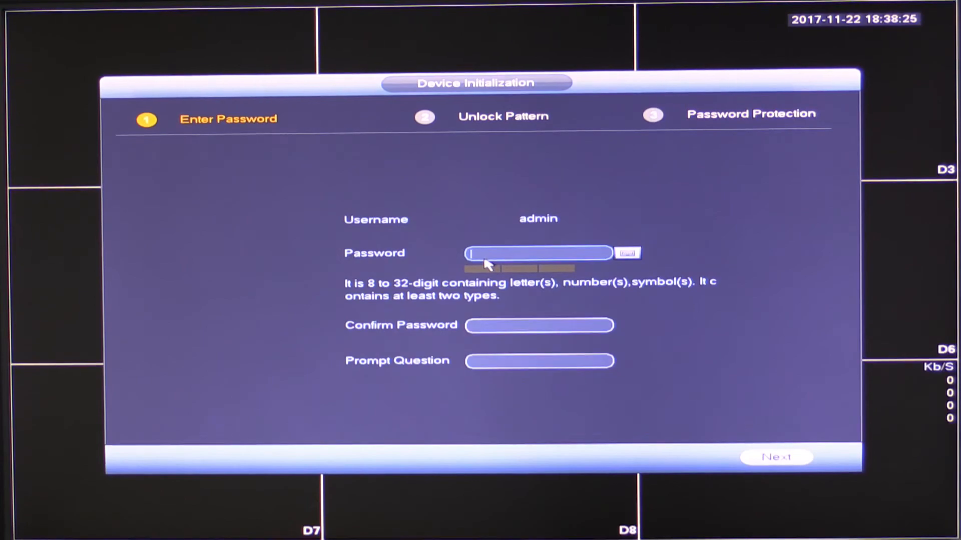
{"action": "left_click", "coordinate": [538, 254]}
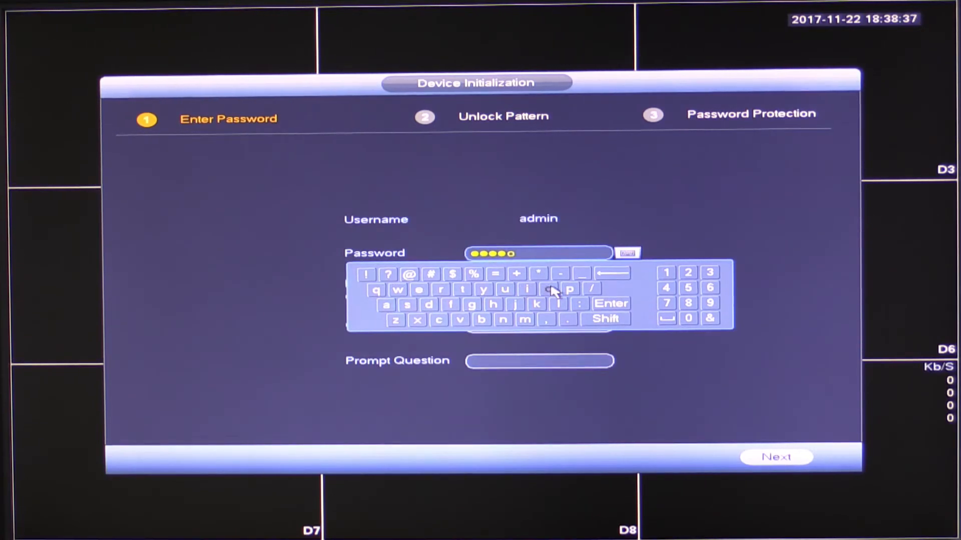
{"action": "left_click", "coordinate": [525, 319]}
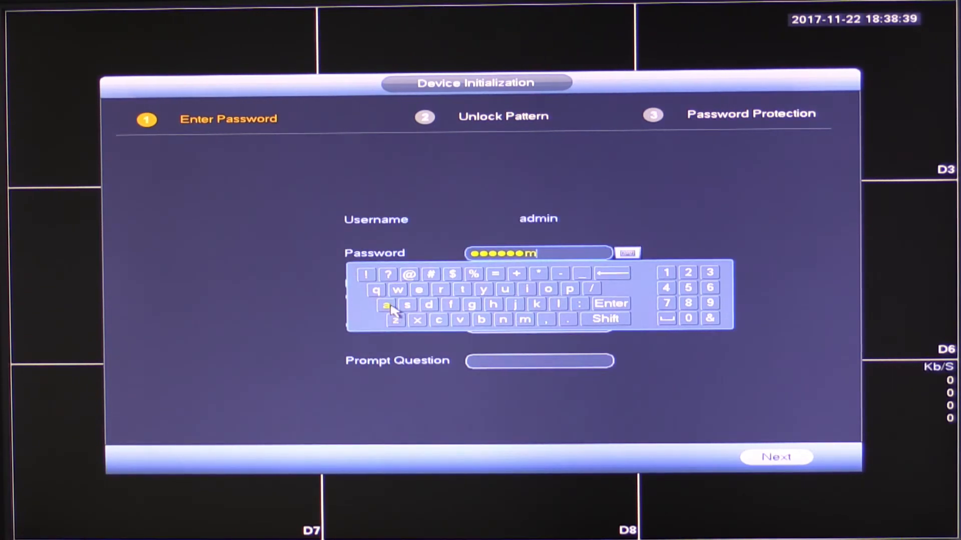
{"action": "left_click", "coordinate": [666, 272]}
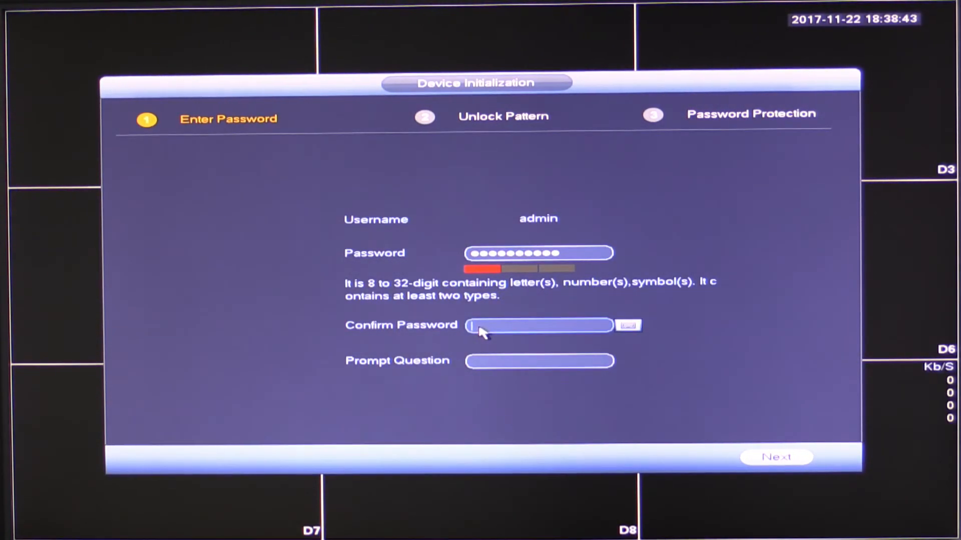
{"action": "left_click", "coordinate": [538, 325]}
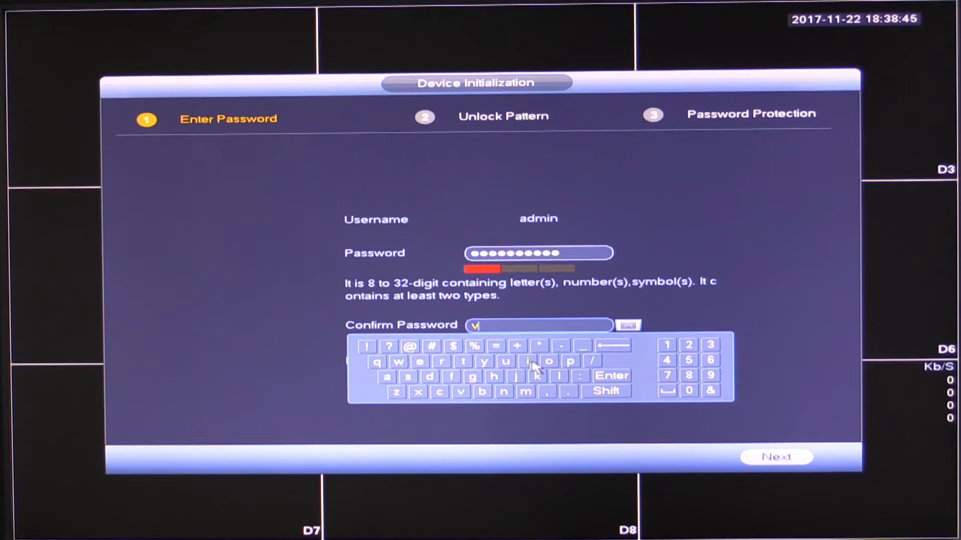
{"action": "left_click", "coordinate": [549, 361]}
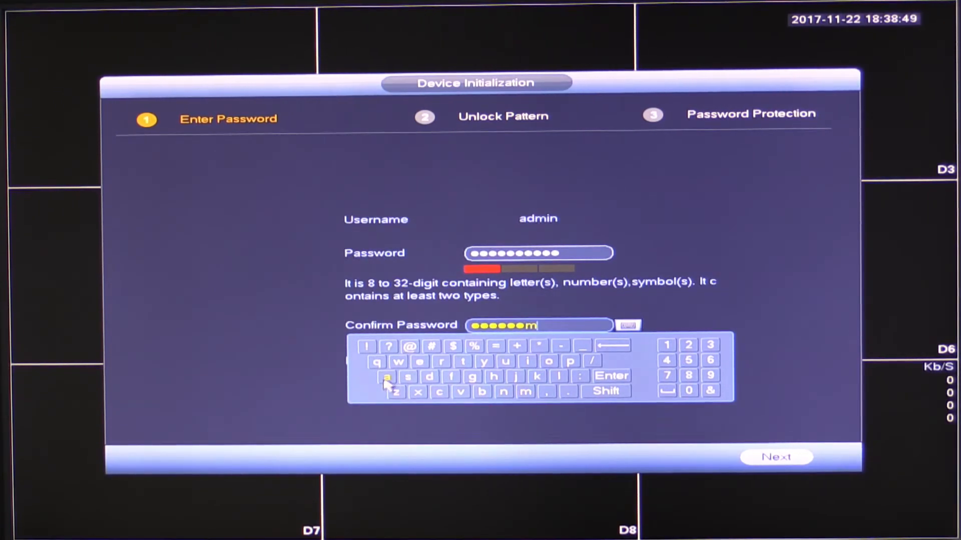
{"action": "left_click", "coordinate": [504, 392]}
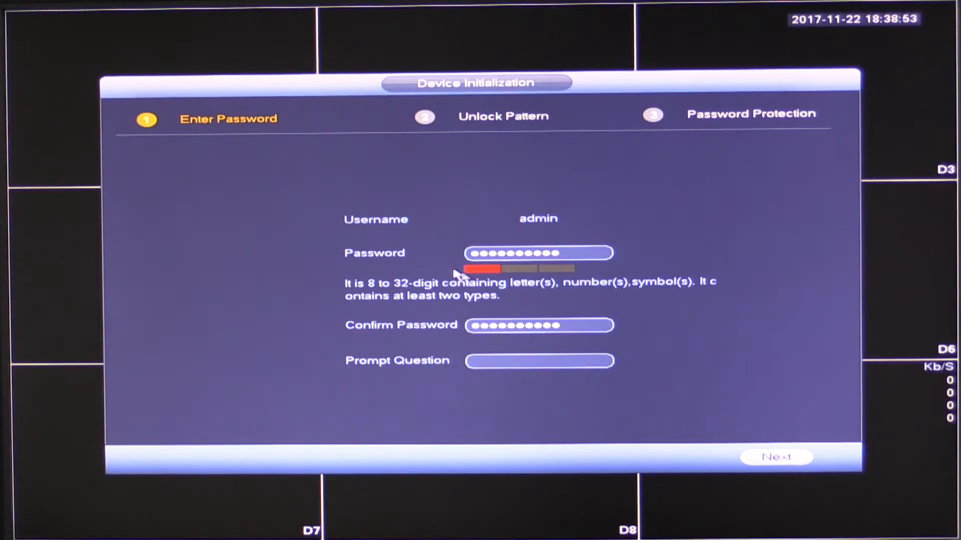
{"action": "mouse_move", "coordinate": [573, 285]}
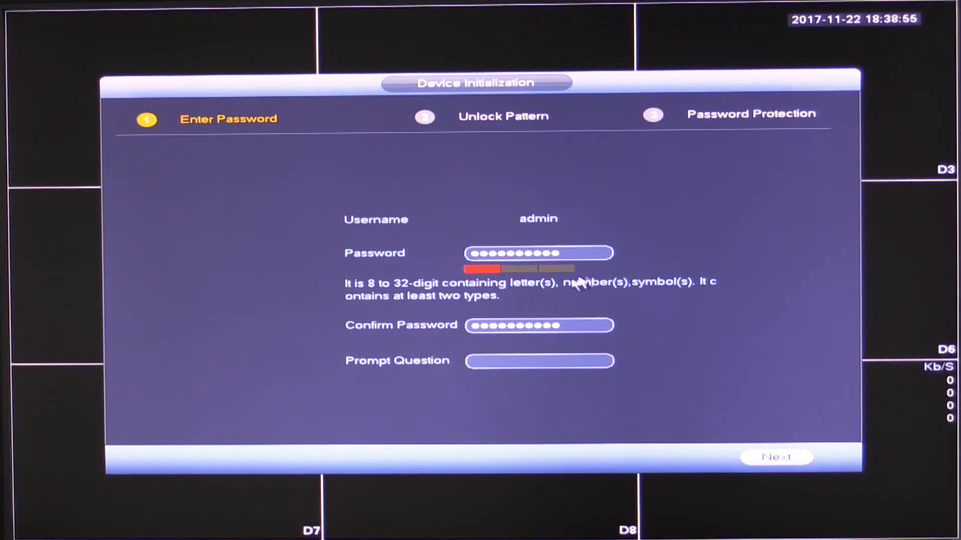
{"action": "mouse_move", "coordinate": [518, 290]}
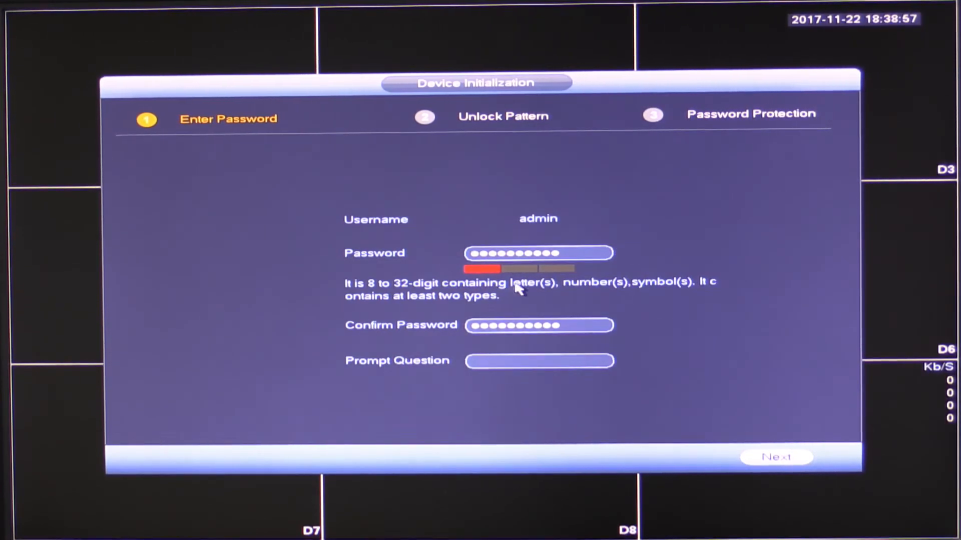
{"action": "mouse_move", "coordinate": [643, 303]}
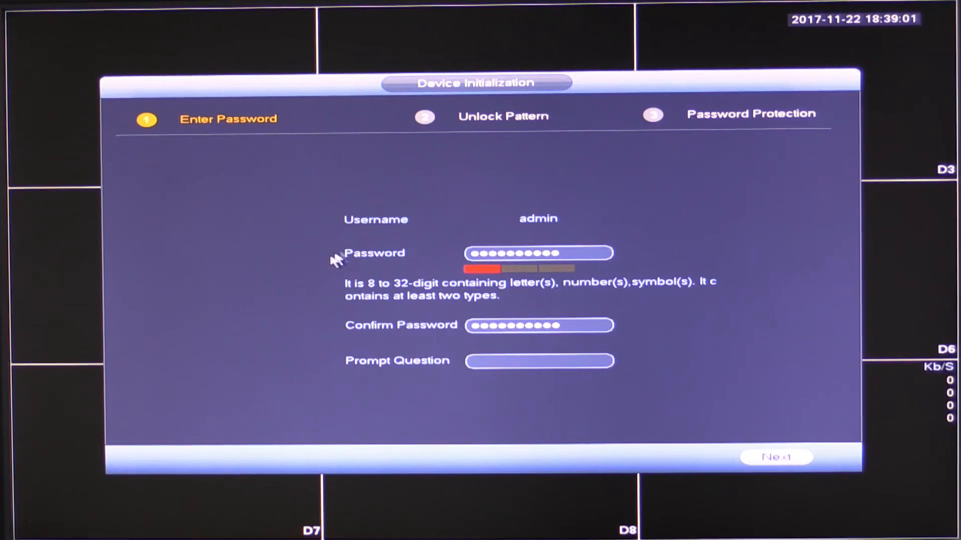
Fill in the Prompt Question hint and advance to the unlock pattern step
{"action": "left_click", "coordinate": [538, 361]}
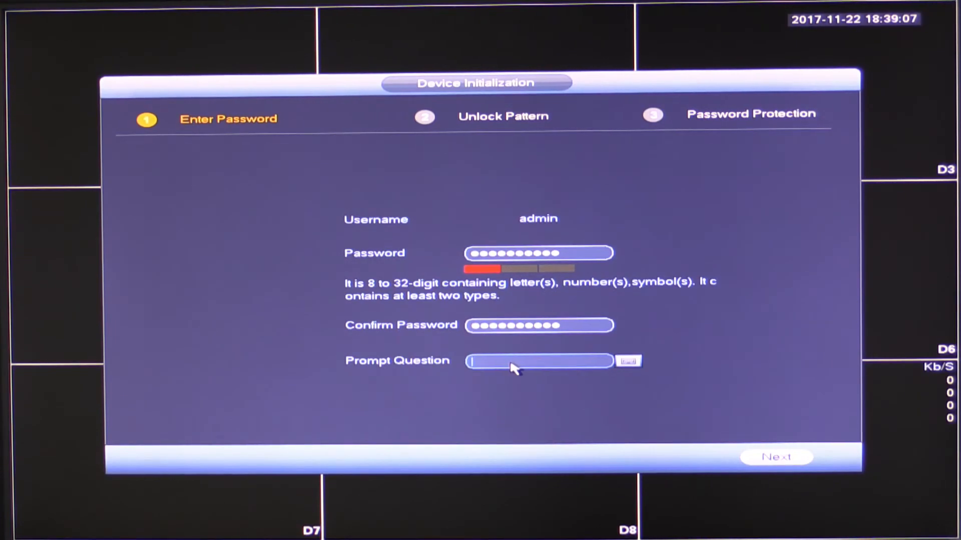
{"action": "left_click", "coordinate": [538, 361]}
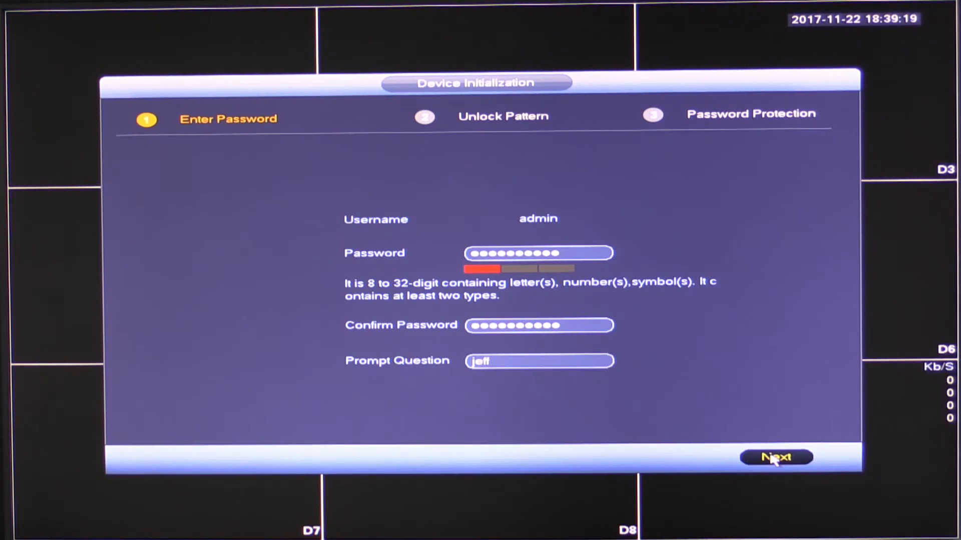
{"action": "left_click", "coordinate": [776, 458]}
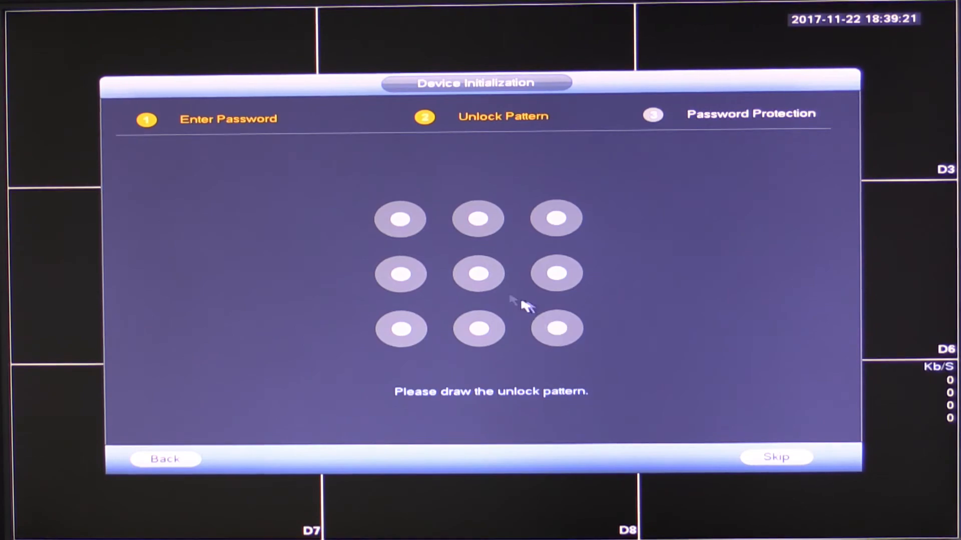
Skip the unlock pattern to reach the Password Protection page
{"action": "left_click", "coordinate": [400, 219]}
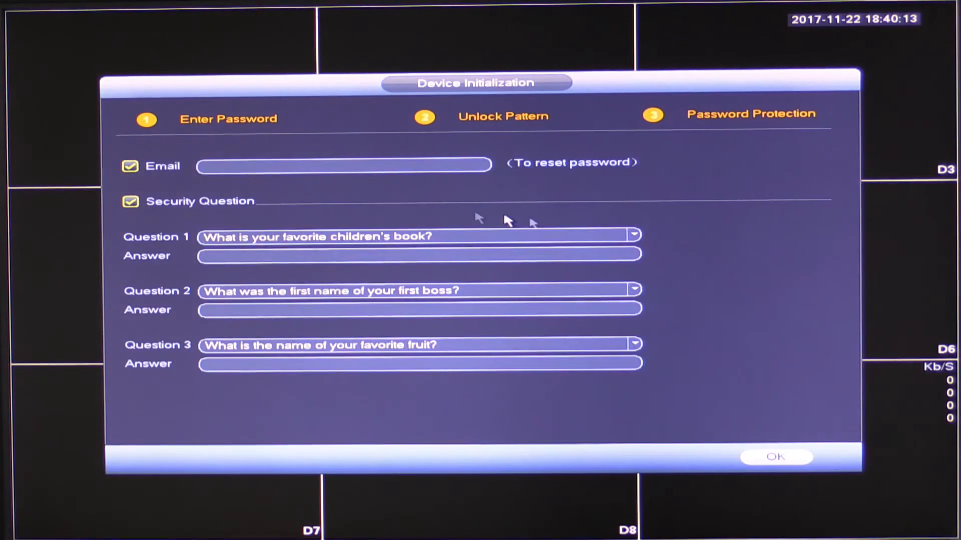
{"action": "mouse_move", "coordinate": [349, 196]}
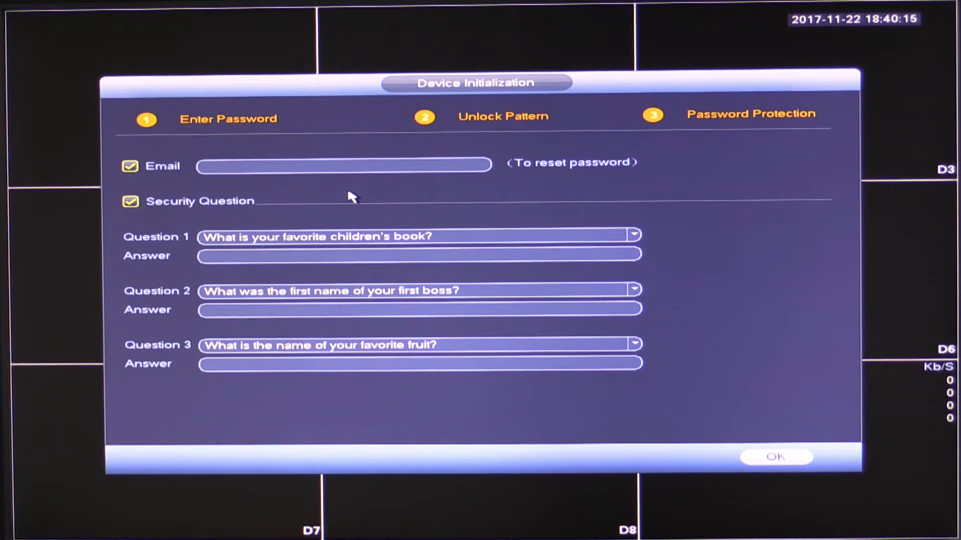
{"action": "mouse_move", "coordinate": [318, 202]}
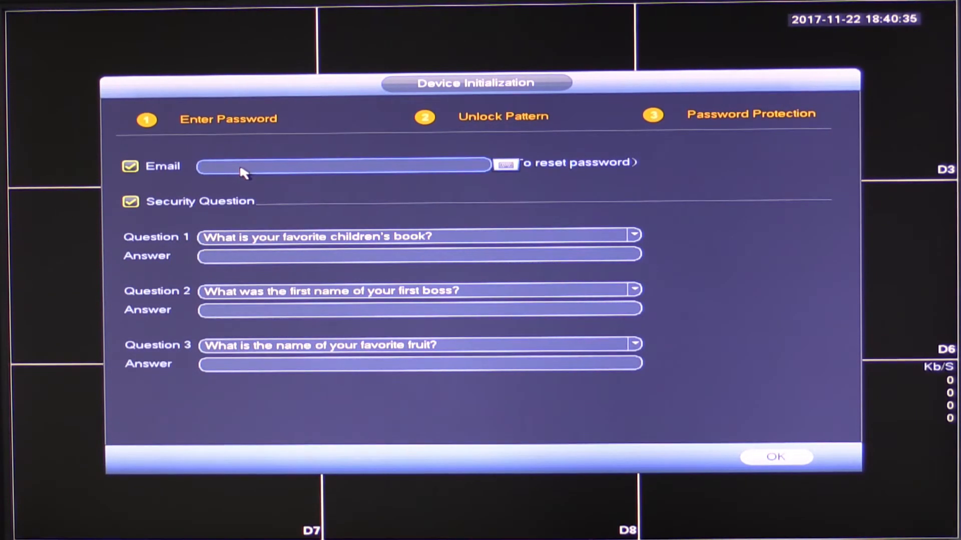
Type the password-reset email address into the Email field
{"action": "left_click", "coordinate": [342, 167]}
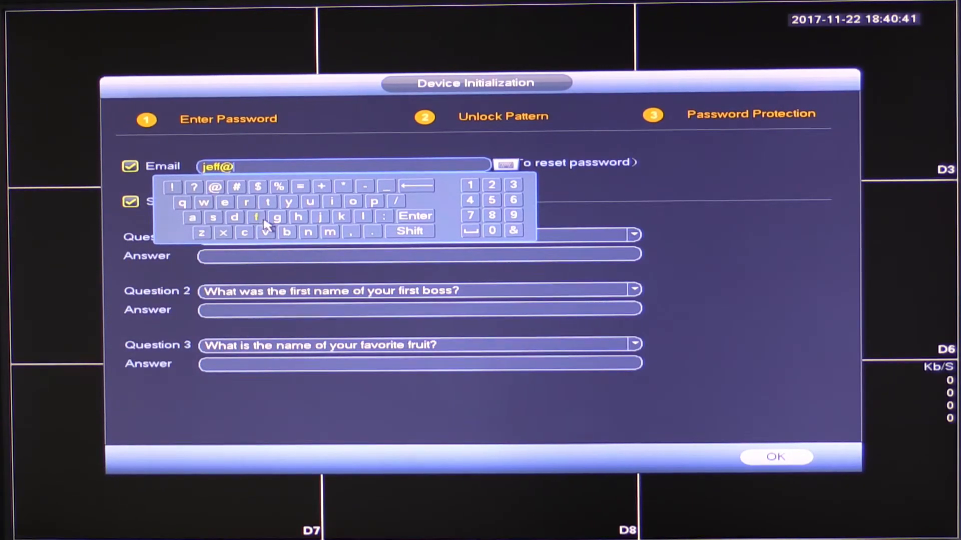
{"action": "left_click", "coordinate": [265, 233]}
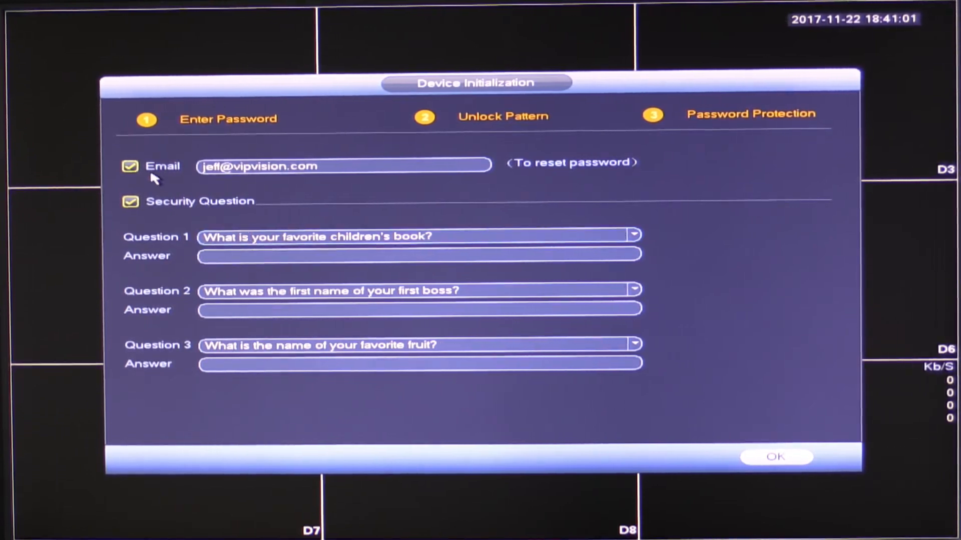
{"action": "mouse_move", "coordinate": [355, 211]}
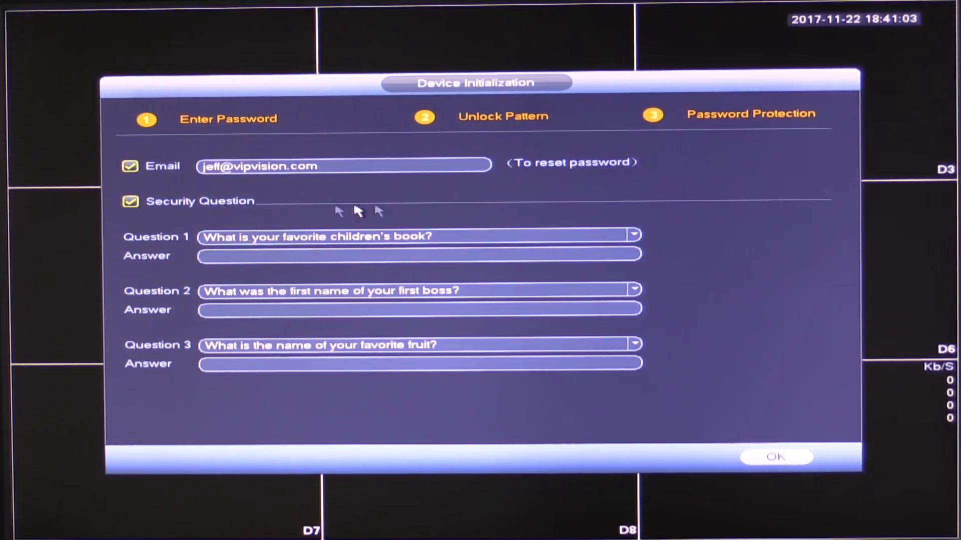
{"action": "mouse_move", "coordinate": [104, 208]}
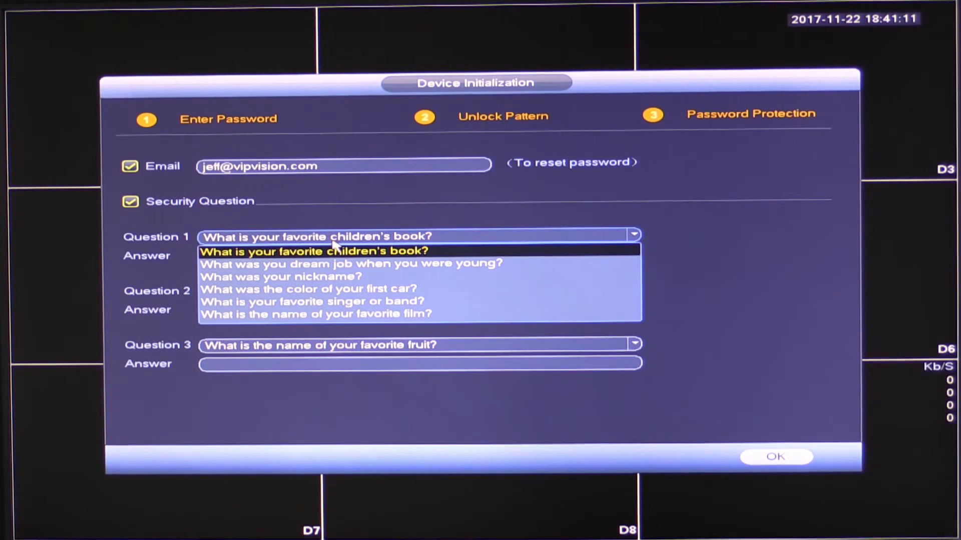
{"action": "mouse_move", "coordinate": [327, 314]}
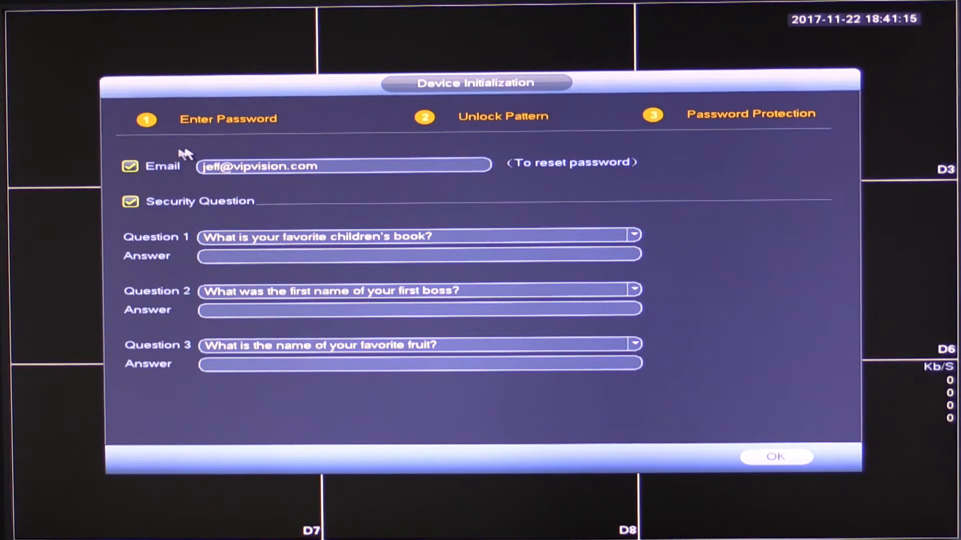
{"action": "mouse_move", "coordinate": [164, 145]}
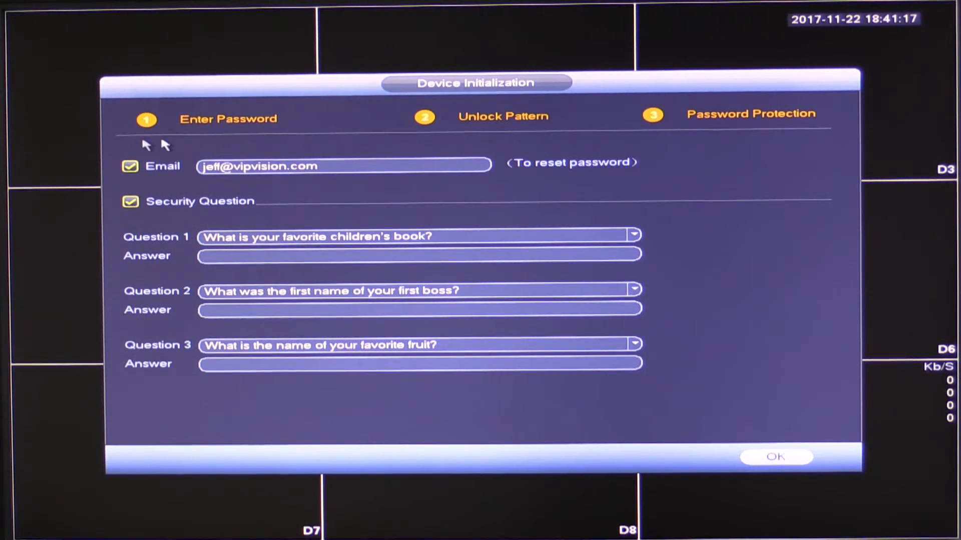
{"action": "left_click", "coordinate": [344, 165]}
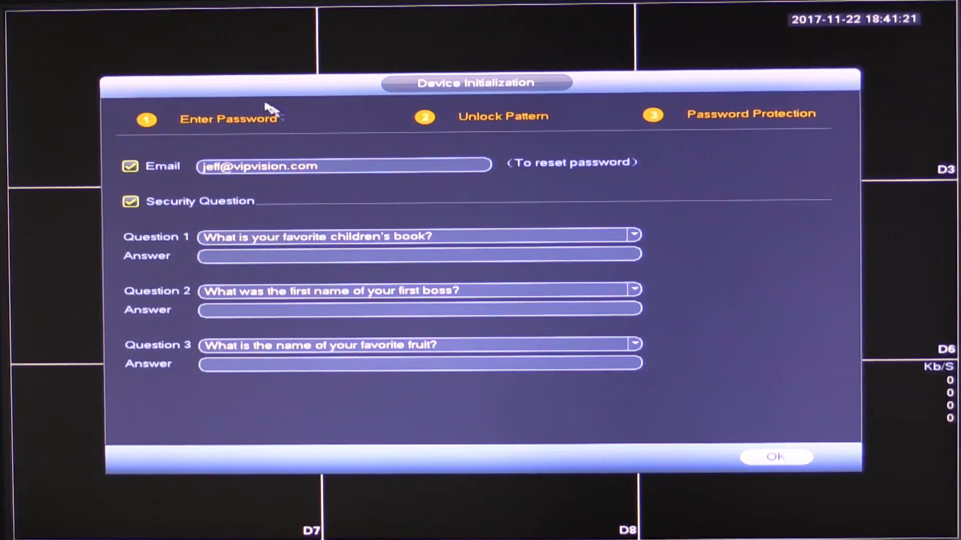
{"action": "mouse_move", "coordinate": [544, 129]}
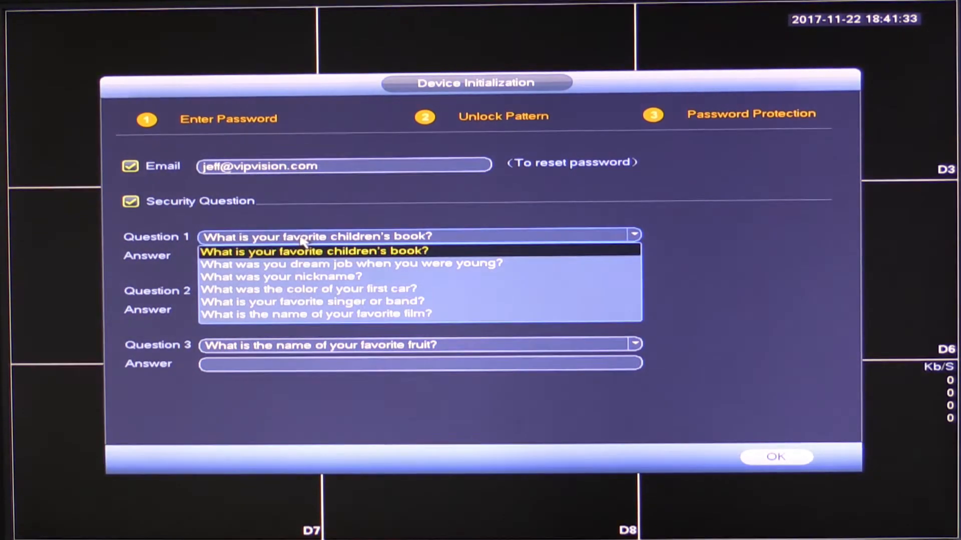
{"action": "mouse_move", "coordinate": [315, 314]}
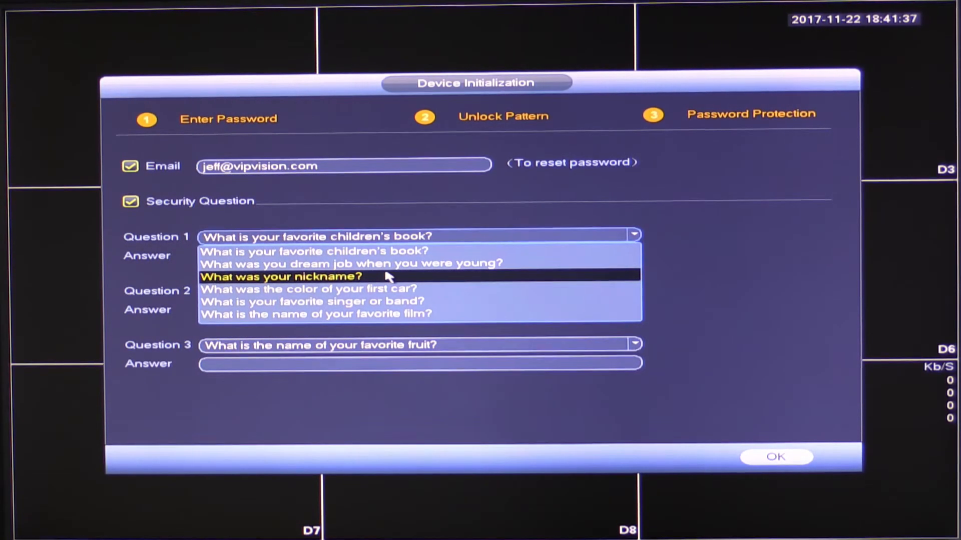
{"action": "left_click", "coordinate": [309, 288]}
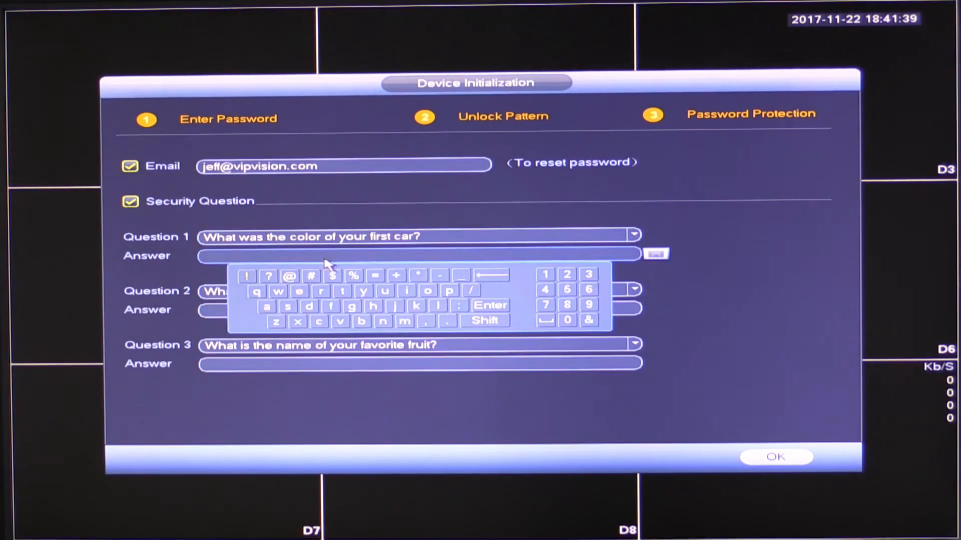
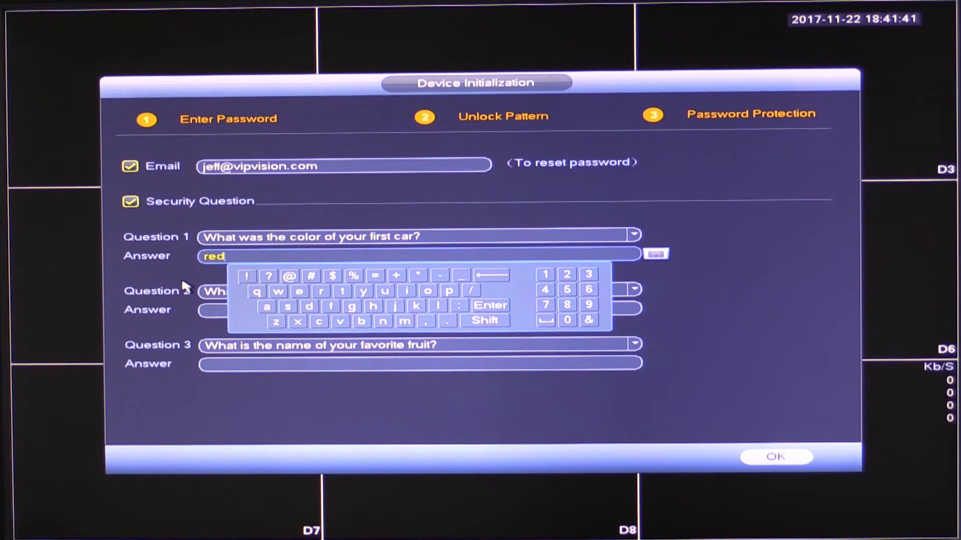
{"action": "left_click", "coordinate": [634, 290]}
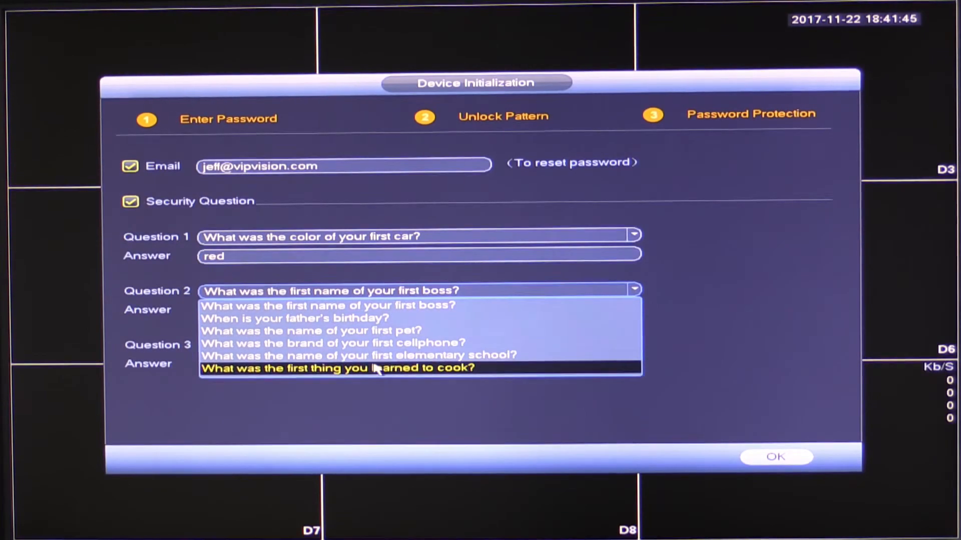
{"action": "left_click", "coordinate": [338, 367]}
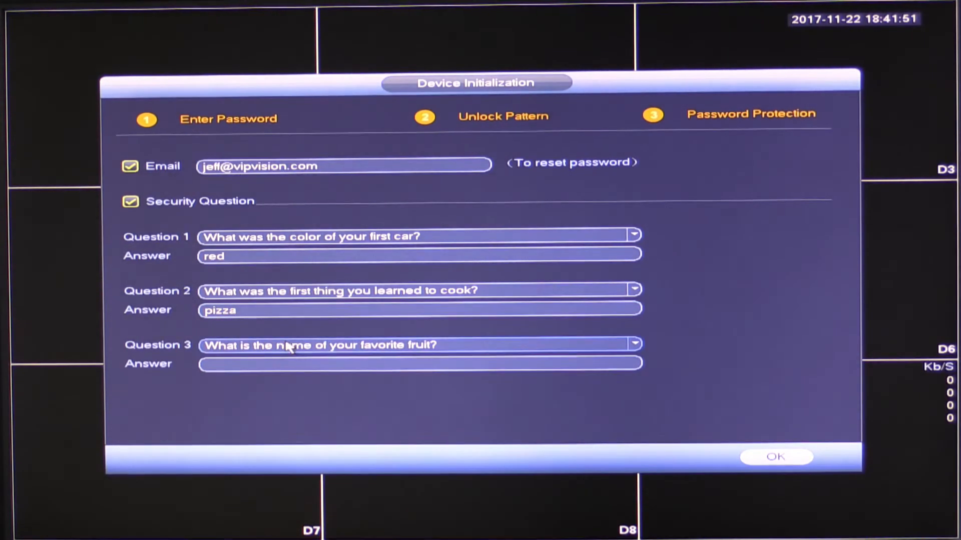
{"action": "left_click", "coordinate": [634, 345]}
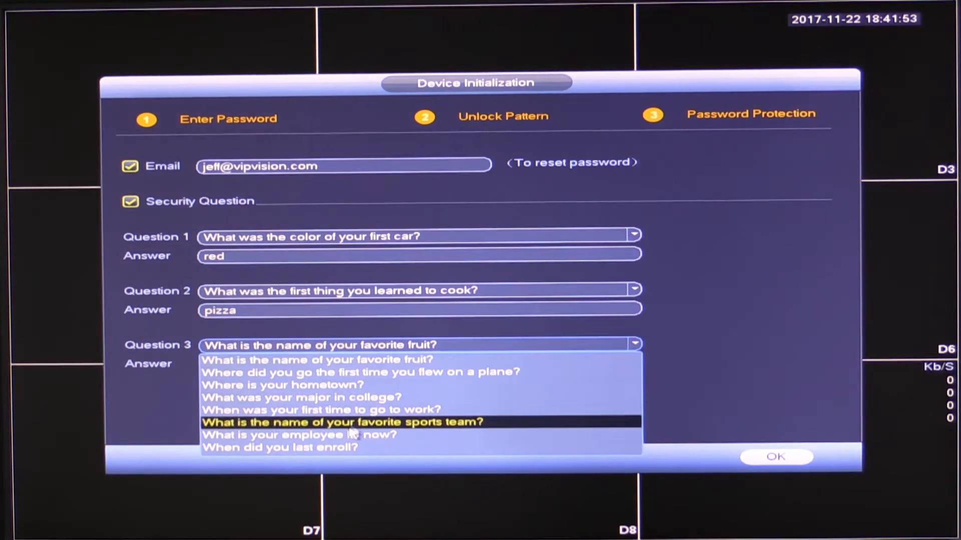
{"action": "left_click", "coordinate": [316, 360]}
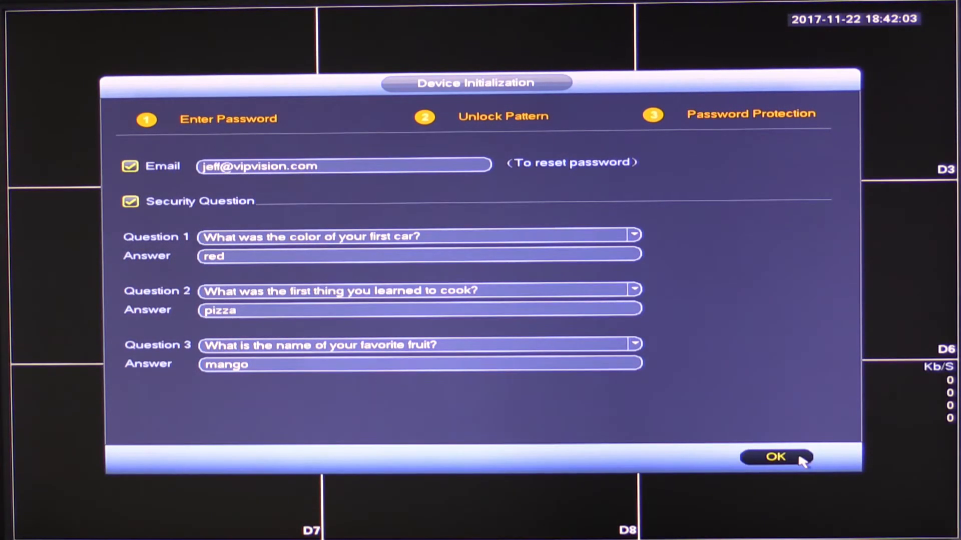
{"action": "left_click", "coordinate": [776, 456]}
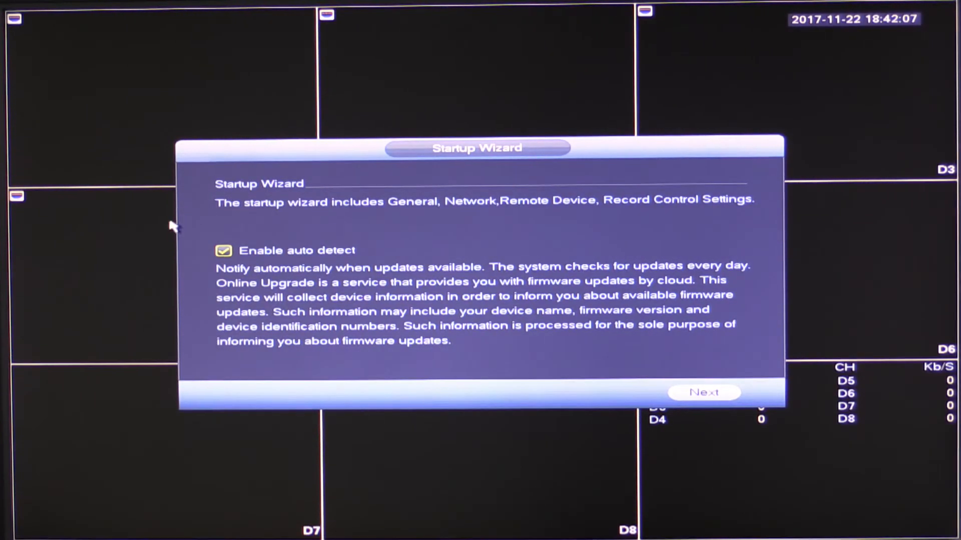
{"action": "mouse_move", "coordinate": [613, 370]}
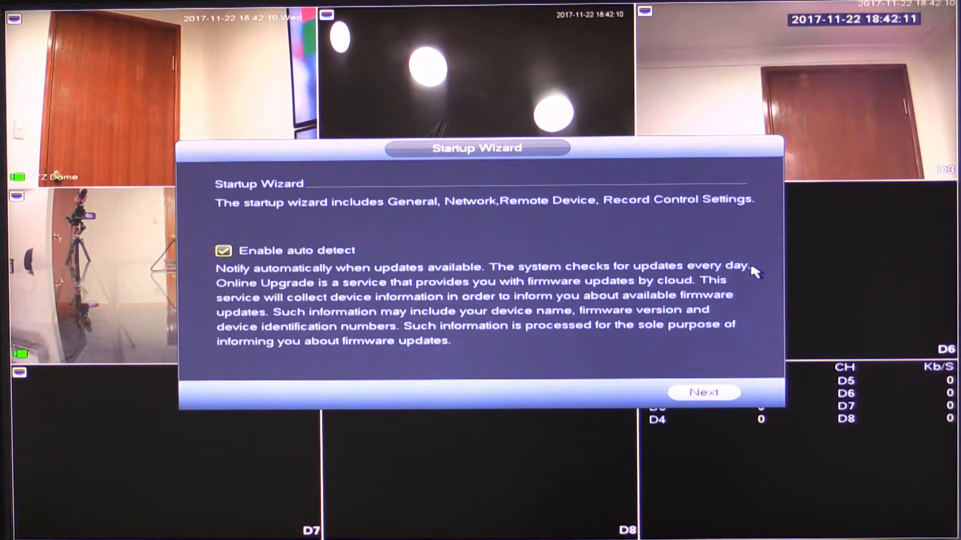
{"action": "mouse_move", "coordinate": [155, 141]}
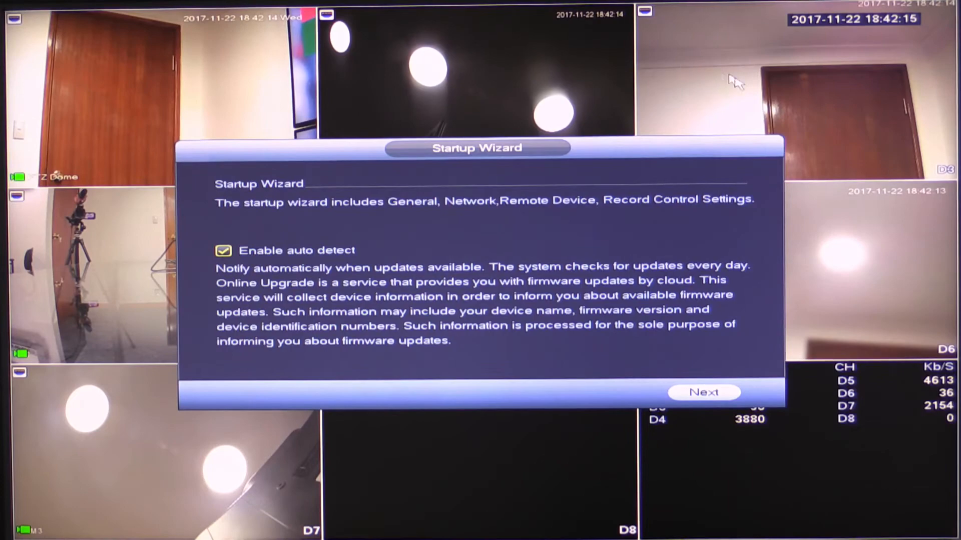
{"action": "mouse_move", "coordinate": [719, 227]}
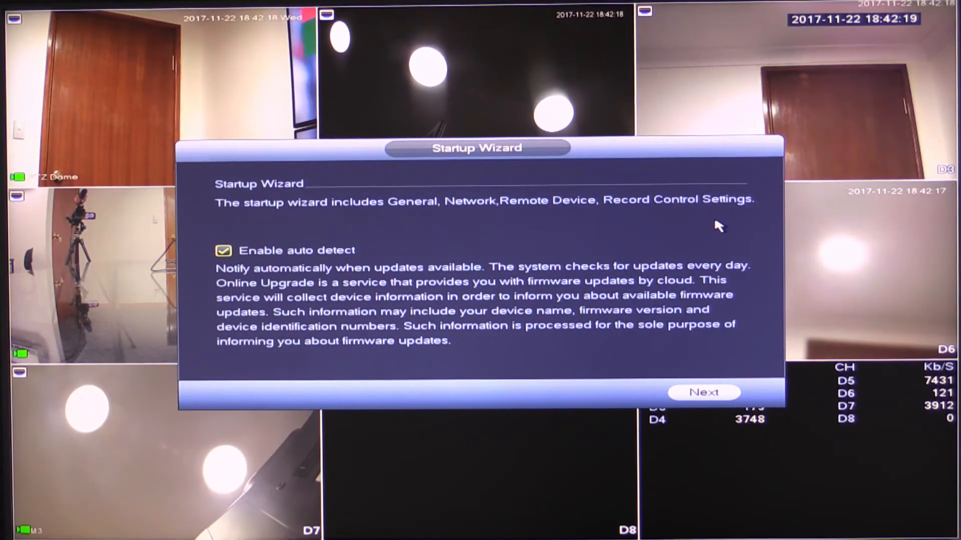
{"action": "mouse_move", "coordinate": [814, 214]}
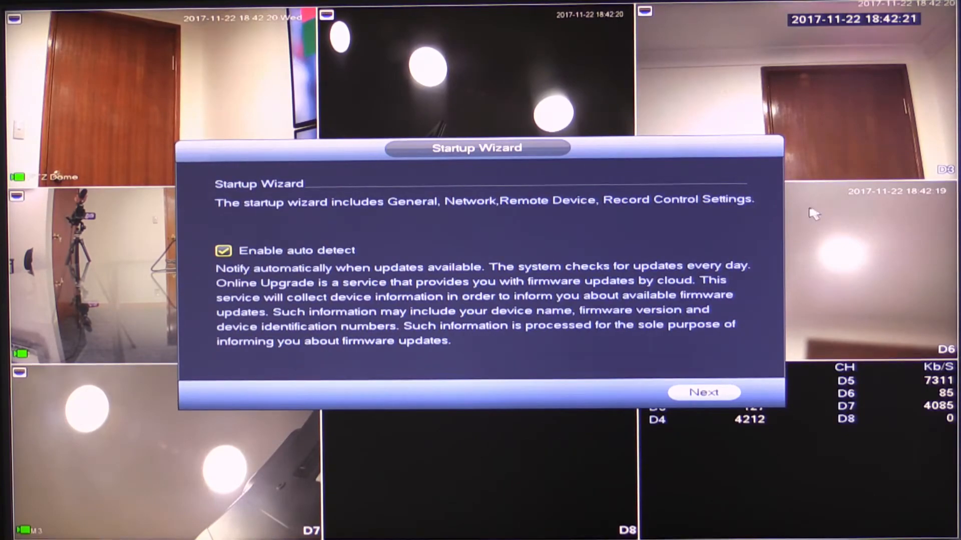
{"action": "mouse_move", "coordinate": [275, 438]}
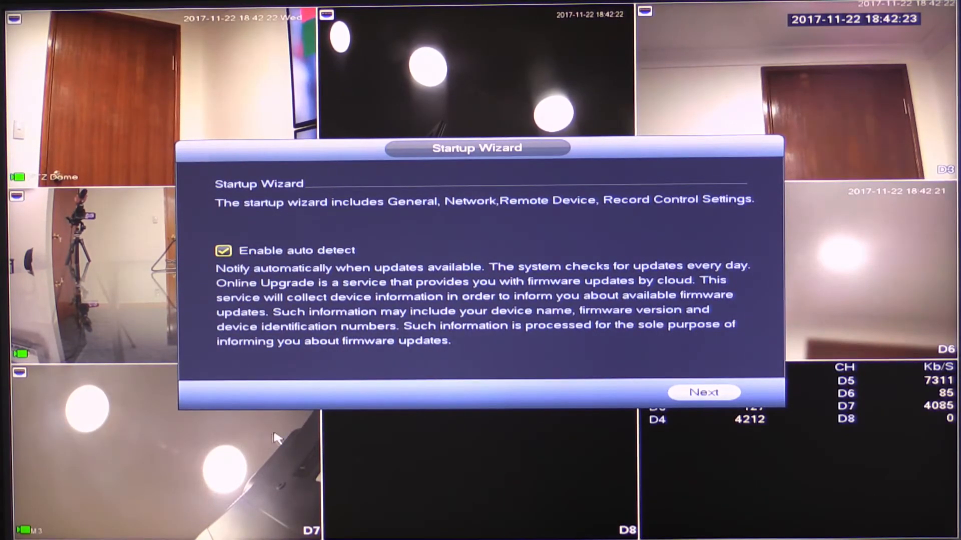
{"action": "mouse_move", "coordinate": [328, 395]}
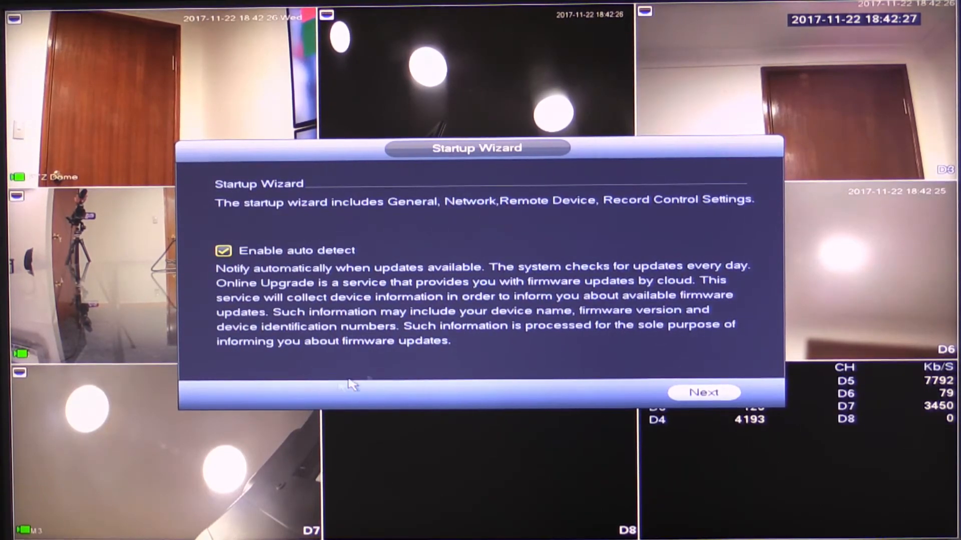
{"action": "mouse_move", "coordinate": [191, 252]}
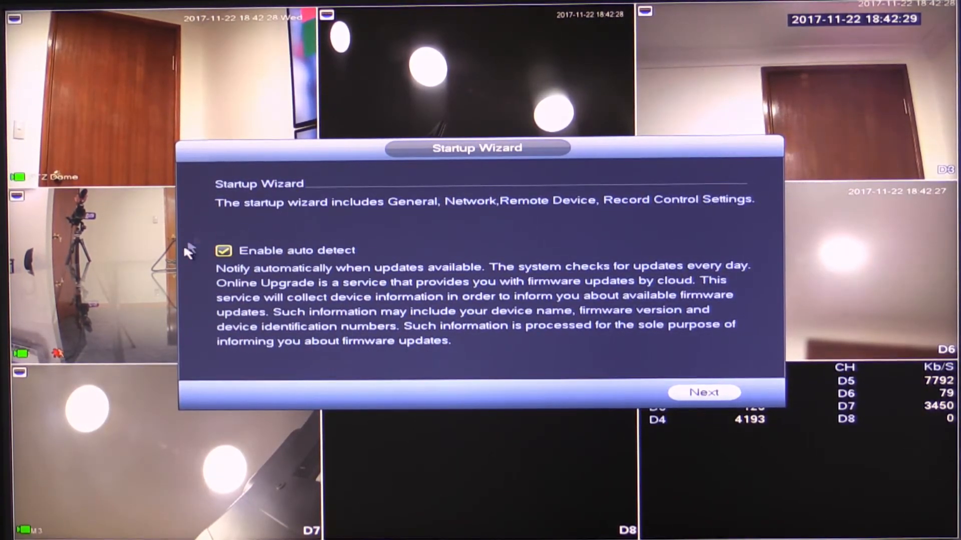
{"action": "mouse_move", "coordinate": [665, 239]}
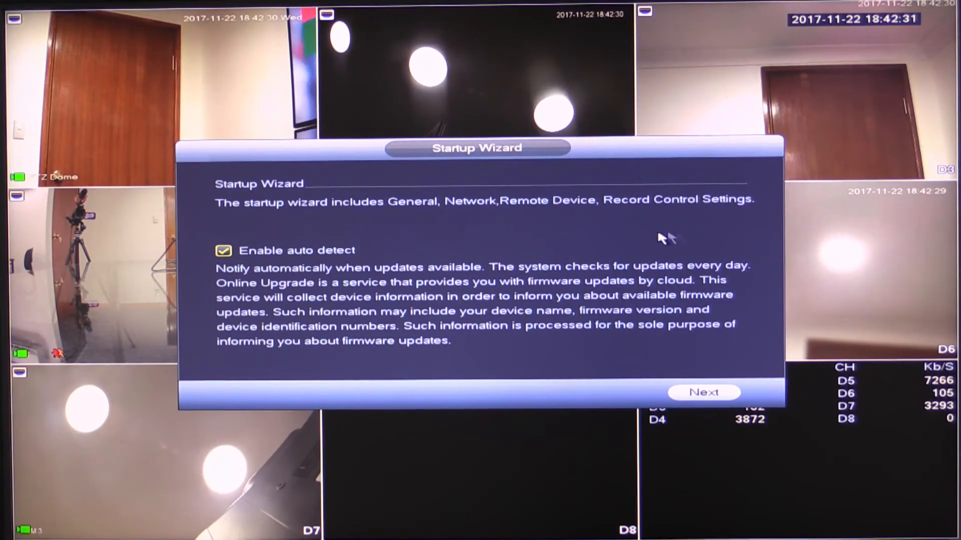
{"action": "mouse_move", "coordinate": [211, 264]}
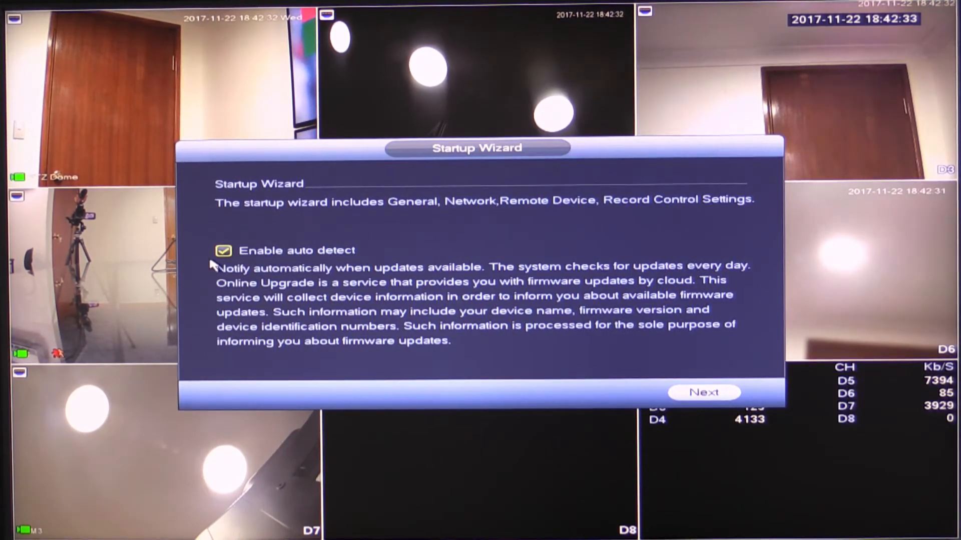
{"action": "mouse_move", "coordinate": [249, 348]}
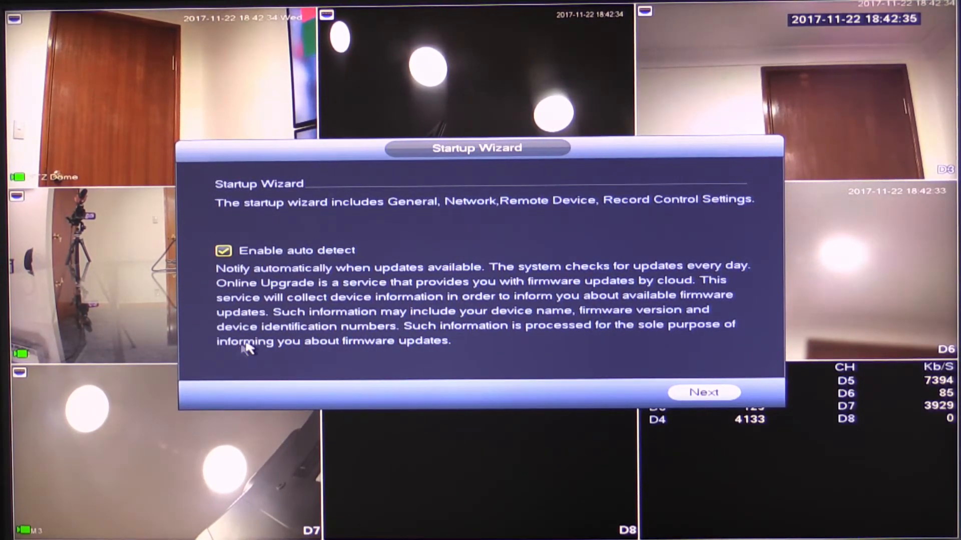
{"action": "mouse_move", "coordinate": [356, 240]}
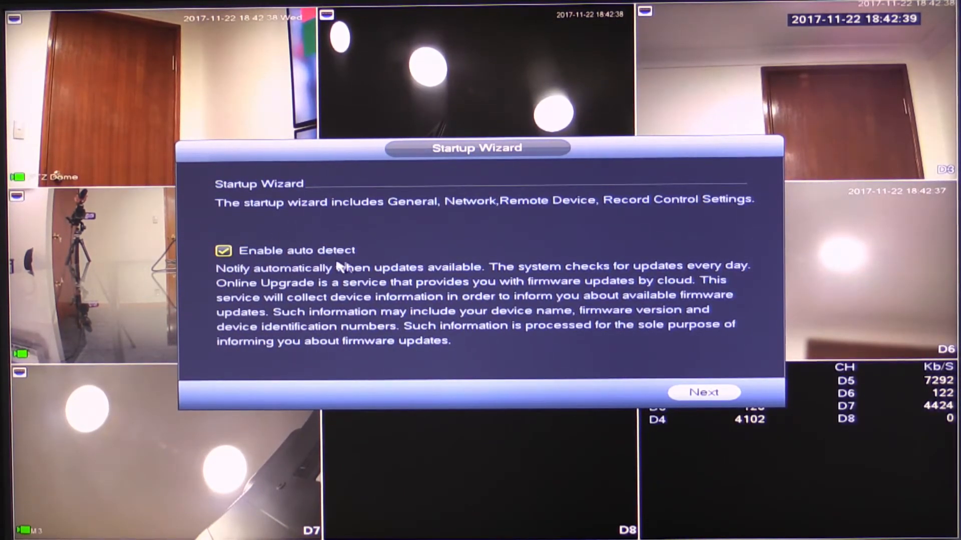
{"action": "mouse_move", "coordinate": [333, 239]}
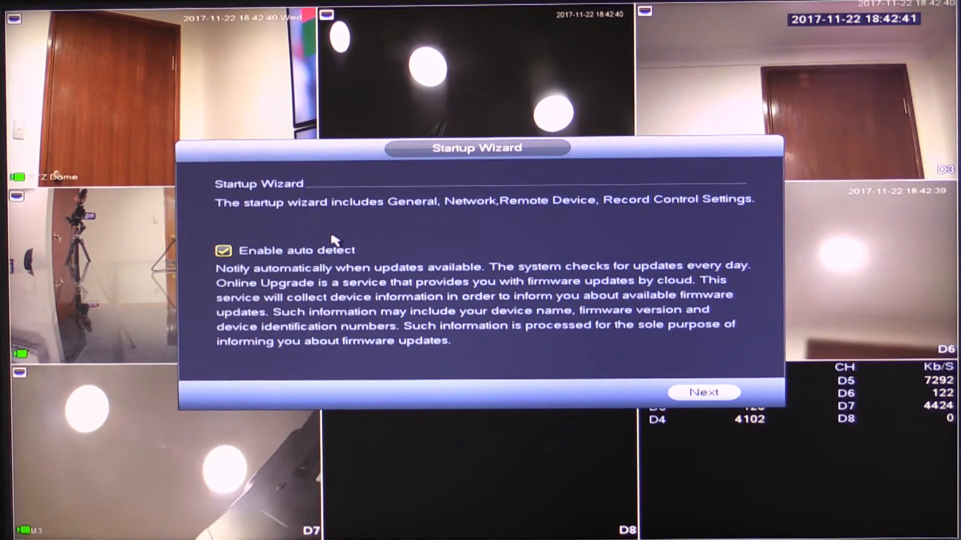
{"action": "mouse_move", "coordinate": [196, 270]}
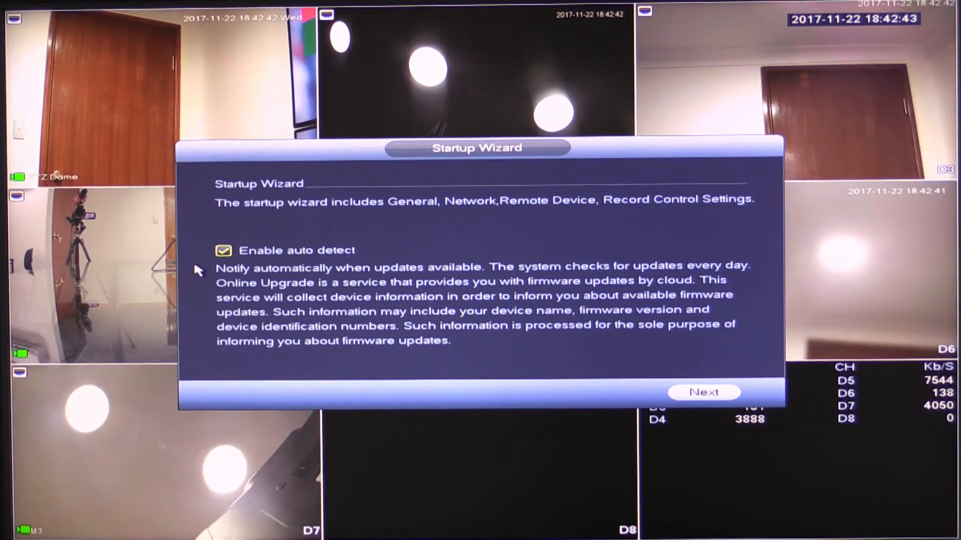
Continue past the Startup Wizard intro with update auto-detect left enabled
{"action": "left_click", "coordinate": [704, 392]}
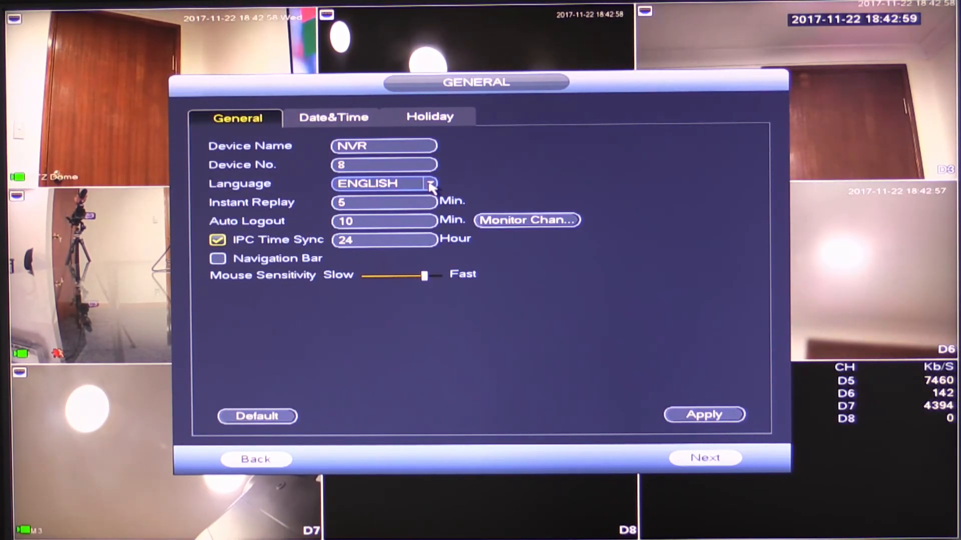
{"action": "mouse_move", "coordinate": [447, 184]}
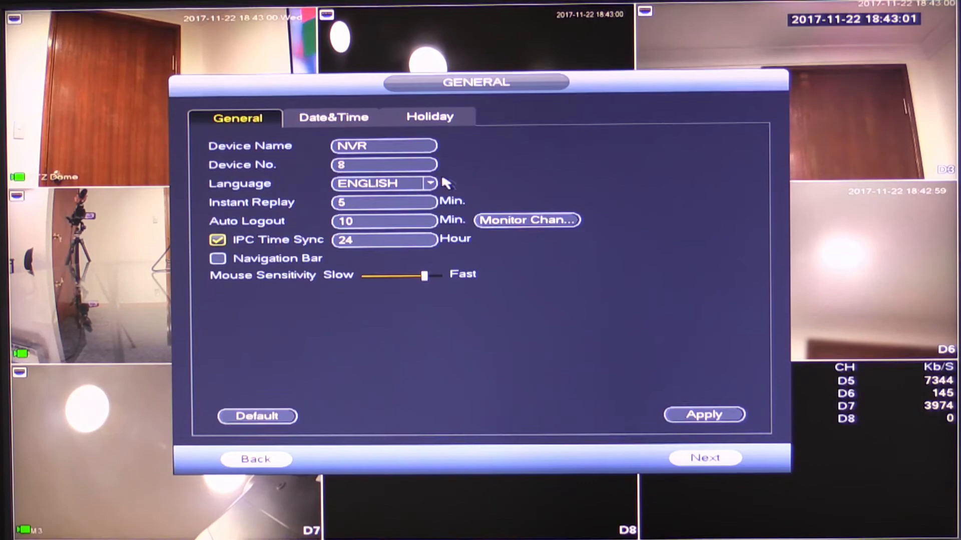
{"action": "mouse_move", "coordinate": [481, 192]}
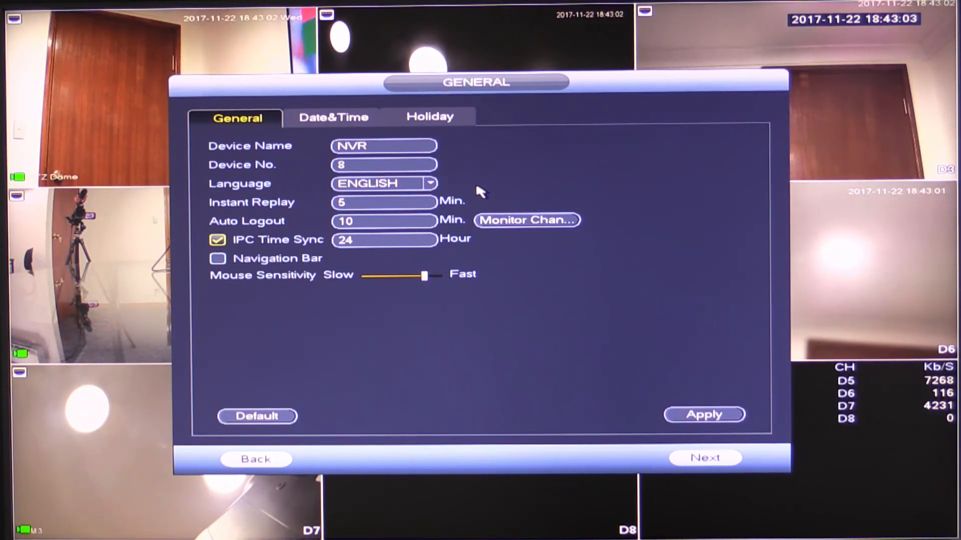
{"action": "mouse_move", "coordinate": [440, 330]}
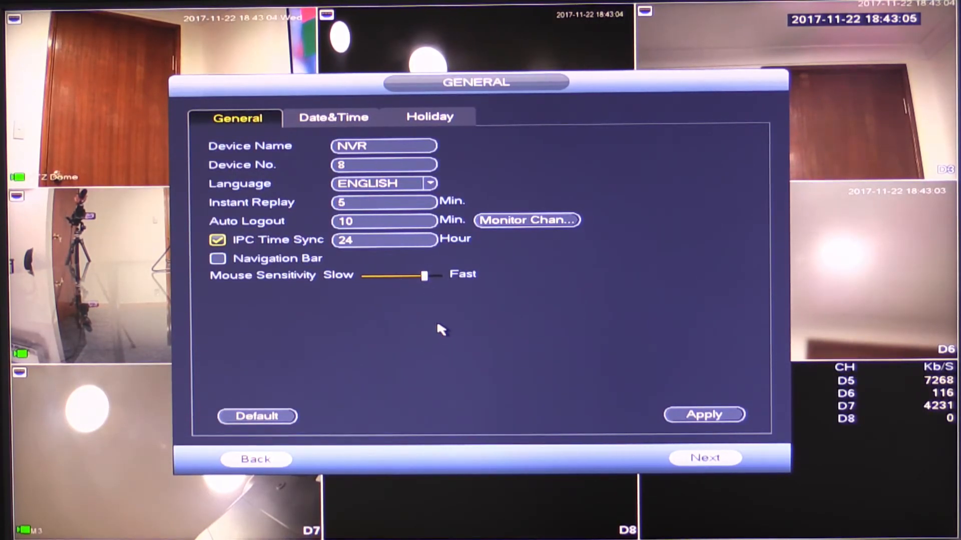
{"action": "mouse_move", "coordinate": [264, 211]}
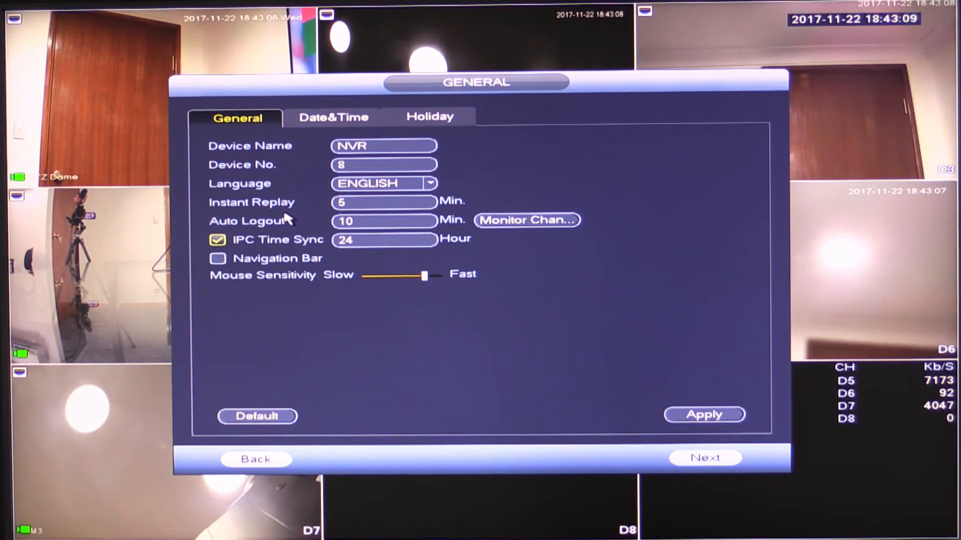
{"action": "mouse_move", "coordinate": [469, 226]}
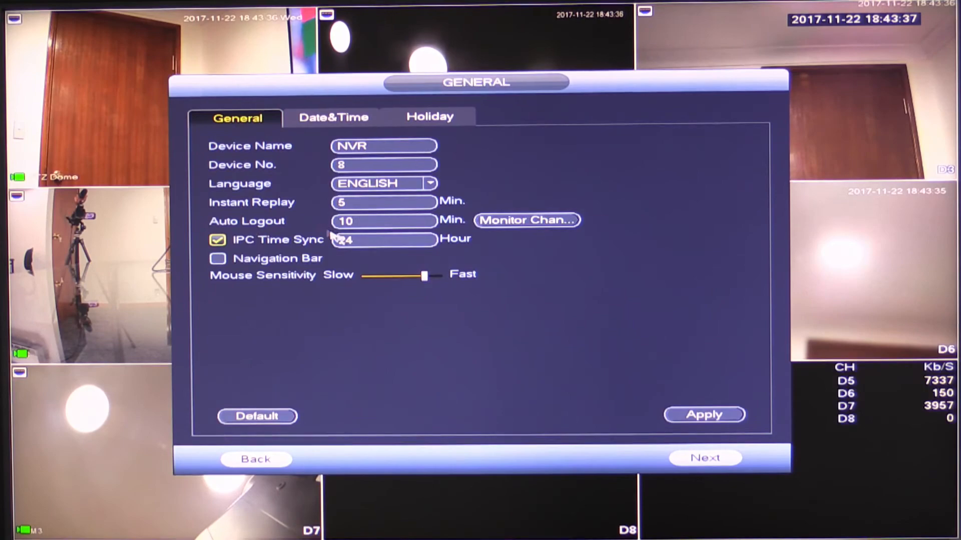
{"action": "mouse_move", "coordinate": [555, 260]}
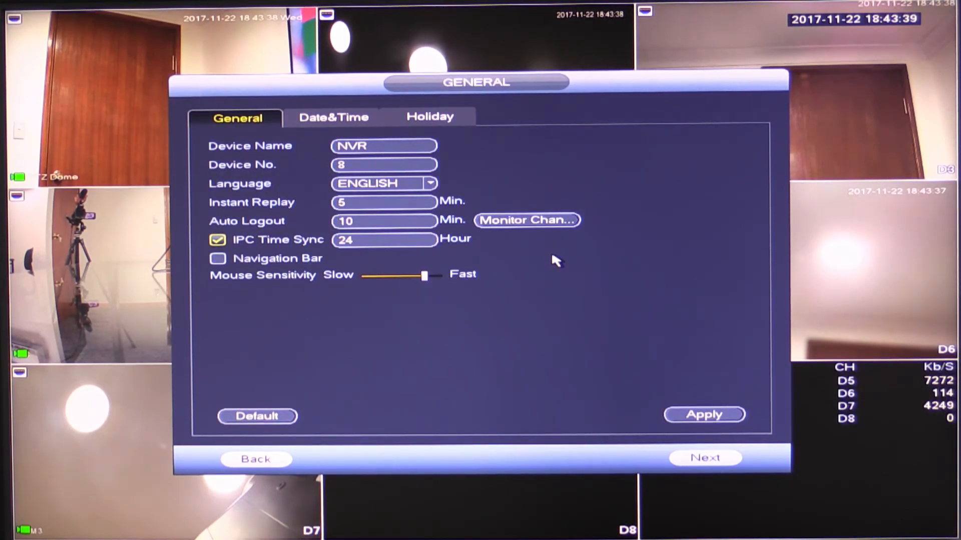
Open the Auto Logout Monitor Channel dialog, with channels D1–D8 checked
{"action": "left_click", "coordinate": [384, 221]}
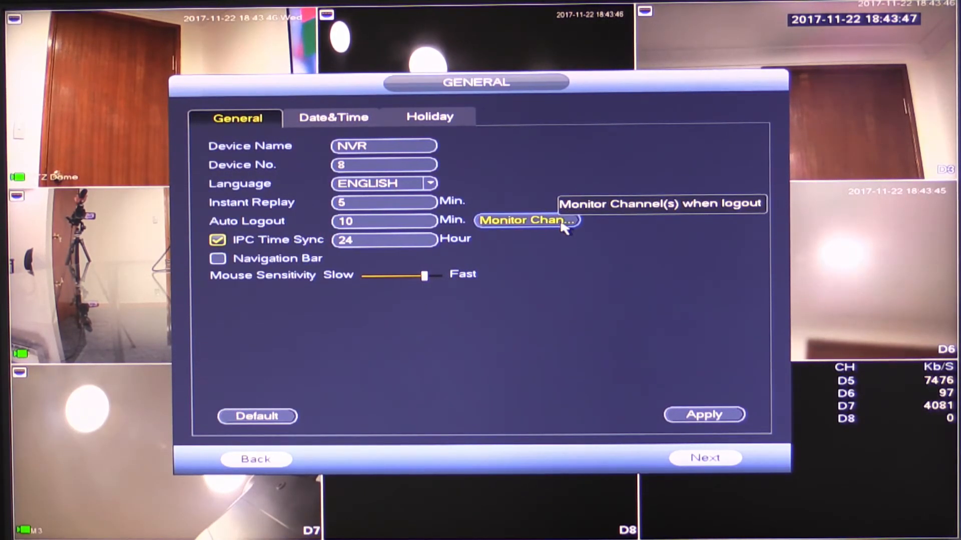
{"action": "left_click", "coordinate": [527, 221]}
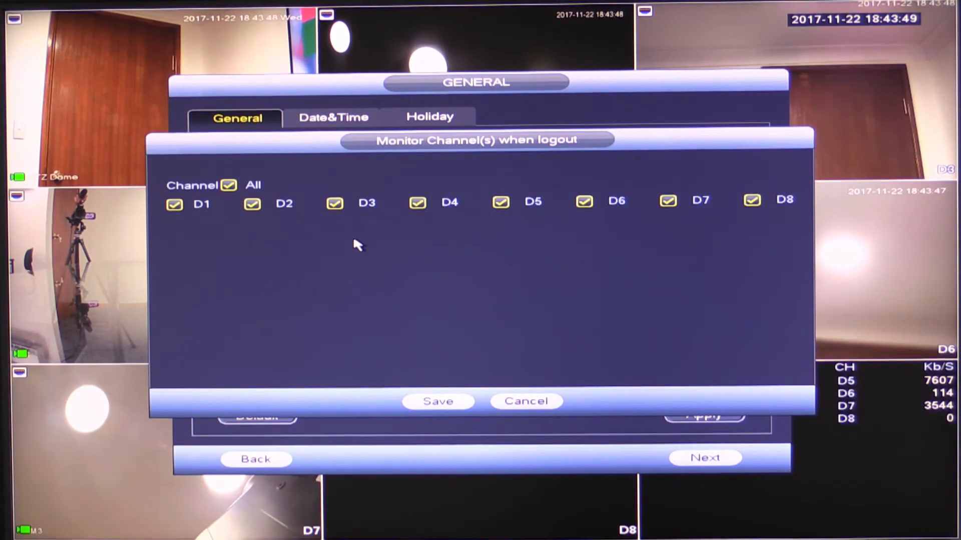
{"action": "mouse_move", "coordinate": [361, 243]}
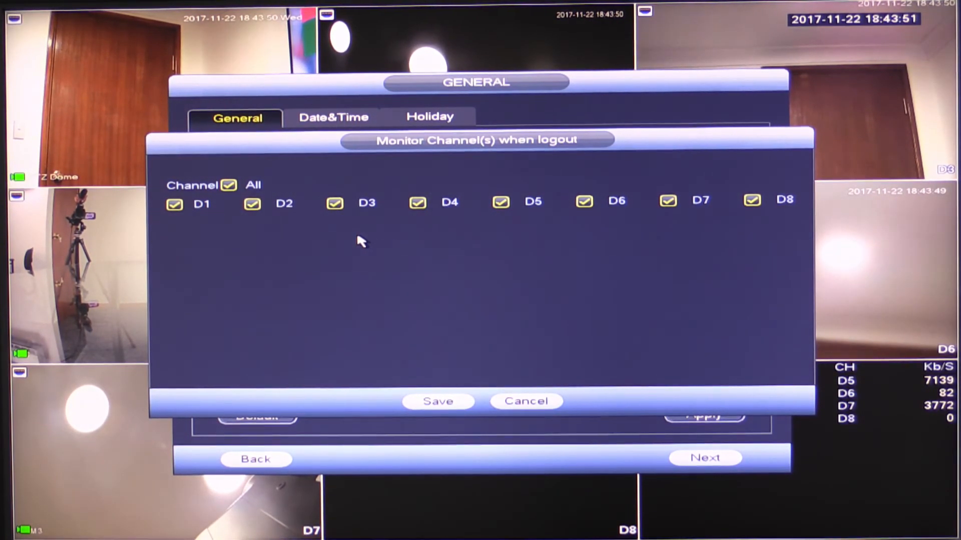
{"action": "mouse_move", "coordinate": [573, 222]}
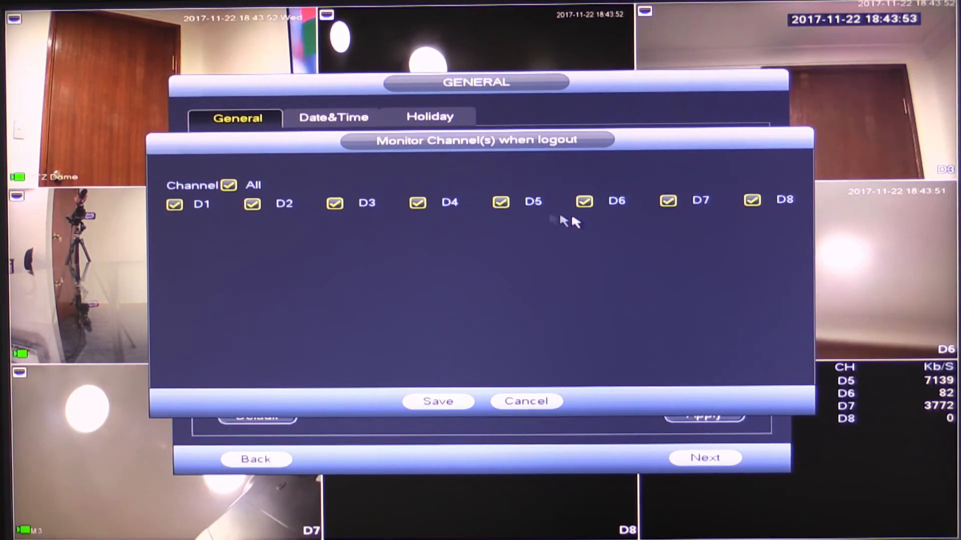
{"action": "mouse_move", "coordinate": [220, 178]}
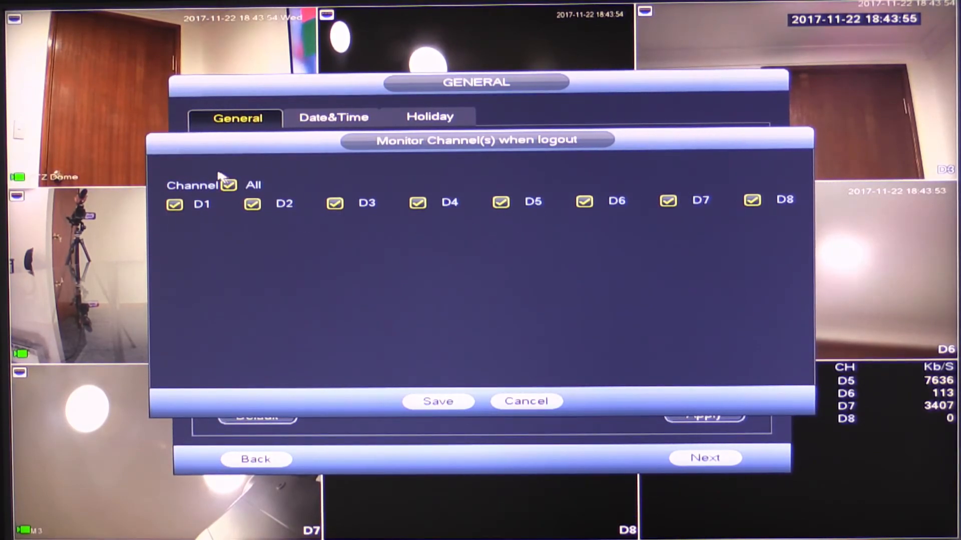
{"action": "mouse_move", "coordinate": [227, 211]}
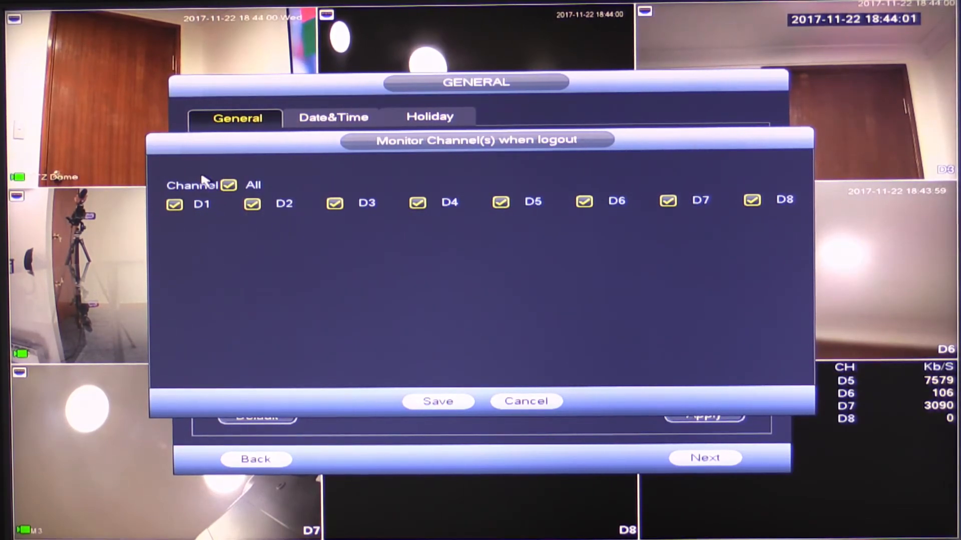
{"action": "mouse_move", "coordinate": [383, 181]}
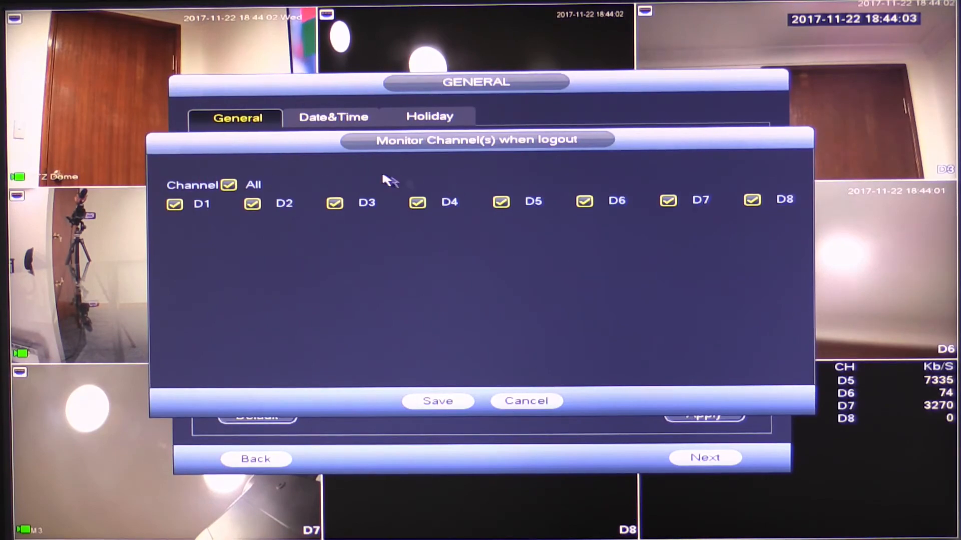
{"action": "mouse_move", "coordinate": [585, 256]}
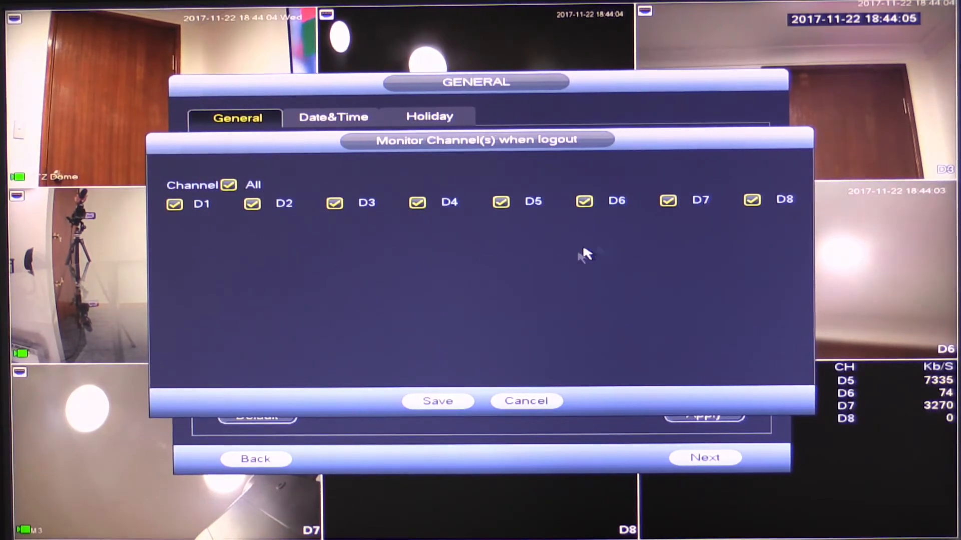
{"action": "mouse_move", "coordinate": [693, 218]}
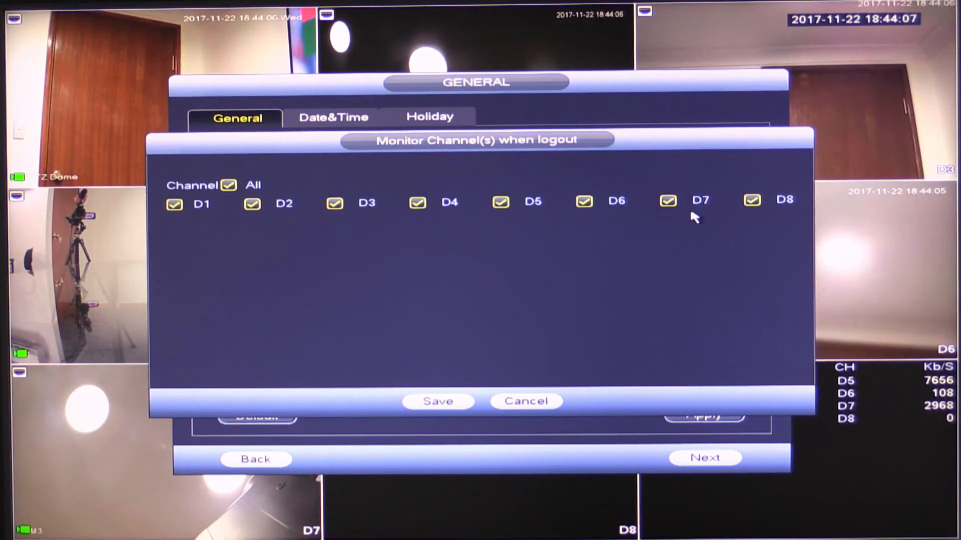
{"action": "mouse_move", "coordinate": [610, 208]}
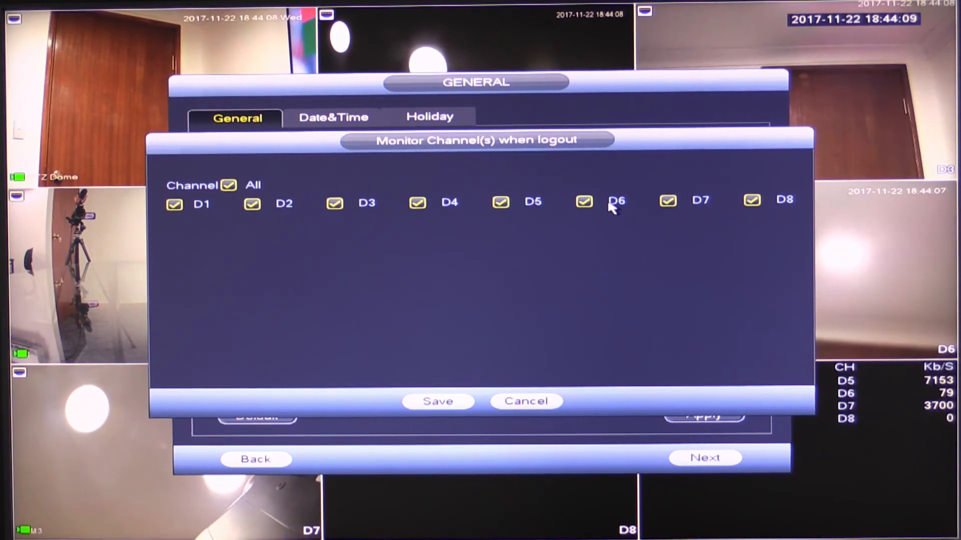
{"action": "mouse_move", "coordinate": [612, 211]}
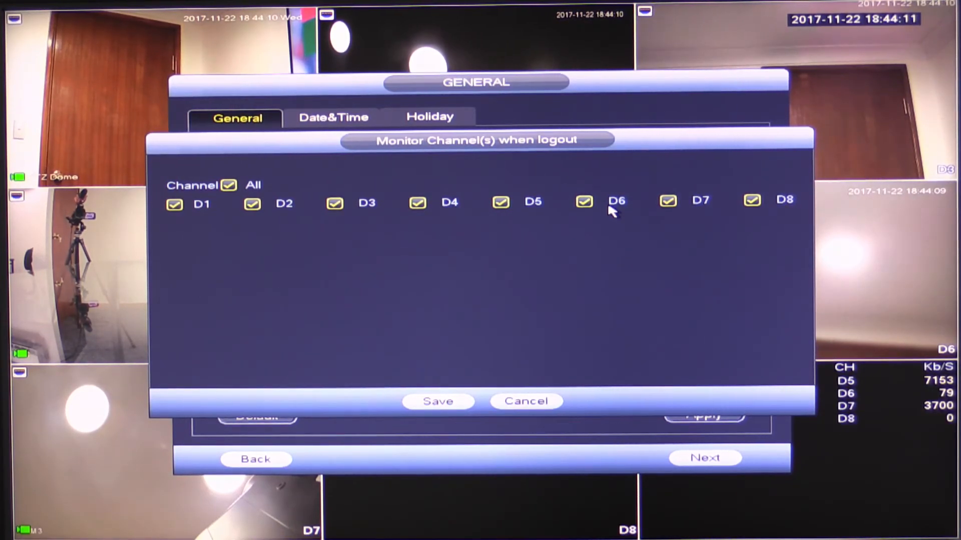
{"action": "mouse_move", "coordinate": [592, 213]}
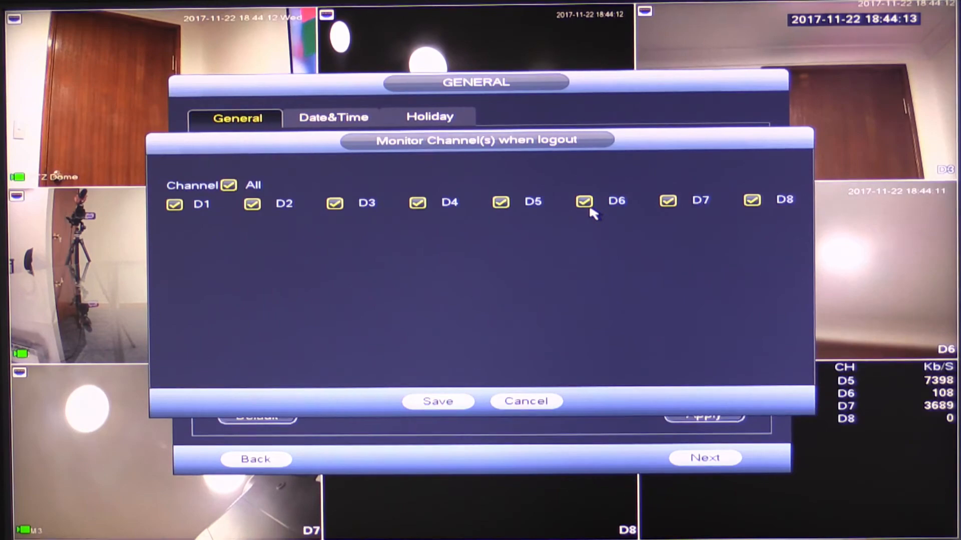
{"action": "mouse_move", "coordinate": [685, 232]}
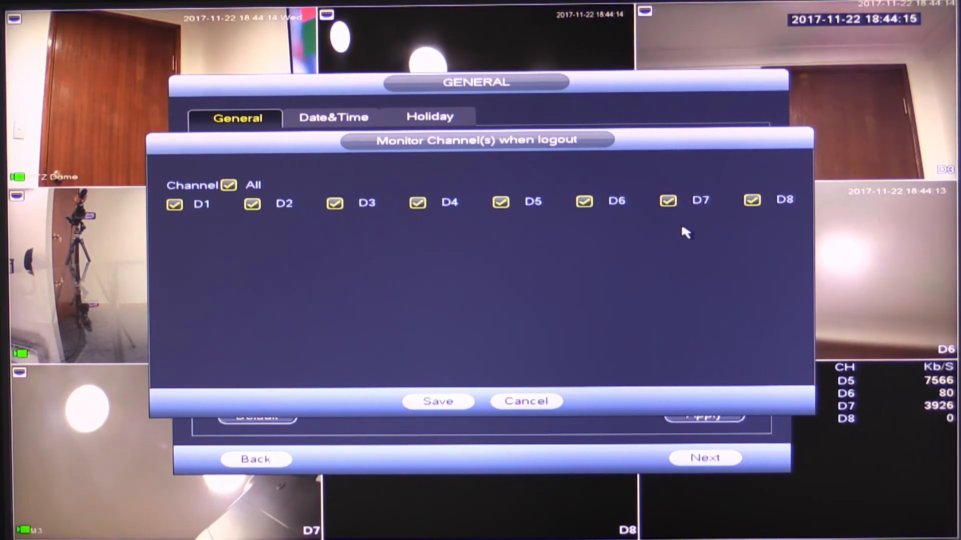
{"action": "mouse_move", "coordinate": [696, 236]}
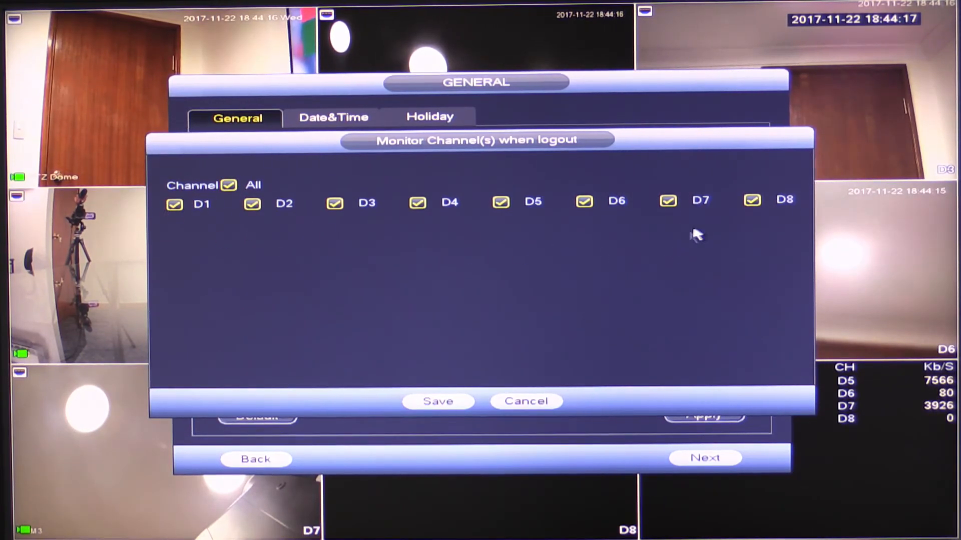
{"action": "mouse_move", "coordinate": [186, 233]}
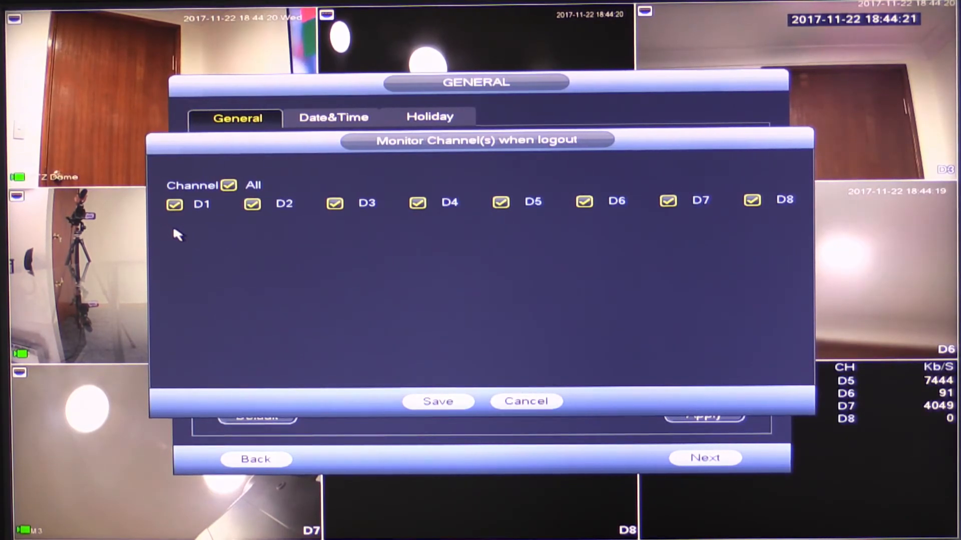
{"action": "mouse_move", "coordinate": [276, 264]}
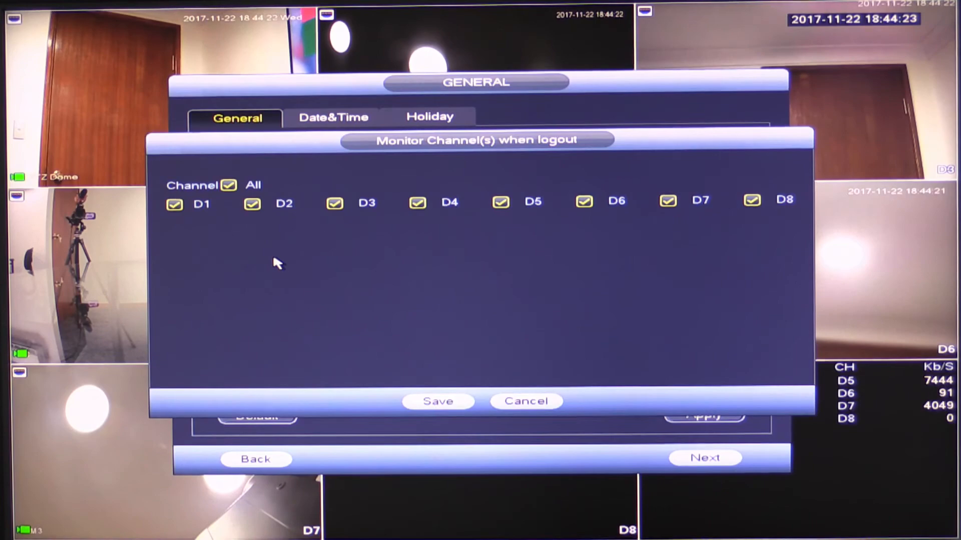
{"action": "mouse_move", "coordinate": [548, 347]}
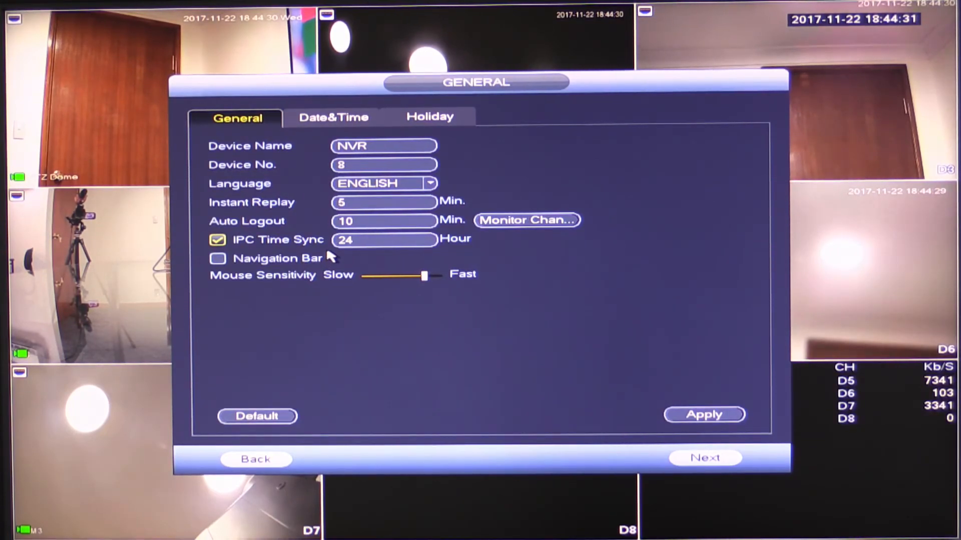
Turn off the navigation bar on the General tab and go to Date&Time settings
{"action": "left_click", "coordinate": [384, 239]}
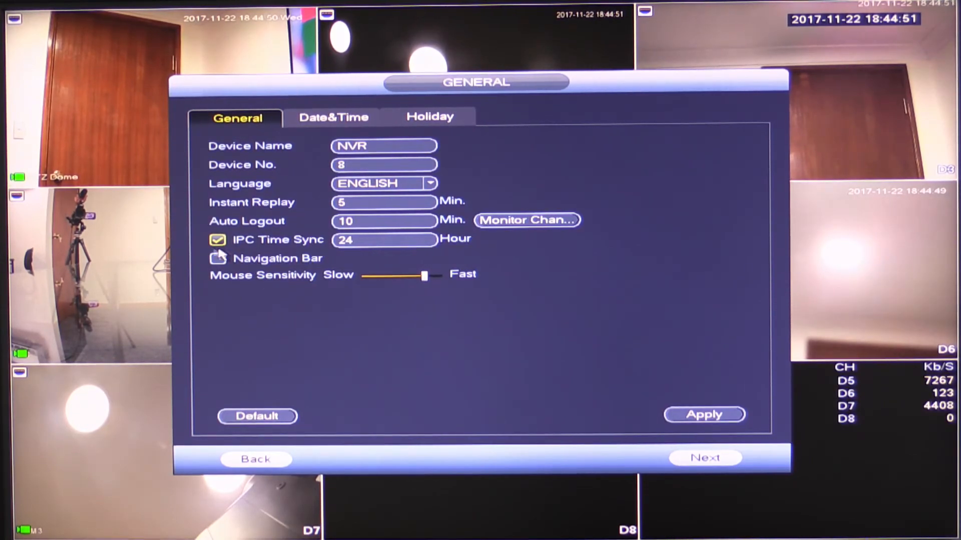
{"action": "left_click", "coordinate": [217, 259]}
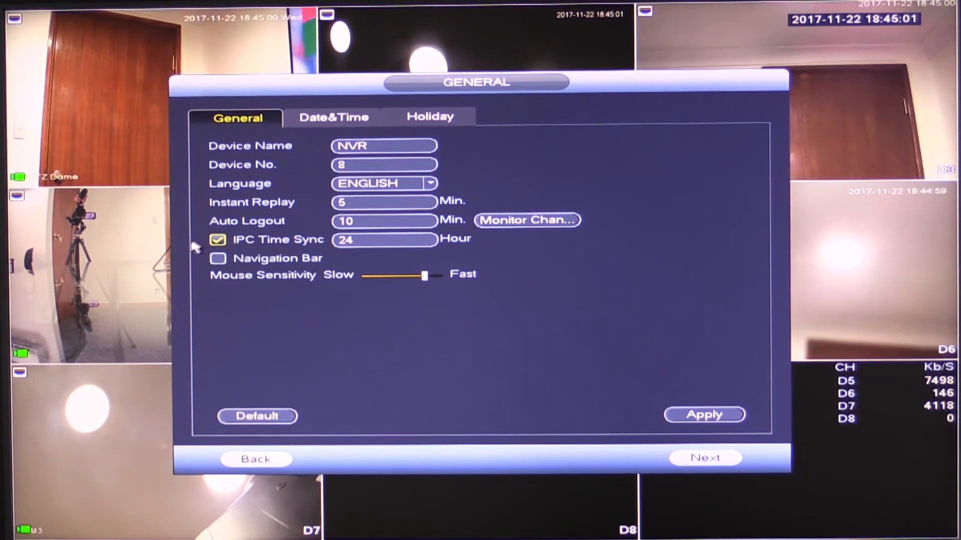
{"action": "mouse_move", "coordinate": [347, 288]}
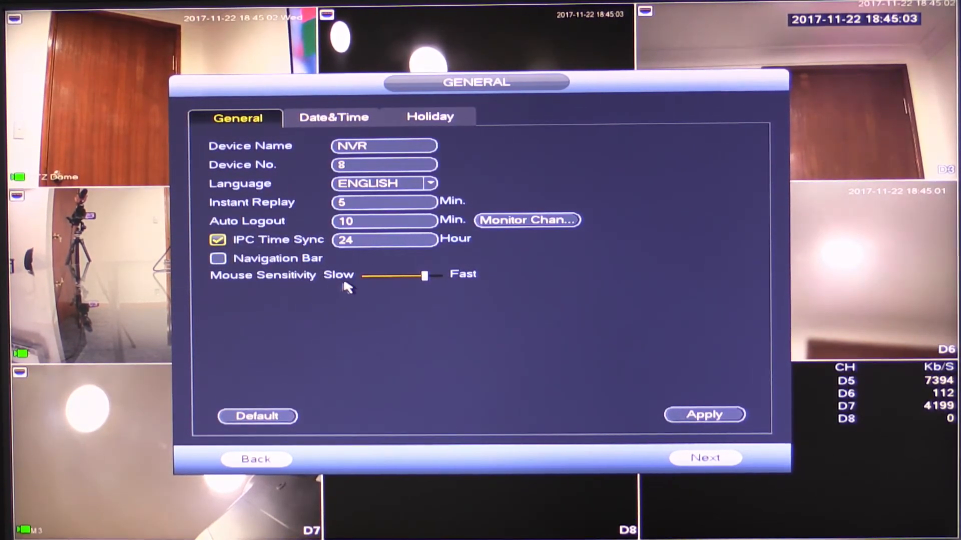
{"action": "mouse_move", "coordinate": [423, 277]}
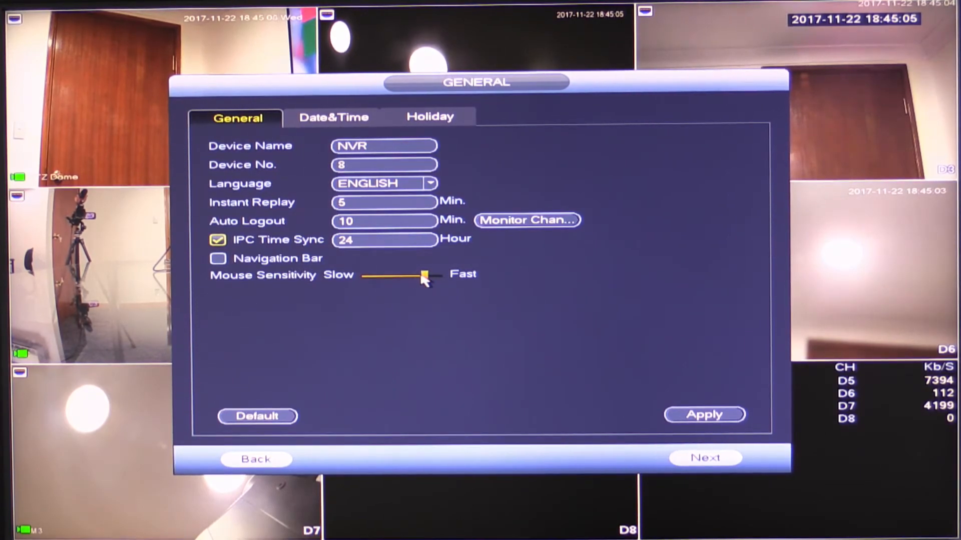
{"action": "mouse_move", "coordinate": [620, 210]}
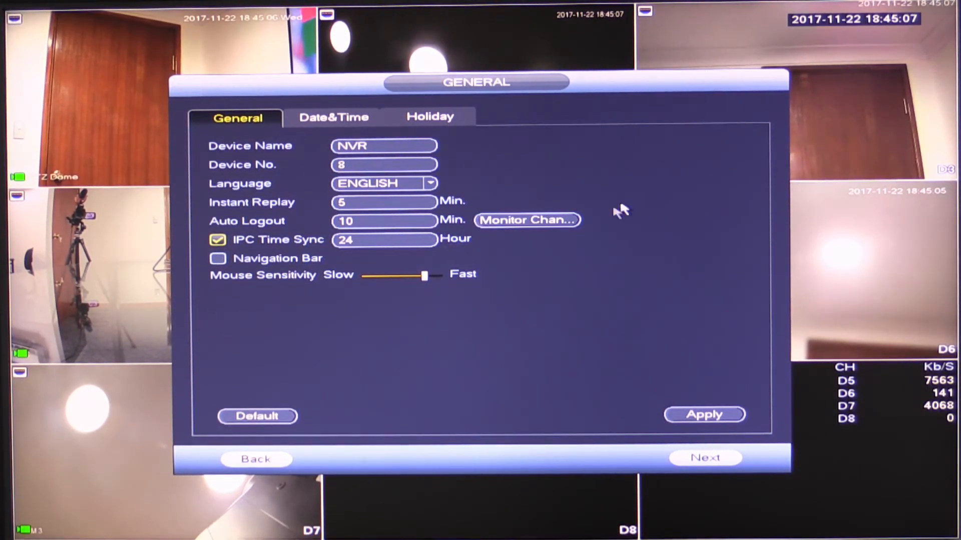
{"action": "mouse_move", "coordinate": [392, 300]}
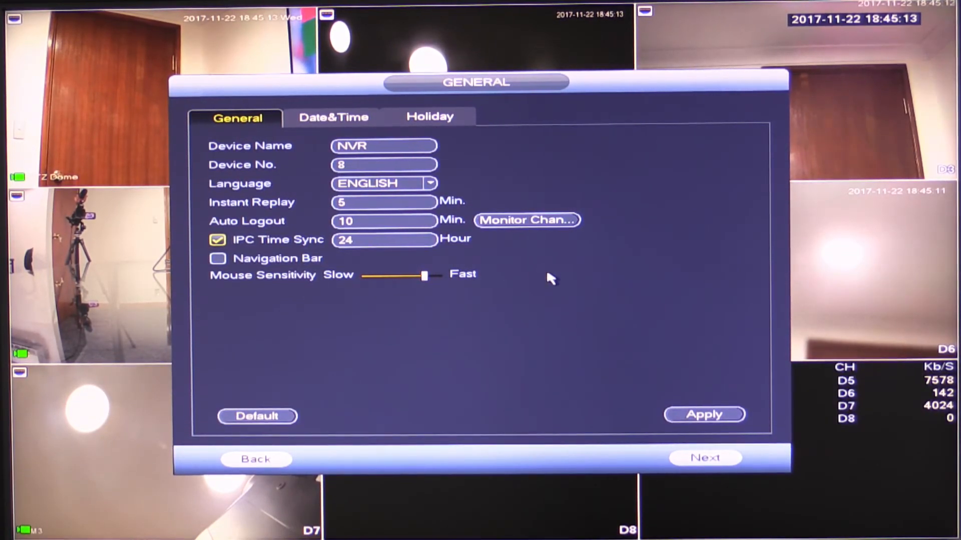
{"action": "left_click", "coordinate": [384, 240]}
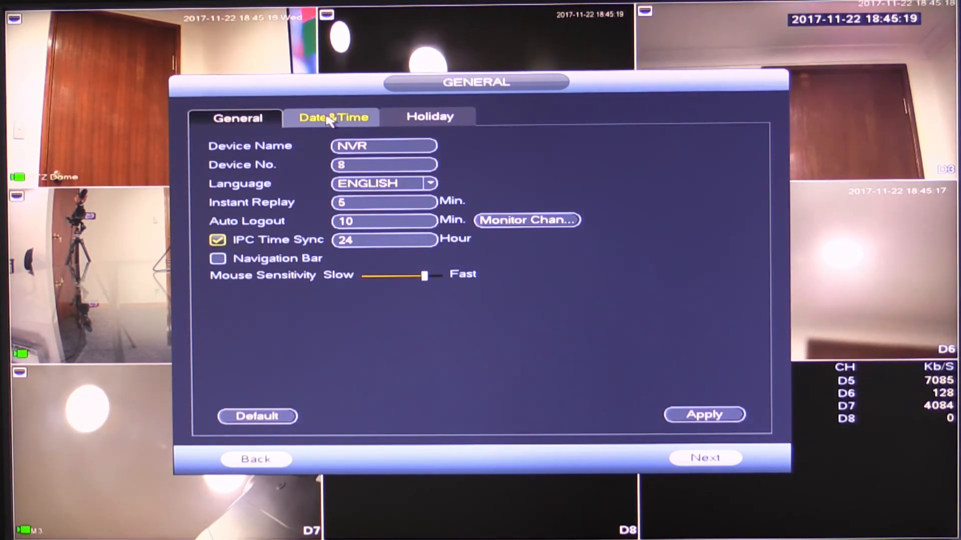
{"action": "left_click", "coordinate": [333, 118]}
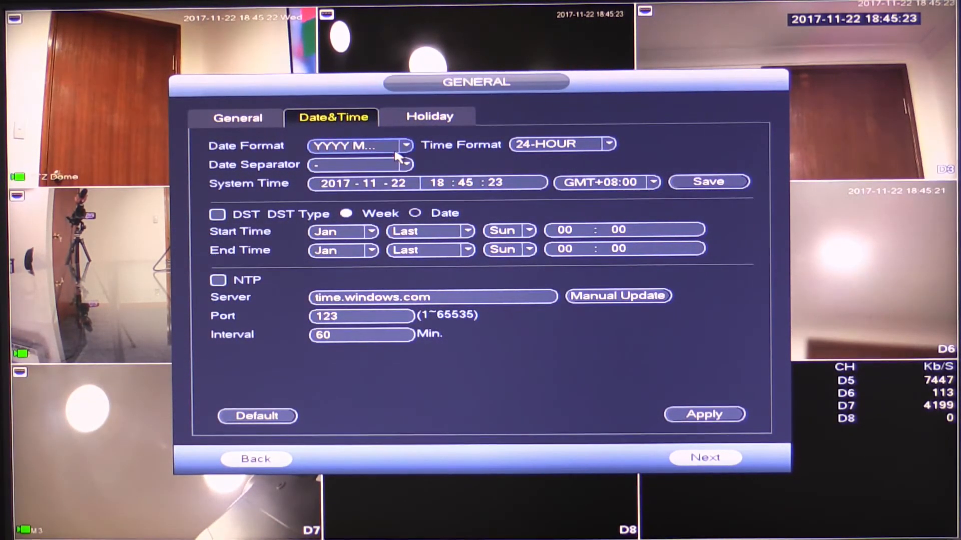
Set Date Format to DD MM YYYY (22/11/2017), keeping 24-HOUR time format
{"action": "left_click", "coordinate": [404, 145]}
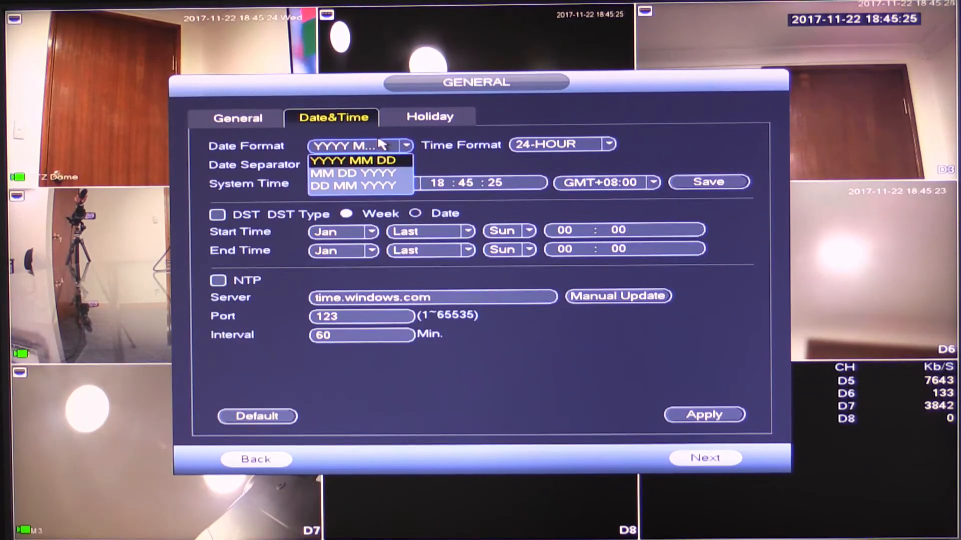
{"action": "mouse_move", "coordinate": [352, 173]}
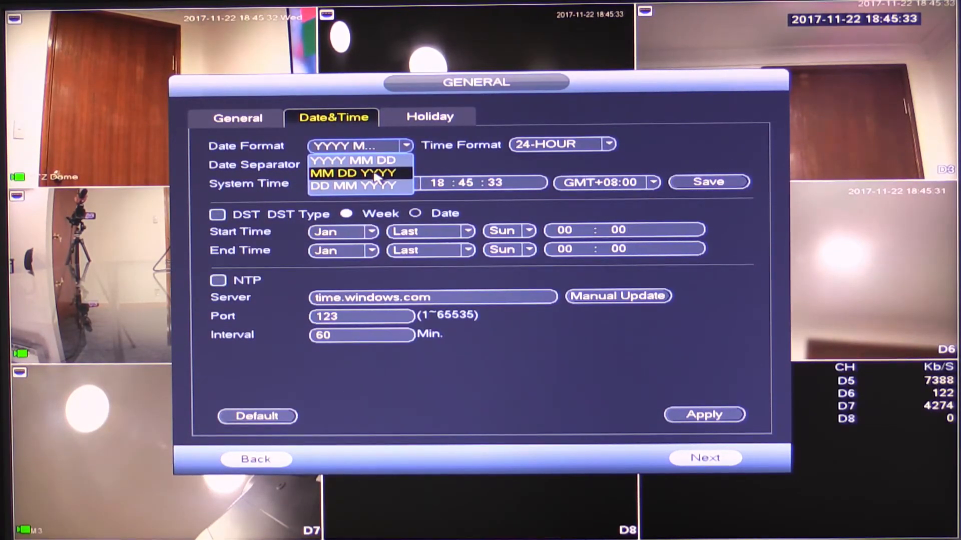
{"action": "left_click", "coordinate": [353, 173]}
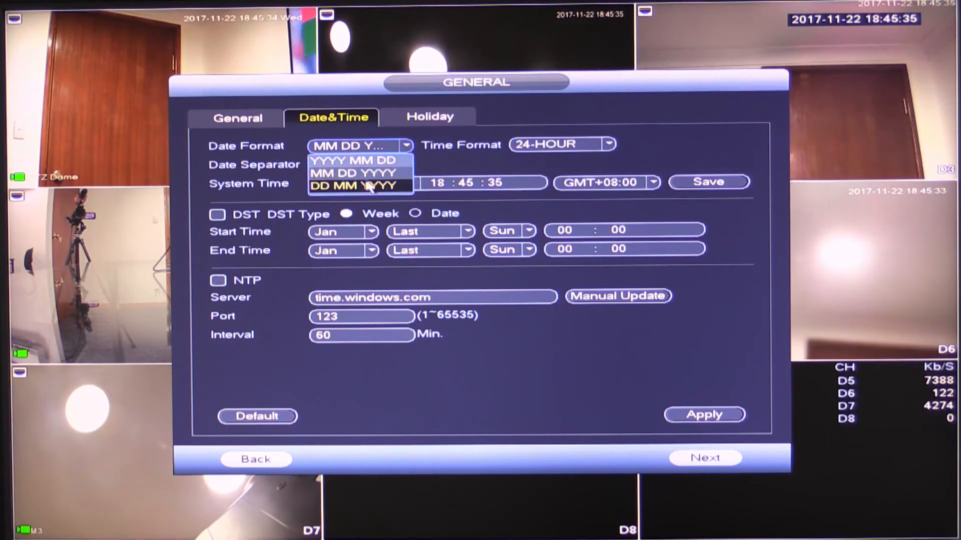
{"action": "left_click", "coordinate": [358, 185]}
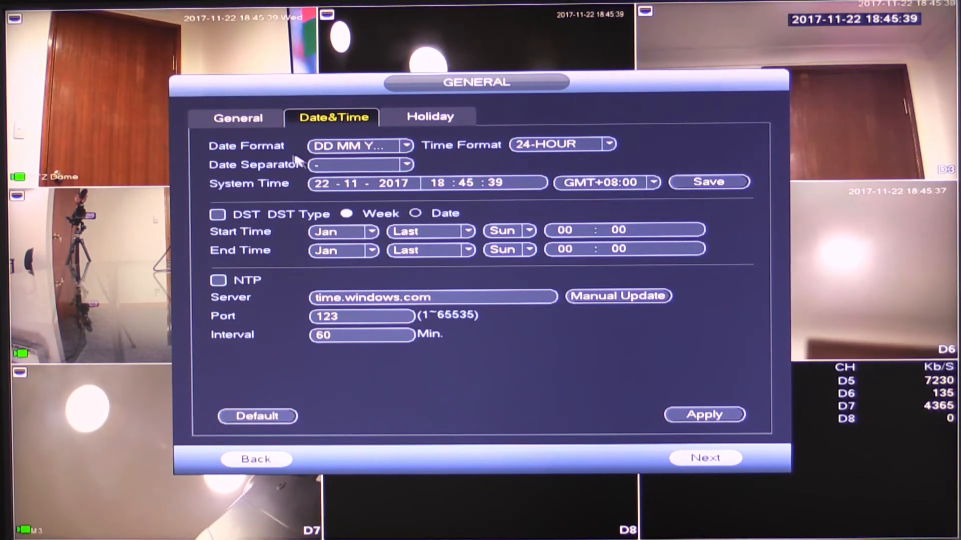
{"action": "mouse_move", "coordinate": [361, 162]}
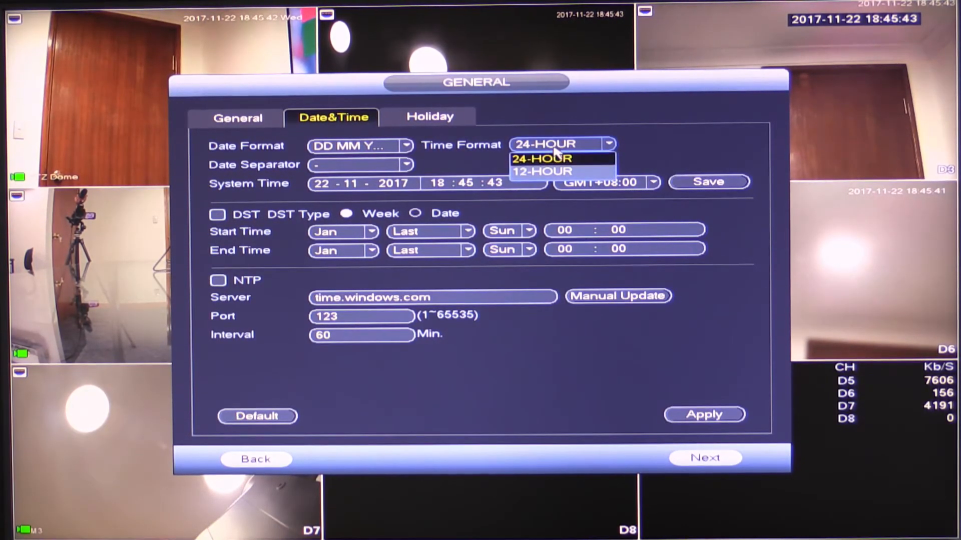
{"action": "left_click", "coordinate": [541, 158]}
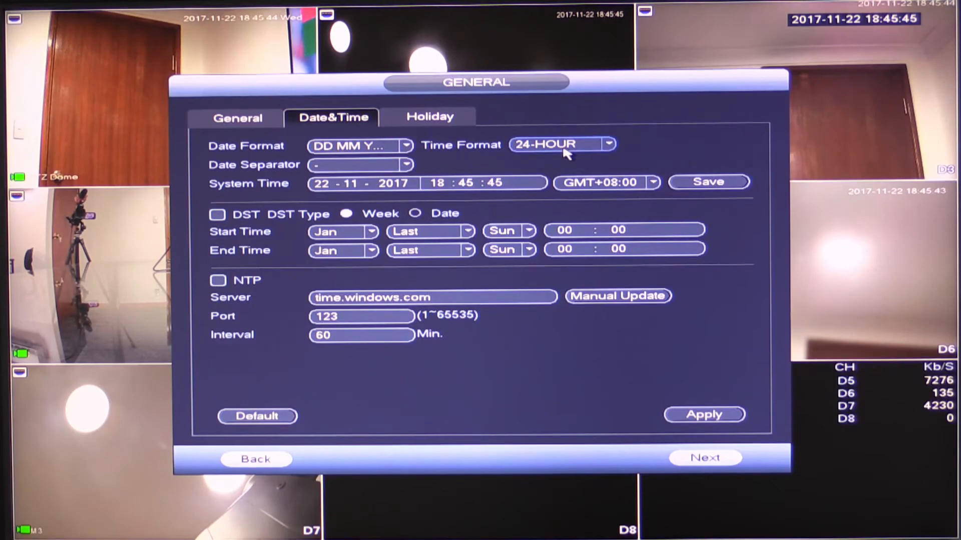
{"action": "left_click", "coordinate": [607, 144]}
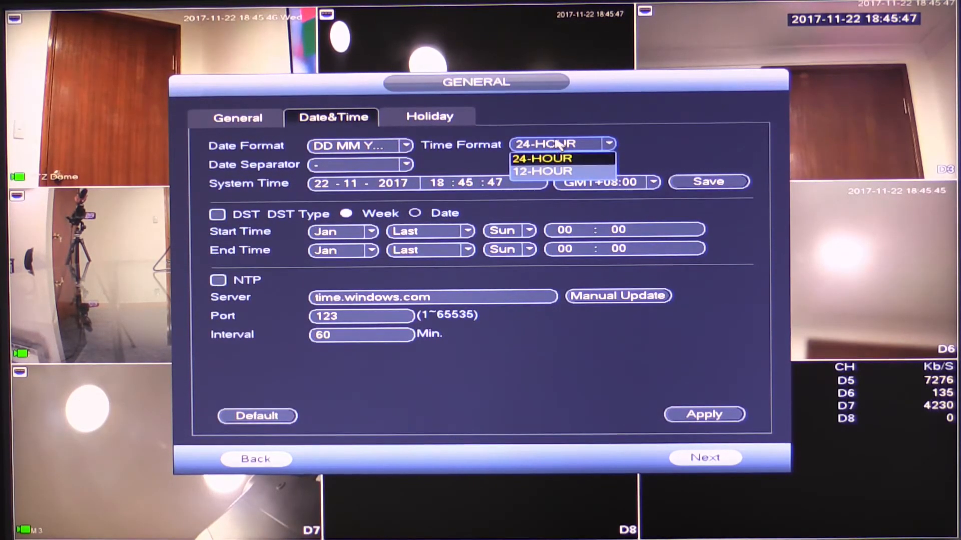
{"action": "left_click", "coordinate": [403, 164]}
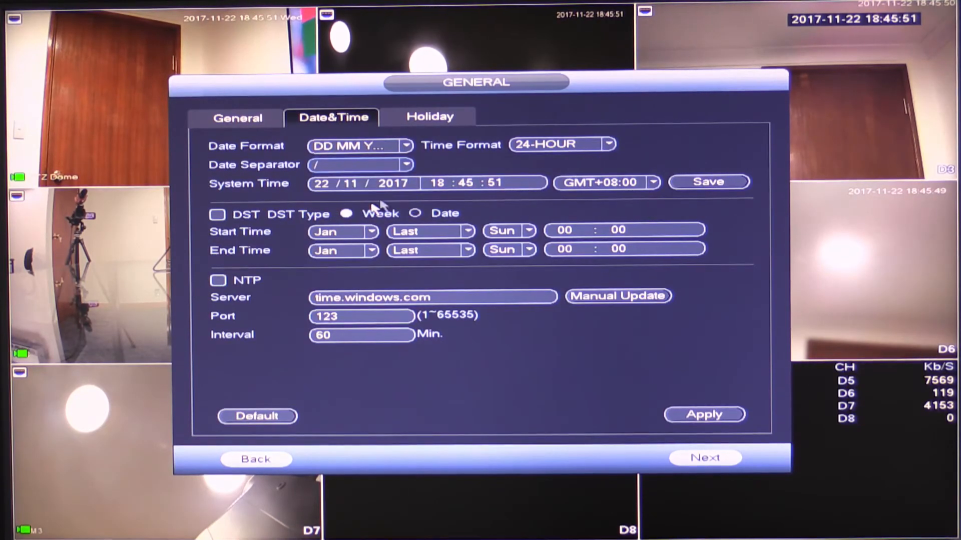
{"action": "mouse_move", "coordinate": [288, 205]}
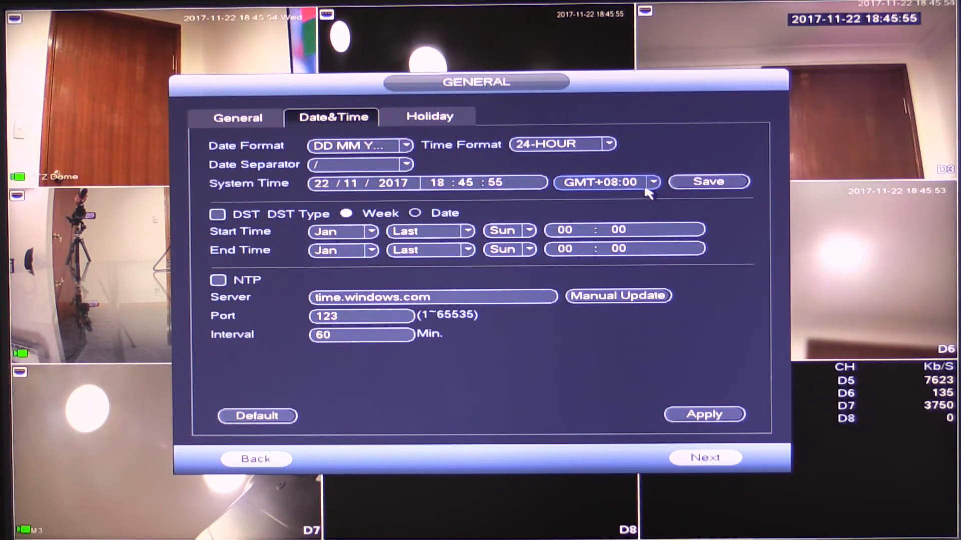
Choose GMT+10:00 from the time zone dropdown beside System Time
{"action": "left_click", "coordinate": [652, 182]}
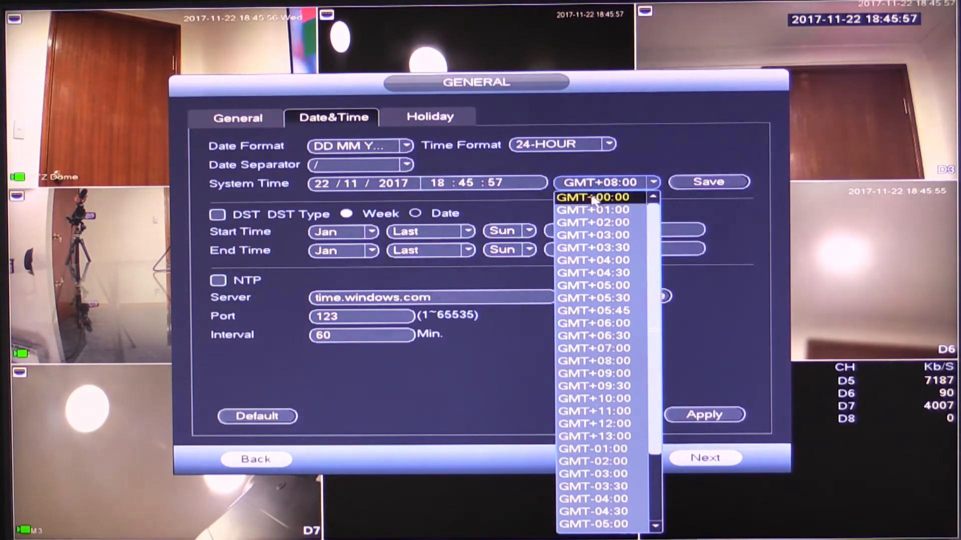
{"action": "mouse_move", "coordinate": [594, 399]}
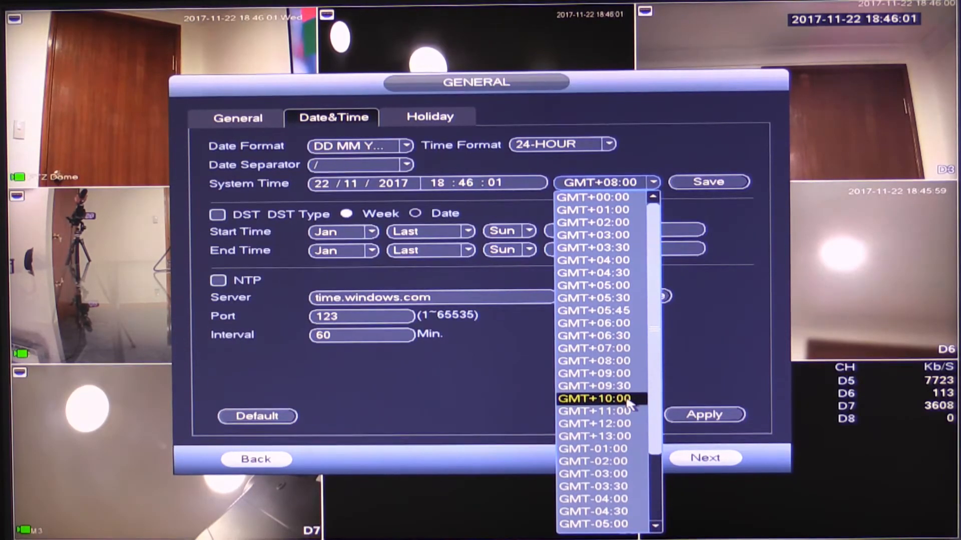
{"action": "left_click", "coordinate": [592, 398]}
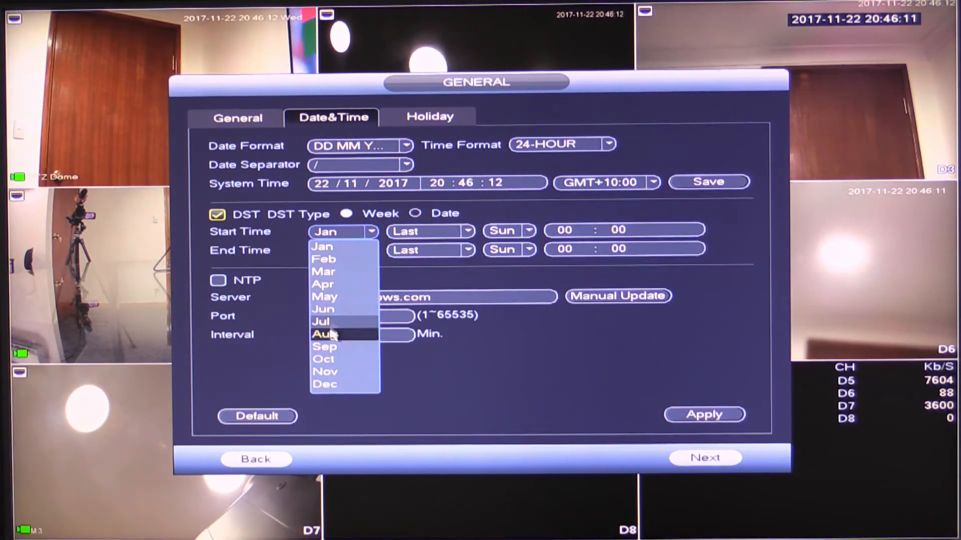
Set DST start to Oct 1st Sun 02:00 and end to Apr 1st Sun 03:00
{"action": "left_click", "coordinate": [323, 360]}
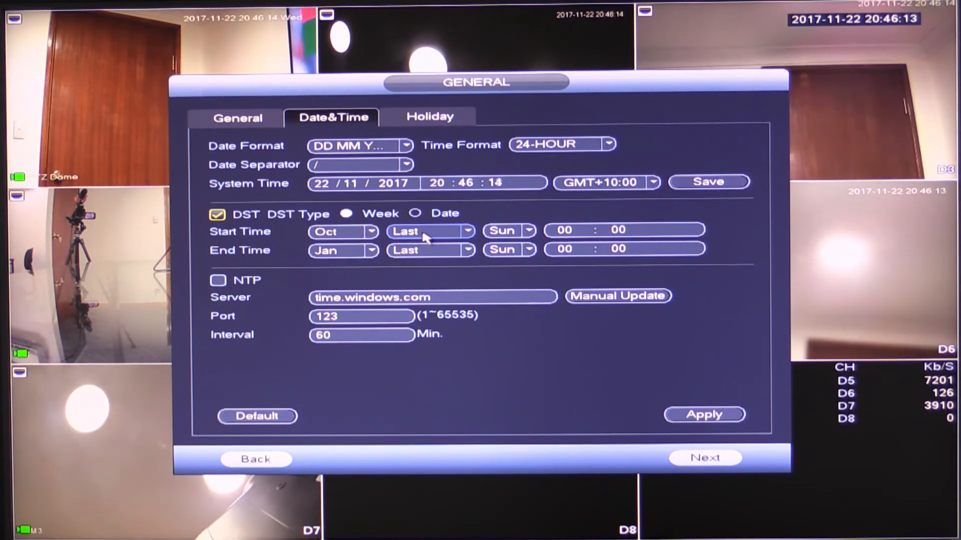
{"action": "left_click", "coordinate": [429, 231]}
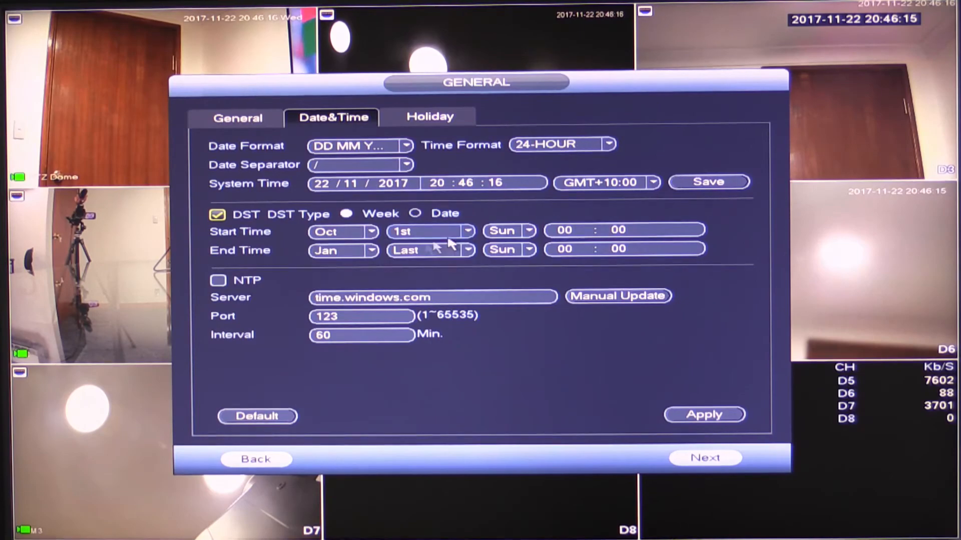
{"action": "left_click", "coordinate": [564, 229]}
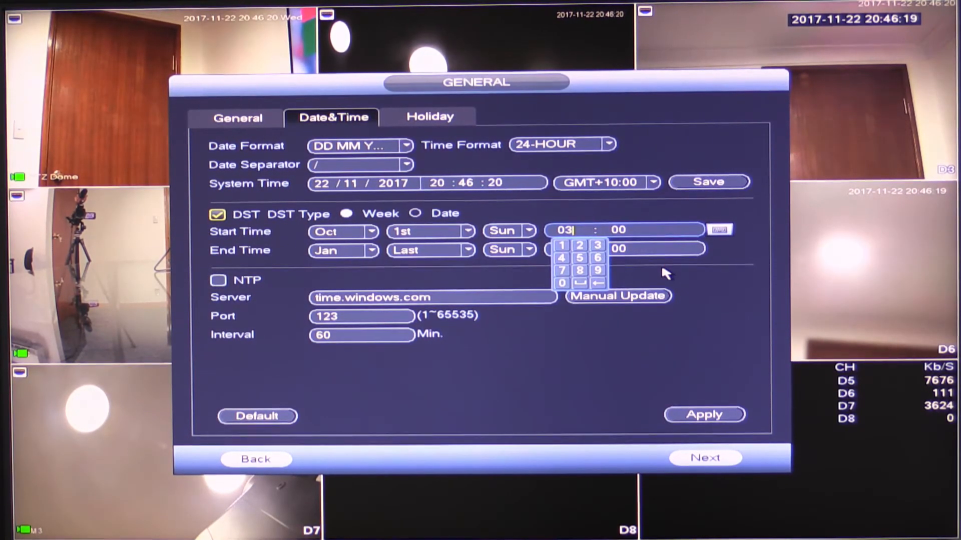
{"action": "left_click", "coordinate": [343, 251]}
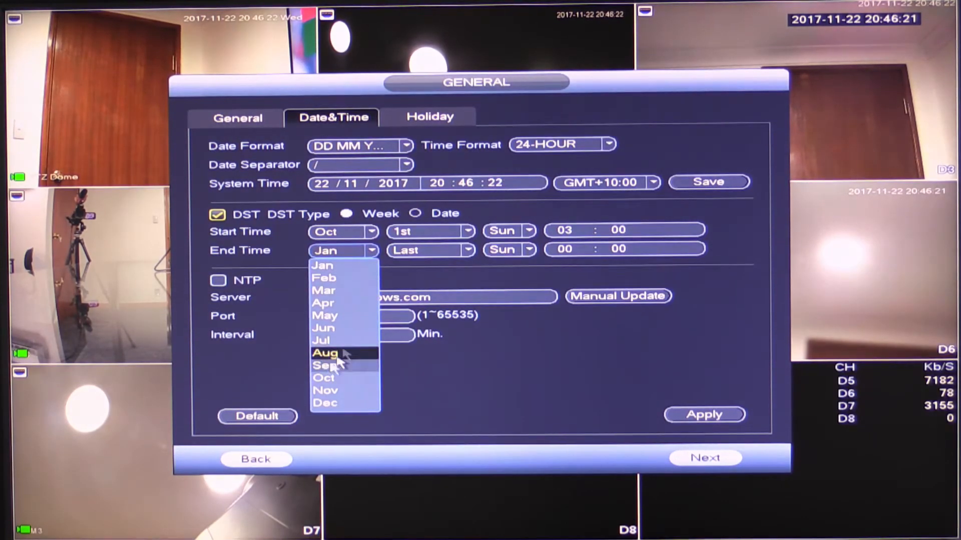
{"action": "left_click", "coordinate": [323, 303]}
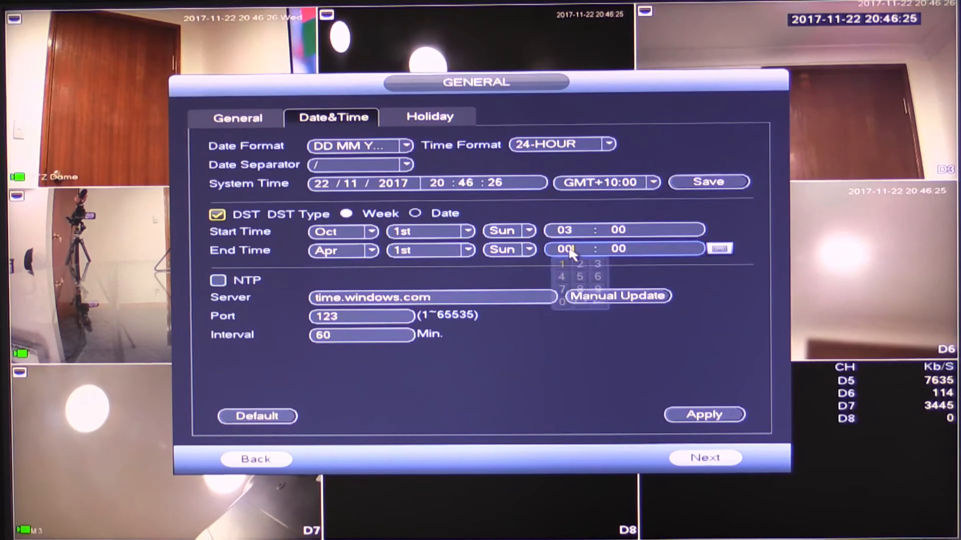
{"action": "left_click", "coordinate": [567, 248]}
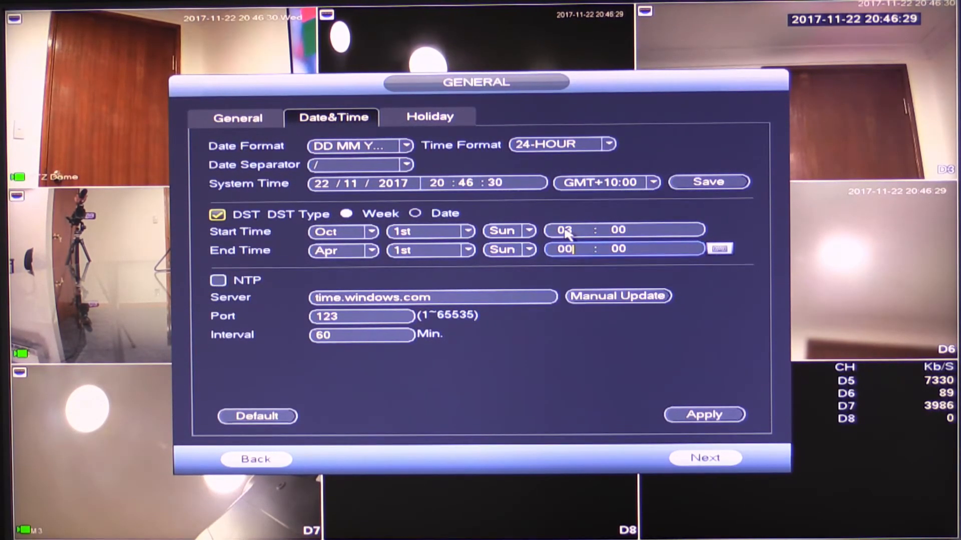
{"action": "left_click", "coordinate": [565, 230]}
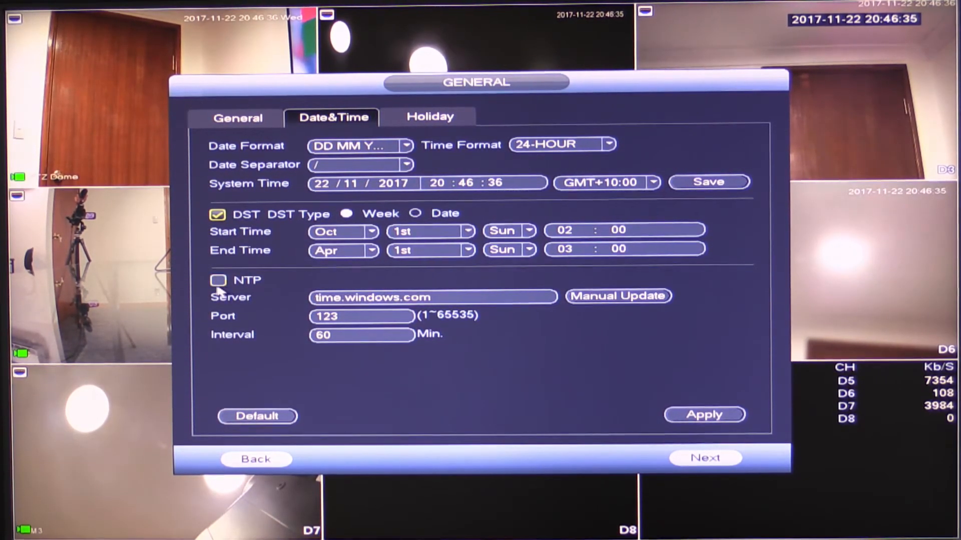
Enable NTP sync with server time.windows.com and apply, updating the clock to 21:47
{"action": "left_click", "coordinate": [218, 281]}
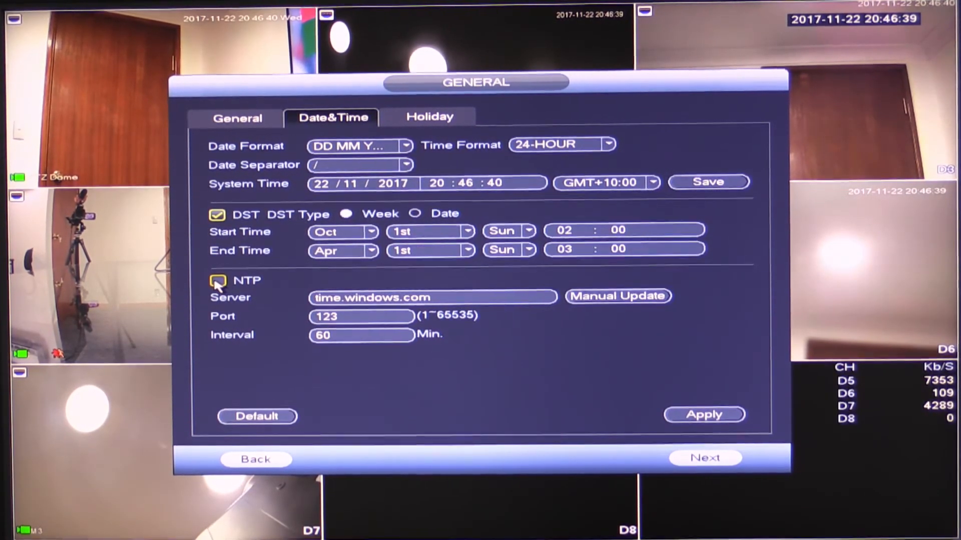
{"action": "left_click", "coordinate": [218, 280]}
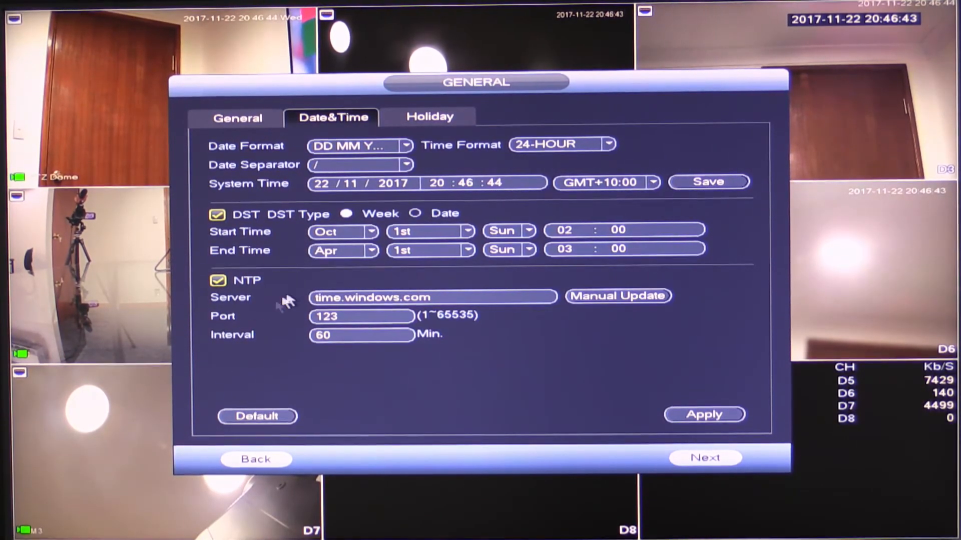
{"action": "left_click", "coordinate": [431, 298]}
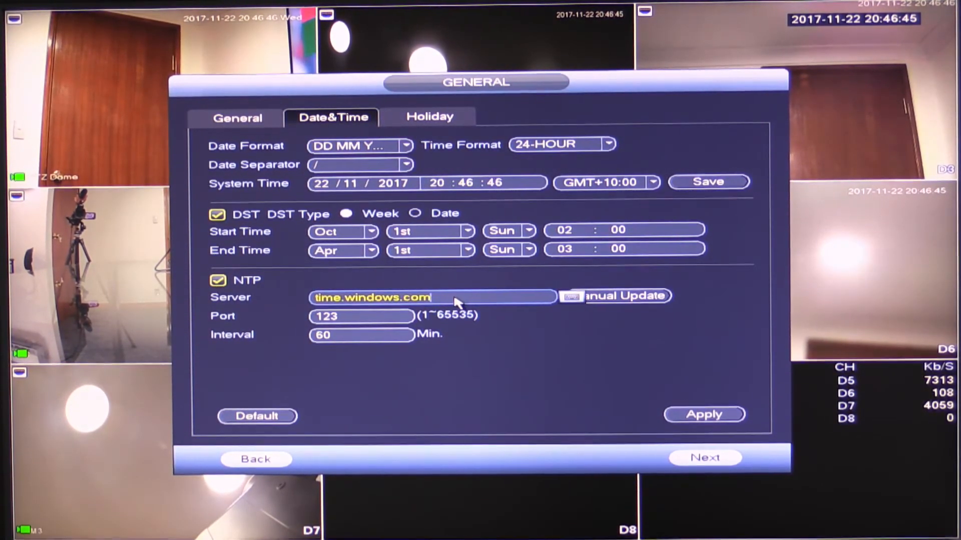
{"action": "mouse_move", "coordinate": [506, 304]}
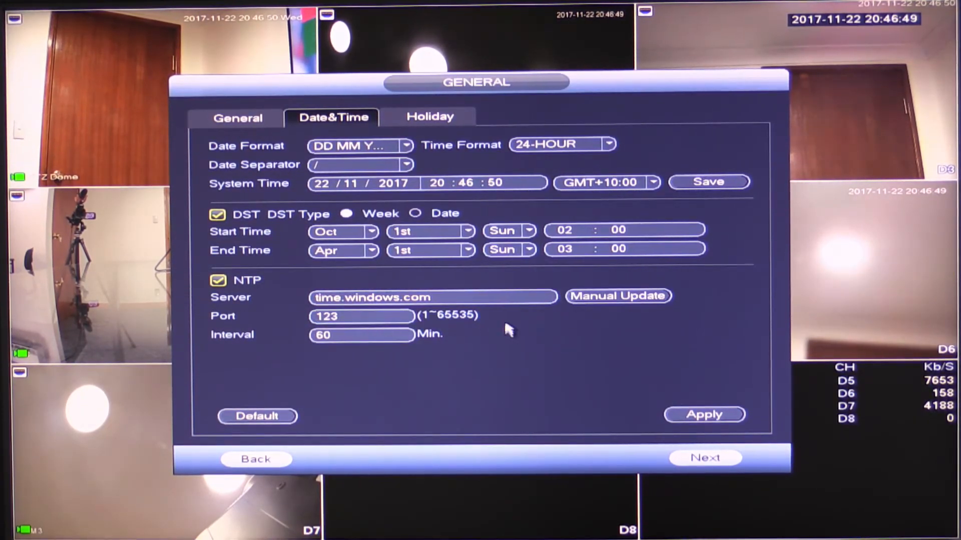
{"action": "mouse_move", "coordinate": [377, 288]}
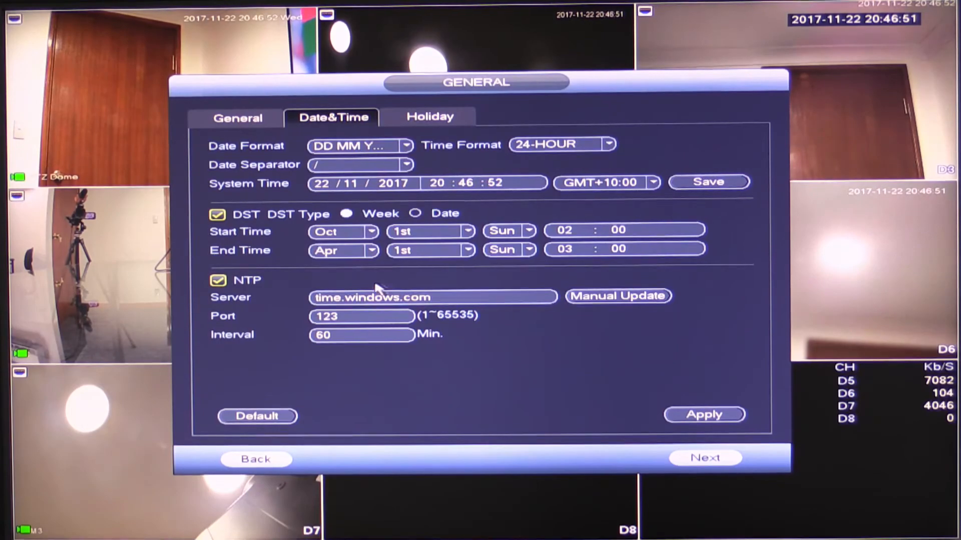
{"action": "mouse_move", "coordinate": [291, 295]}
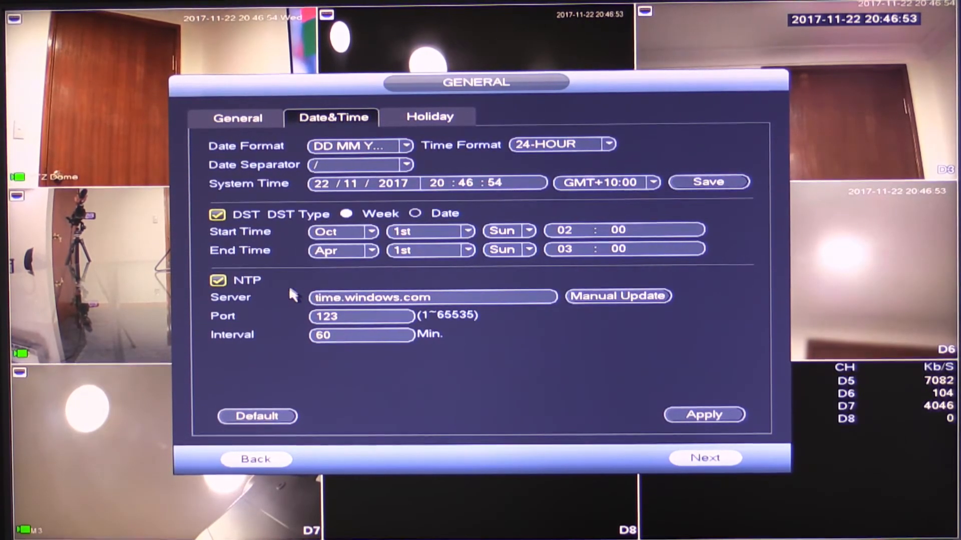
{"action": "mouse_move", "coordinate": [469, 318]}
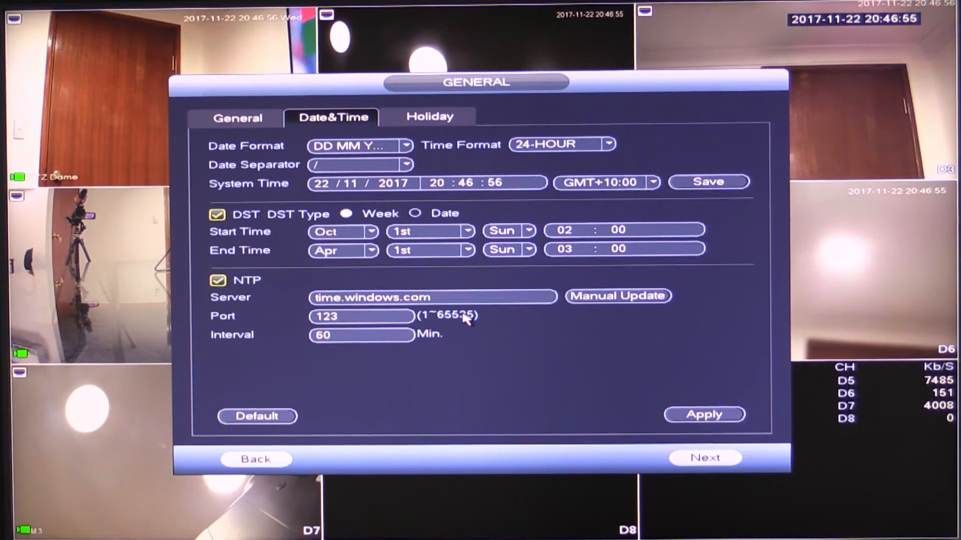
{"action": "left_click", "coordinate": [429, 297]}
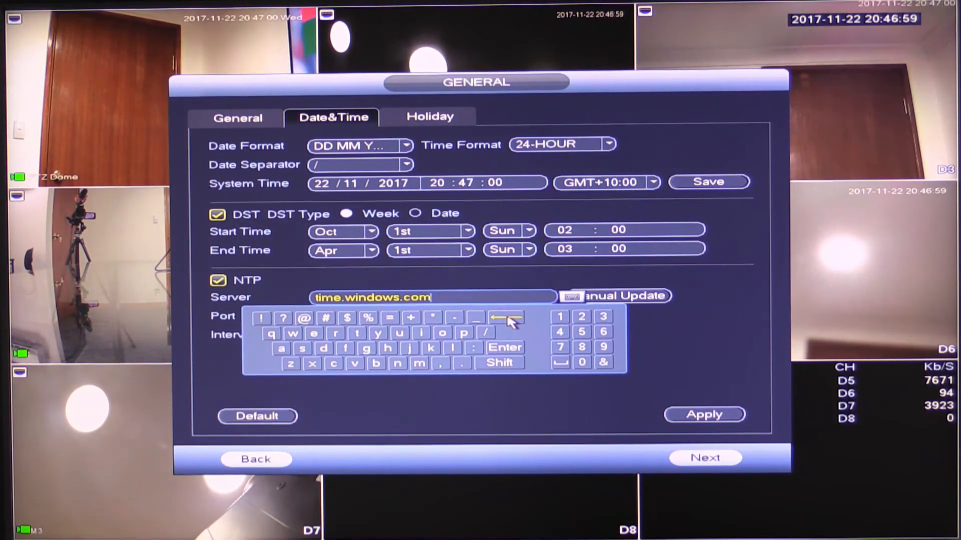
{"action": "mouse_move", "coordinate": [453, 284]}
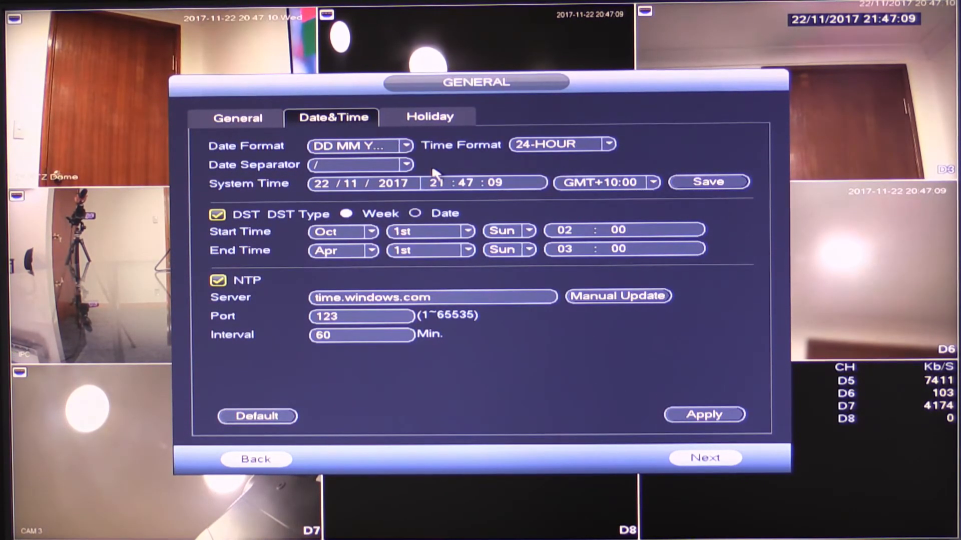
{"action": "left_click", "coordinate": [430, 117]}
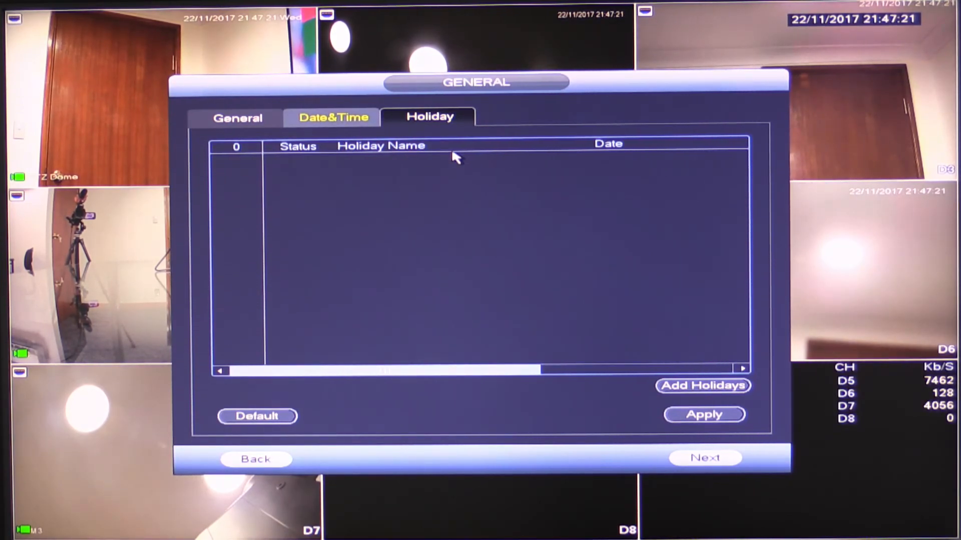
{"action": "mouse_move", "coordinate": [521, 281]}
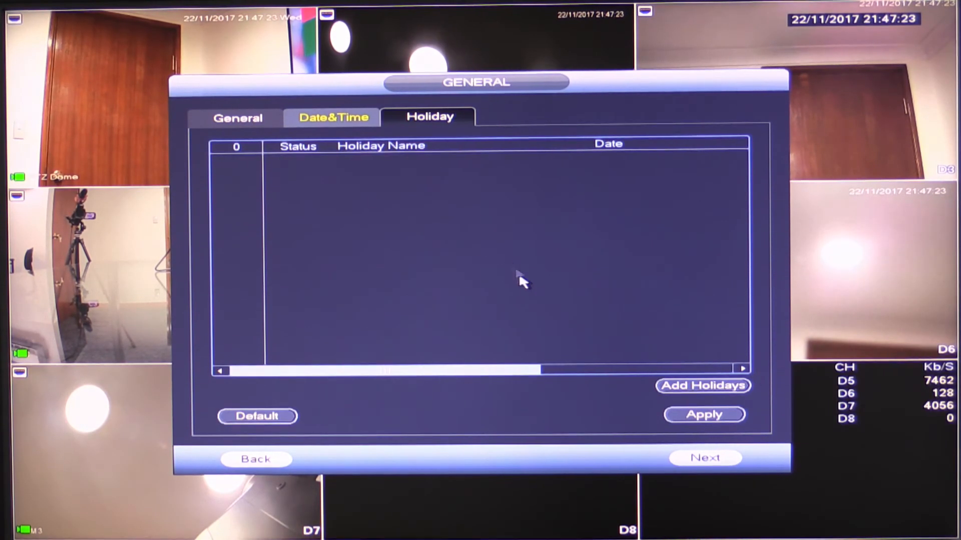
{"action": "mouse_move", "coordinate": [494, 284]}
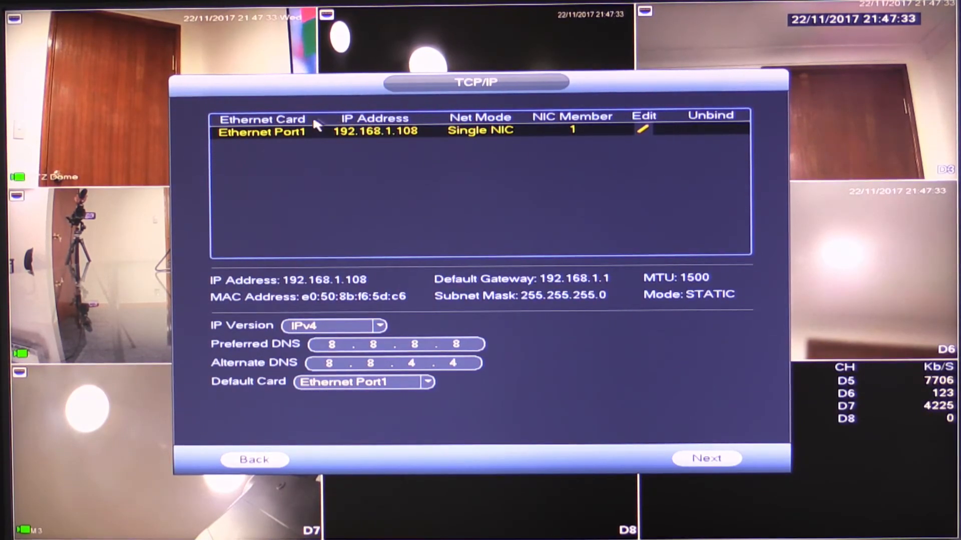
{"action": "mouse_move", "coordinate": [331, 153]}
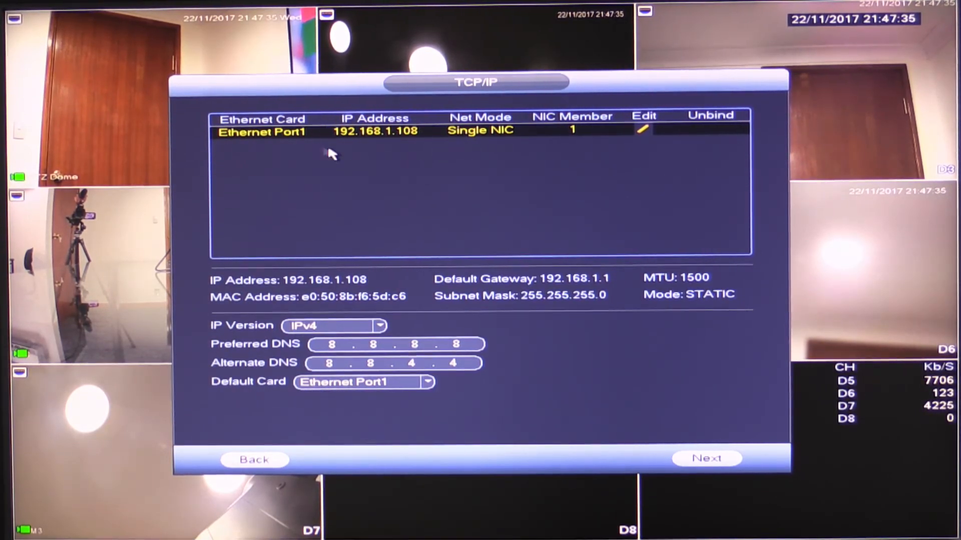
{"action": "mouse_move", "coordinate": [640, 144]}
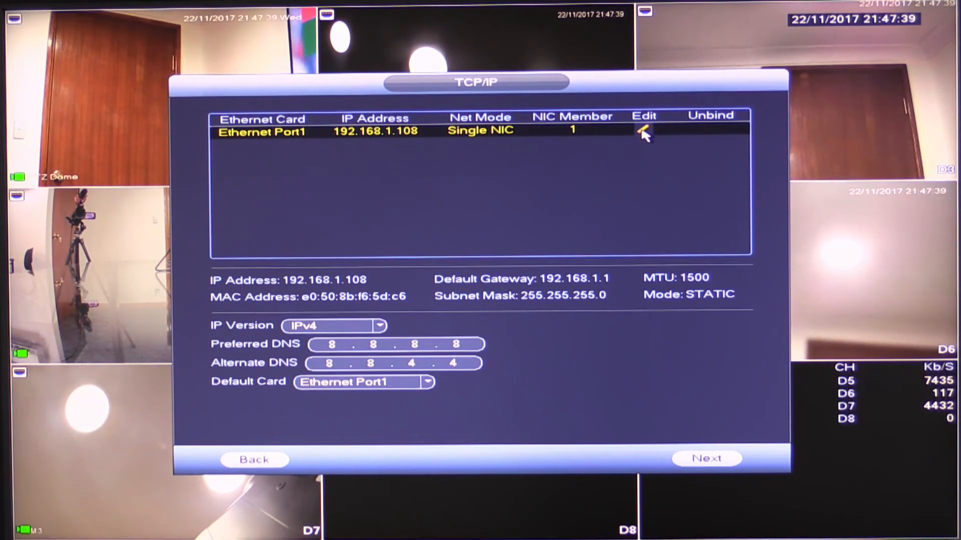
Open the Edit dialog for Ethernet Port1 on the TCP/IP page
{"action": "left_click", "coordinate": [644, 130]}
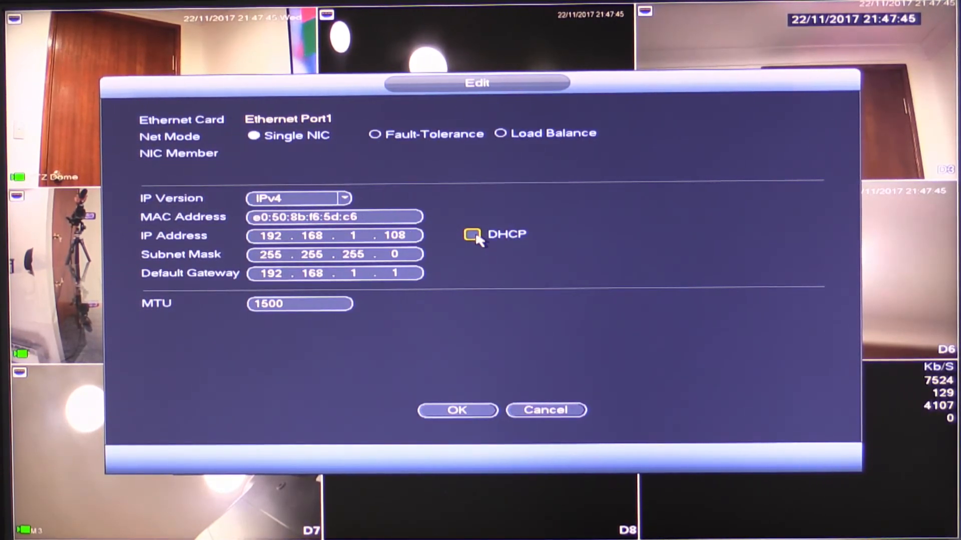
Set Ethernet Port1 to DHCP as a single NIC and save with OK
{"action": "left_click", "coordinate": [472, 234]}
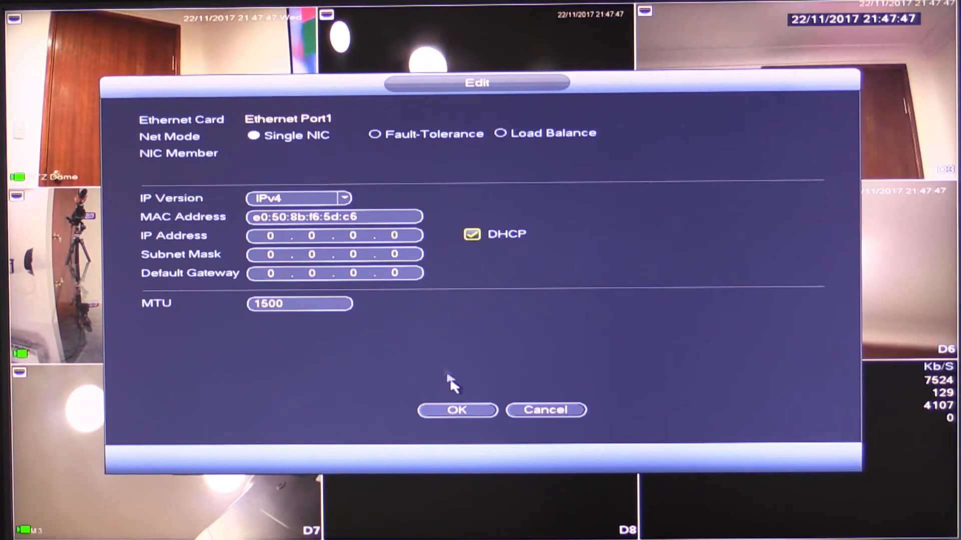
{"action": "mouse_move", "coordinate": [475, 238]}
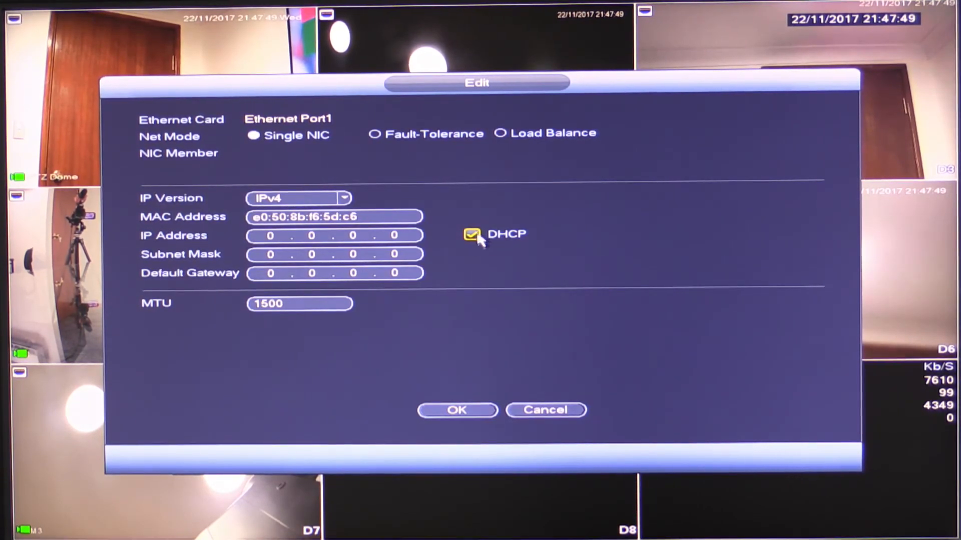
{"action": "mouse_move", "coordinate": [439, 352]}
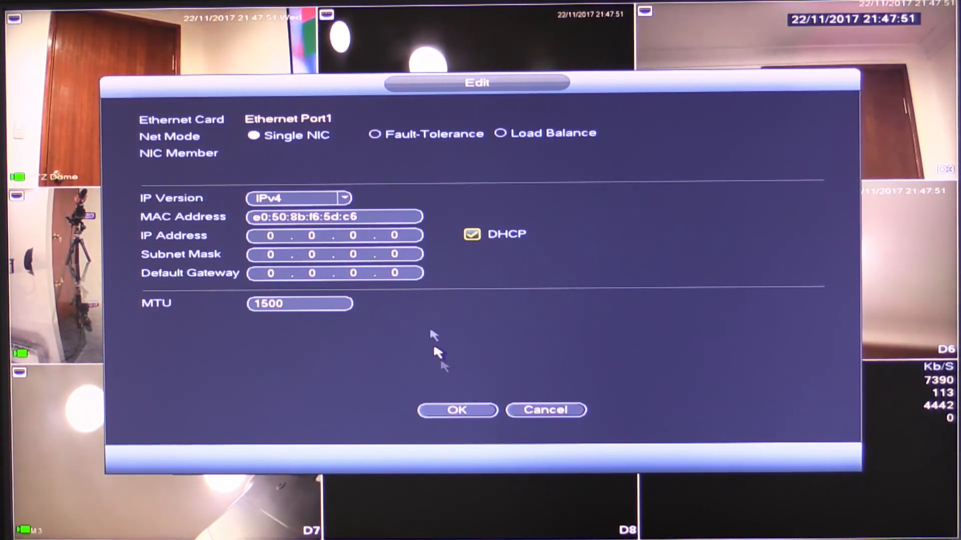
{"action": "mouse_move", "coordinate": [462, 255]}
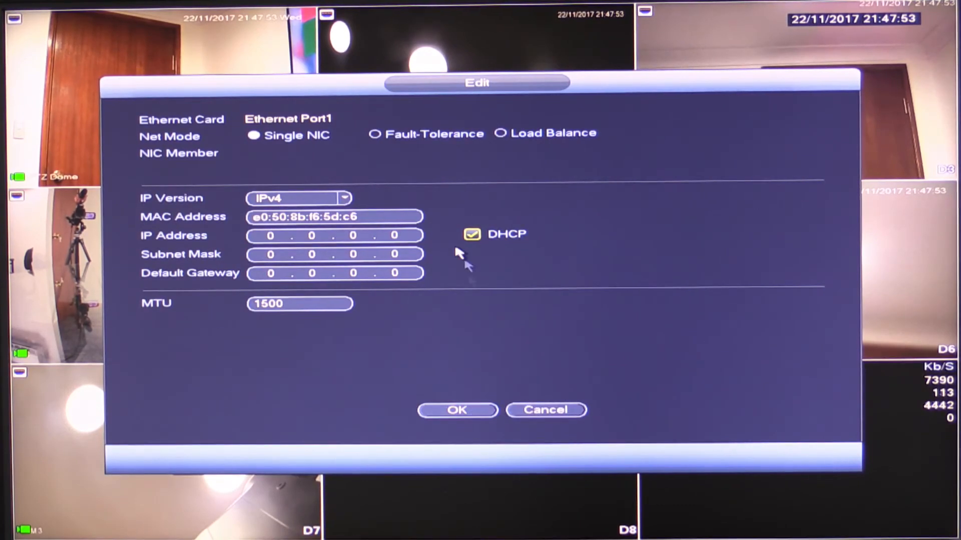
{"action": "mouse_move", "coordinate": [322, 163]}
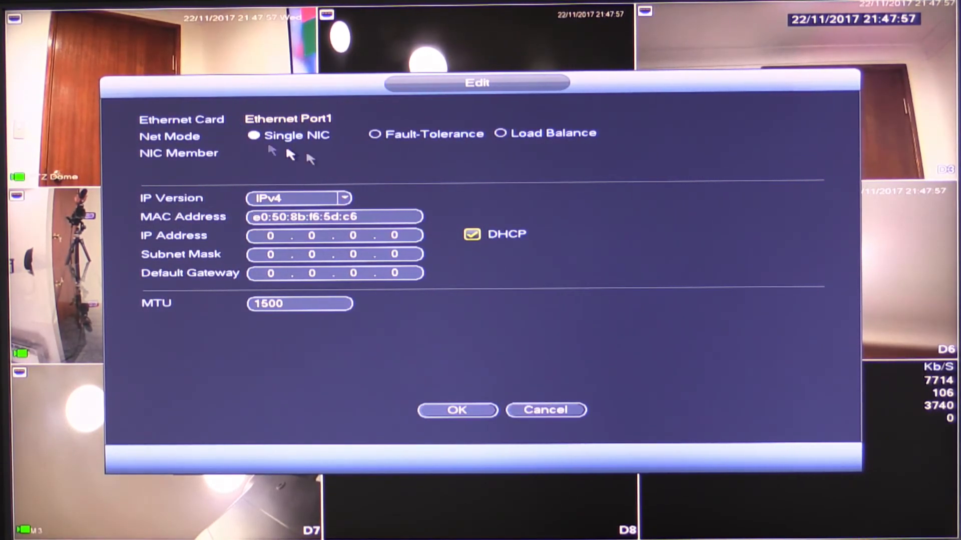
{"action": "mouse_move", "coordinate": [515, 120]}
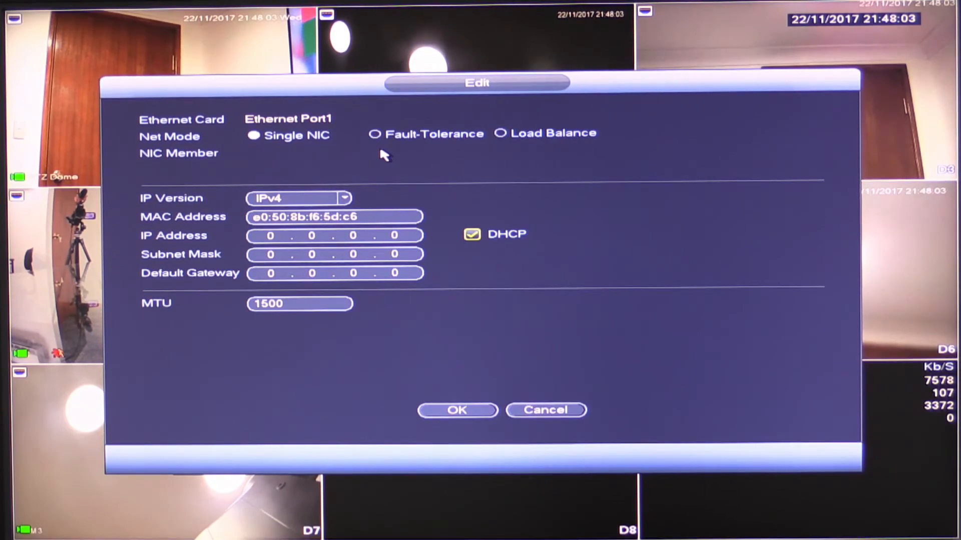
{"action": "mouse_move", "coordinate": [620, 161]}
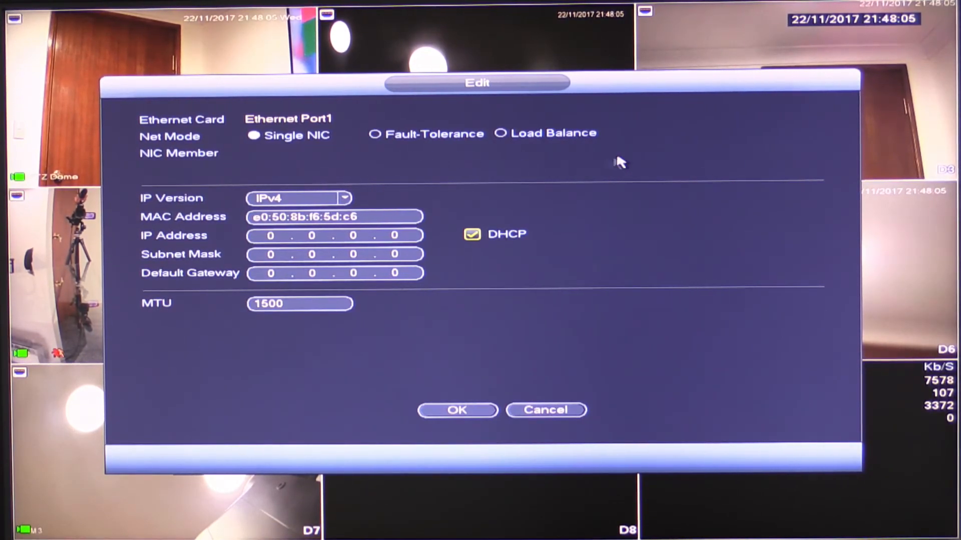
{"action": "mouse_move", "coordinate": [355, 184]}
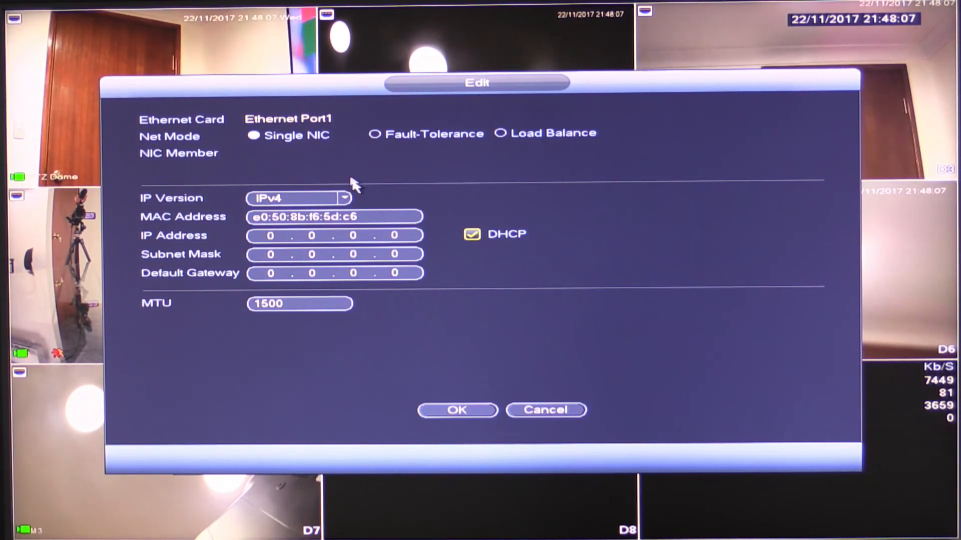
{"action": "mouse_move", "coordinate": [503, 372]}
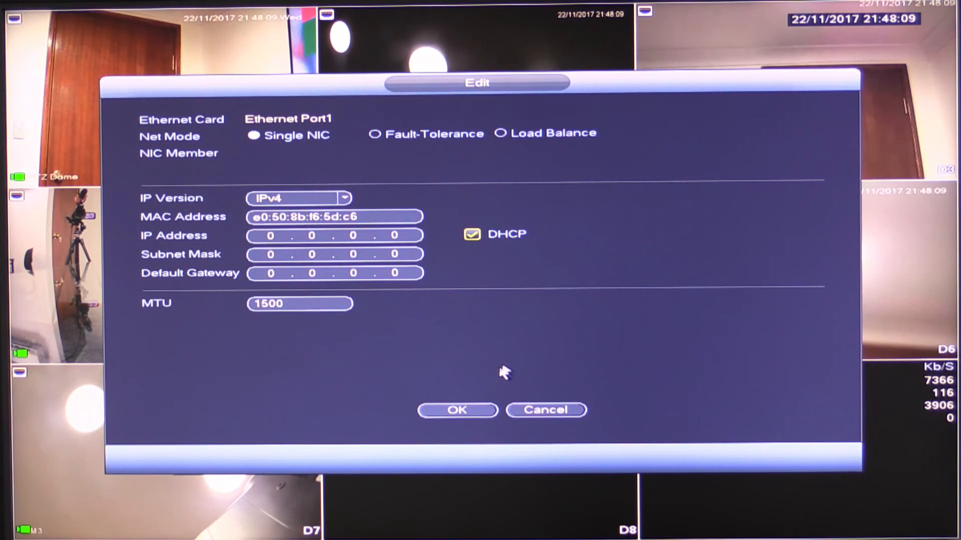
{"action": "left_click", "coordinate": [457, 410]}
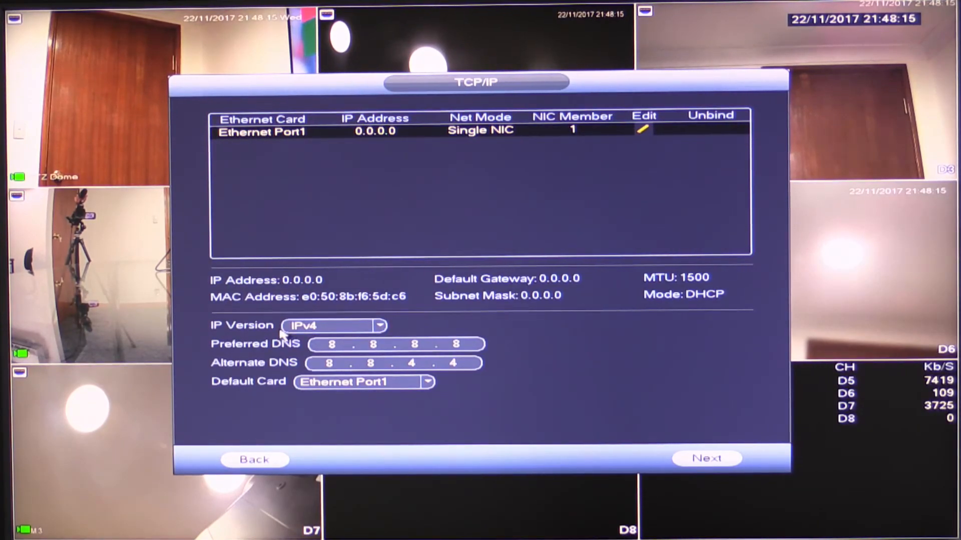
{"action": "mouse_move", "coordinate": [336, 374]}
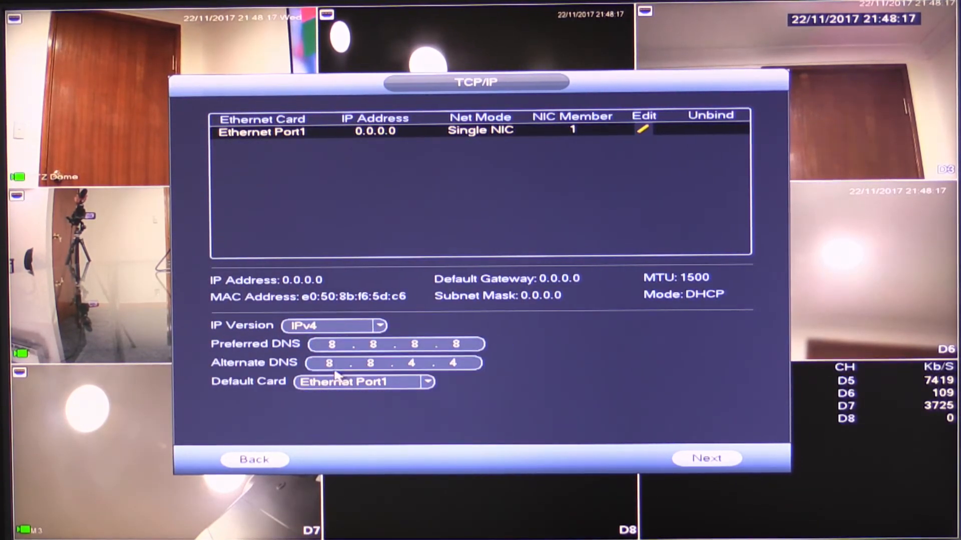
{"action": "mouse_move", "coordinate": [467, 299]}
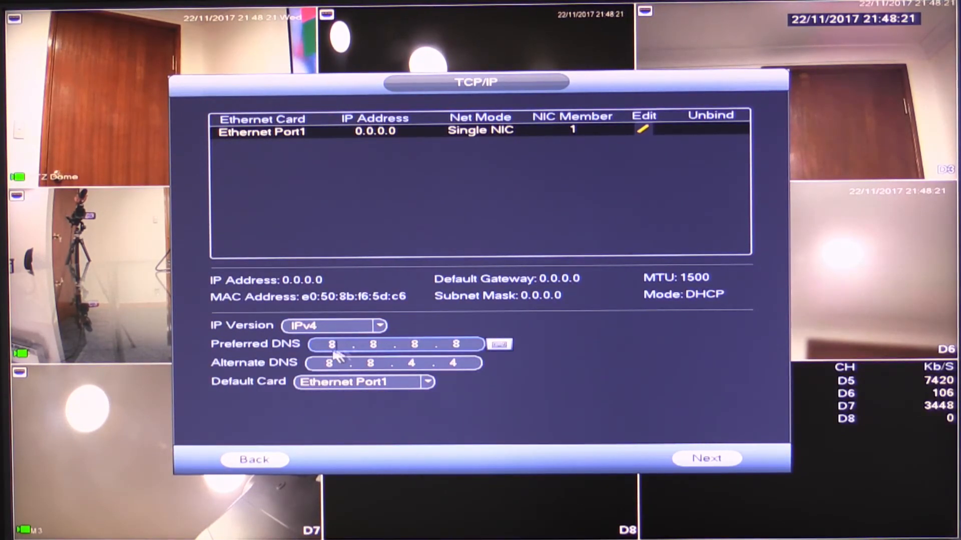
Accept DNS 8.8.8.8 and 8.8.4.4 and continue to the EASY4IP page
{"action": "left_click", "coordinate": [374, 363]}
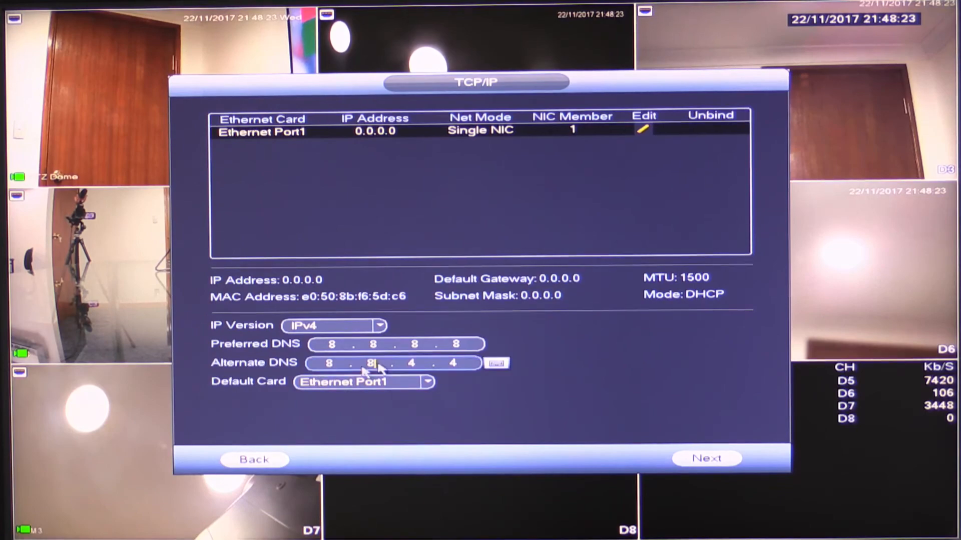
{"action": "mouse_move", "coordinate": [693, 309]}
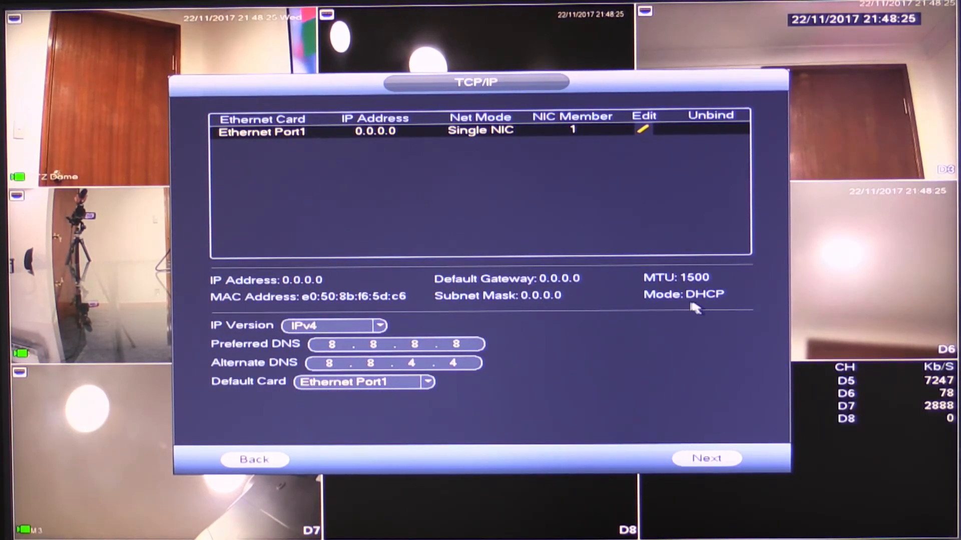
{"action": "mouse_move", "coordinate": [582, 400]}
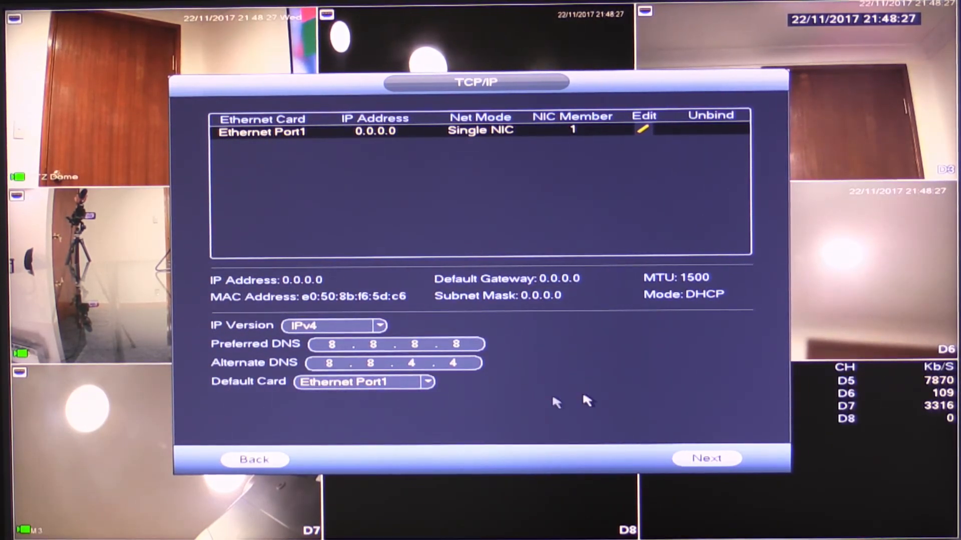
{"action": "left_click", "coordinate": [707, 458]}
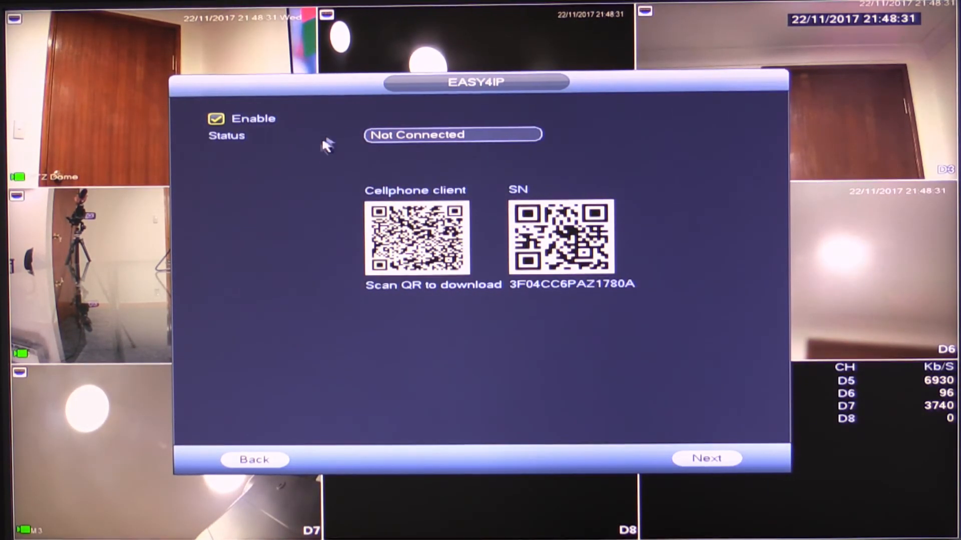
{"action": "mouse_move", "coordinate": [355, 132]}
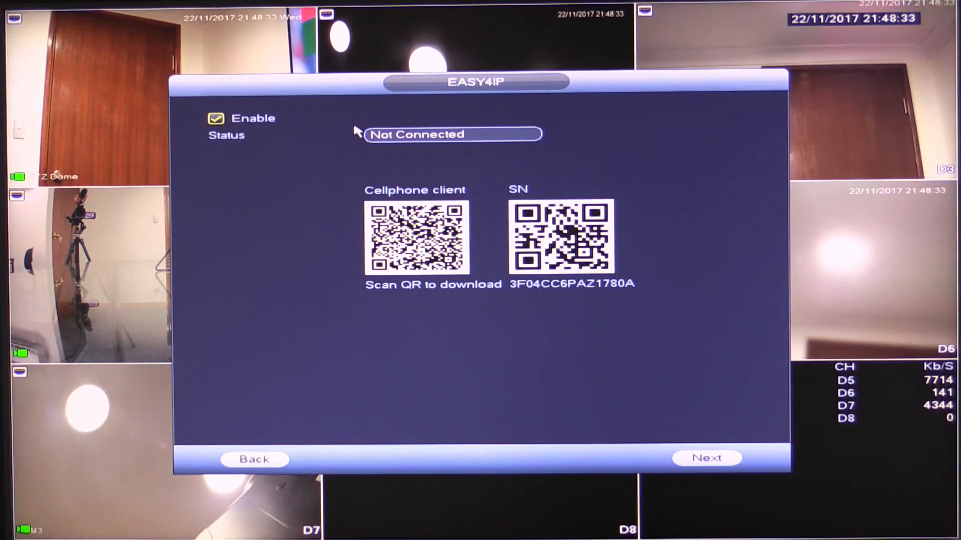
{"action": "mouse_move", "coordinate": [536, 153]}
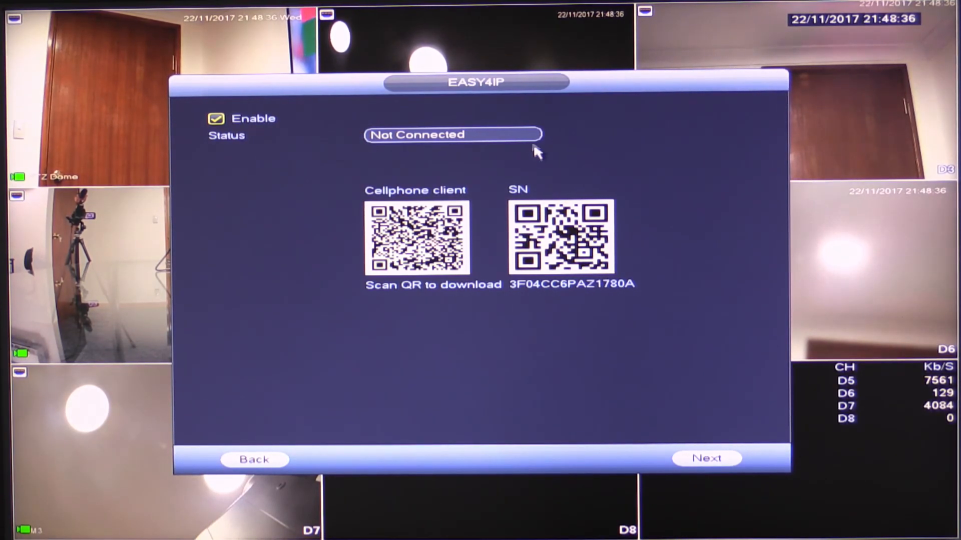
{"action": "mouse_move", "coordinate": [527, 101]}
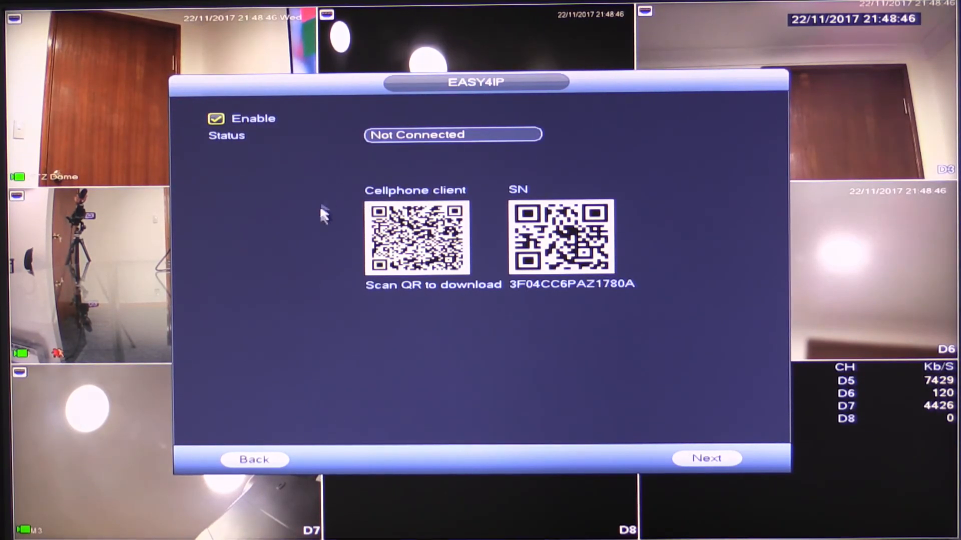
{"action": "mouse_move", "coordinate": [475, 232]}
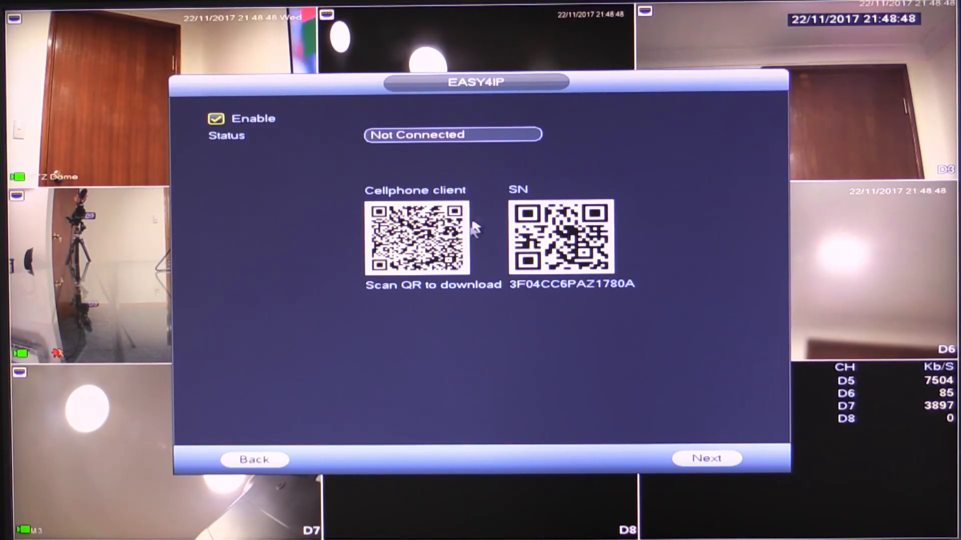
{"action": "mouse_move", "coordinate": [581, 303]}
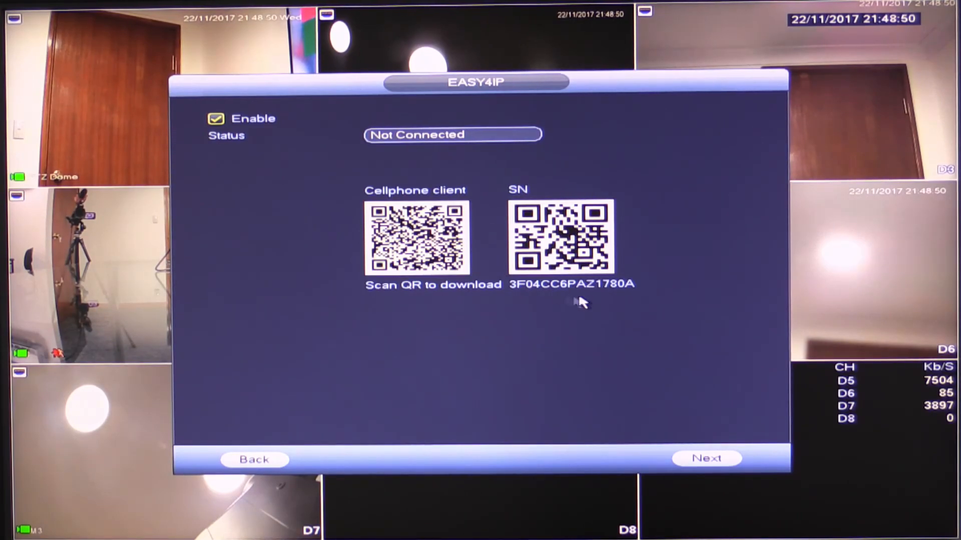
{"action": "mouse_move", "coordinate": [597, 295]}
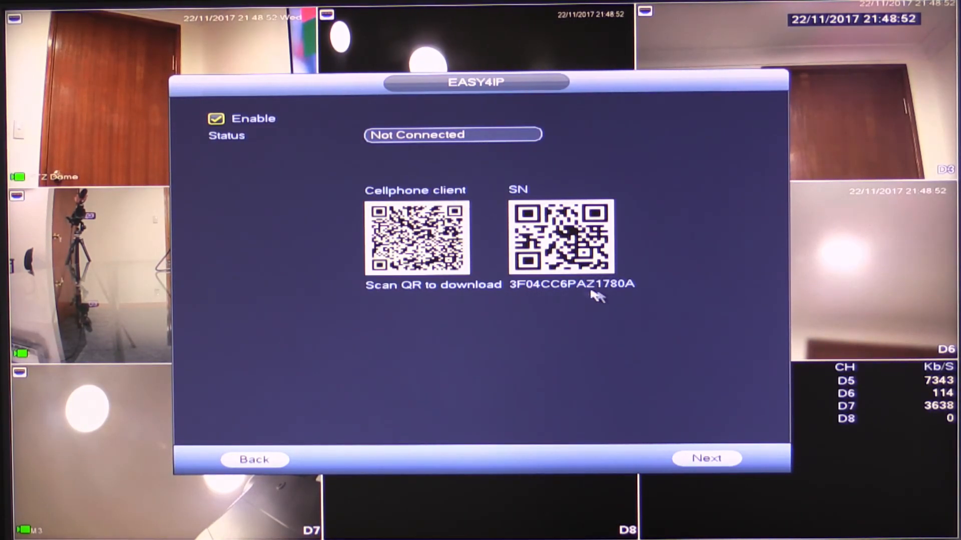
{"action": "mouse_move", "coordinate": [631, 298]}
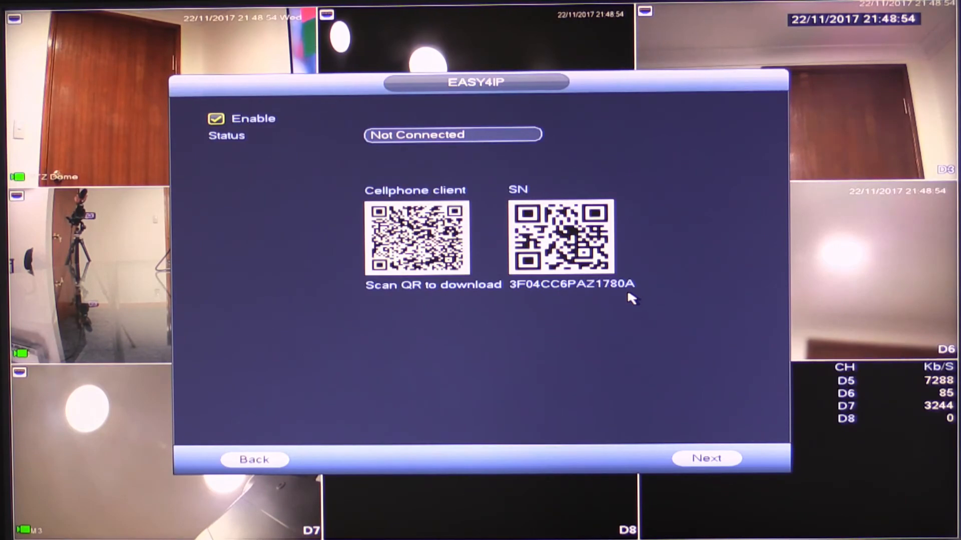
{"action": "mouse_move", "coordinate": [643, 260]}
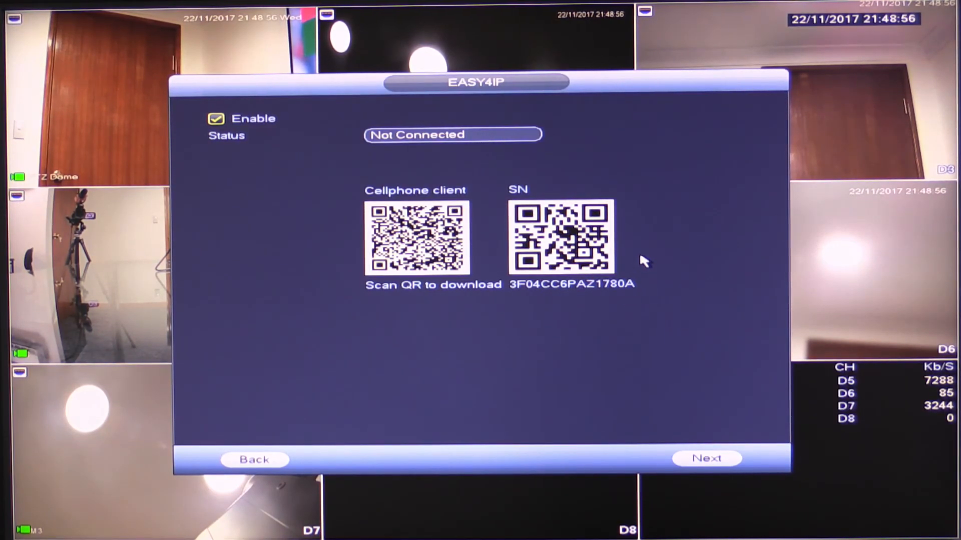
{"action": "mouse_move", "coordinate": [625, 210]}
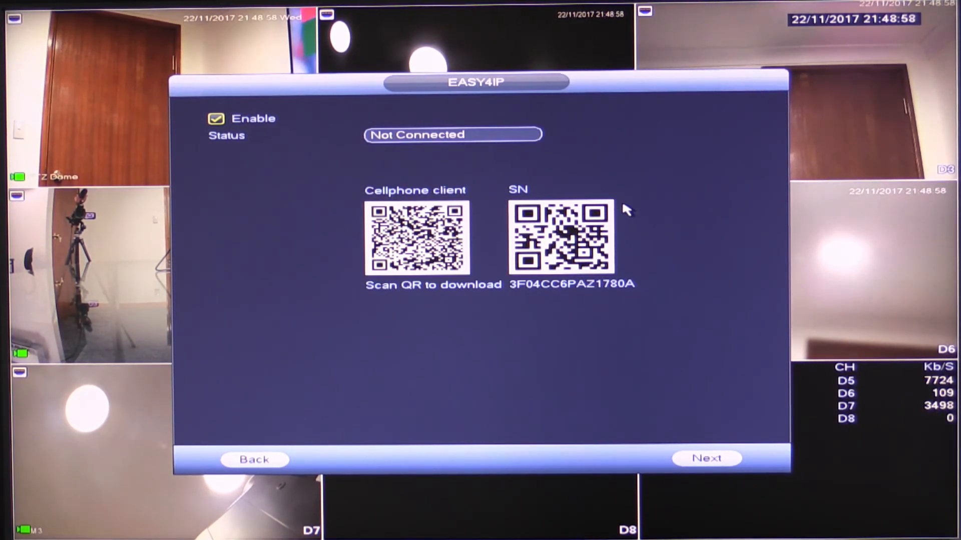
{"action": "mouse_move", "coordinate": [481, 253]}
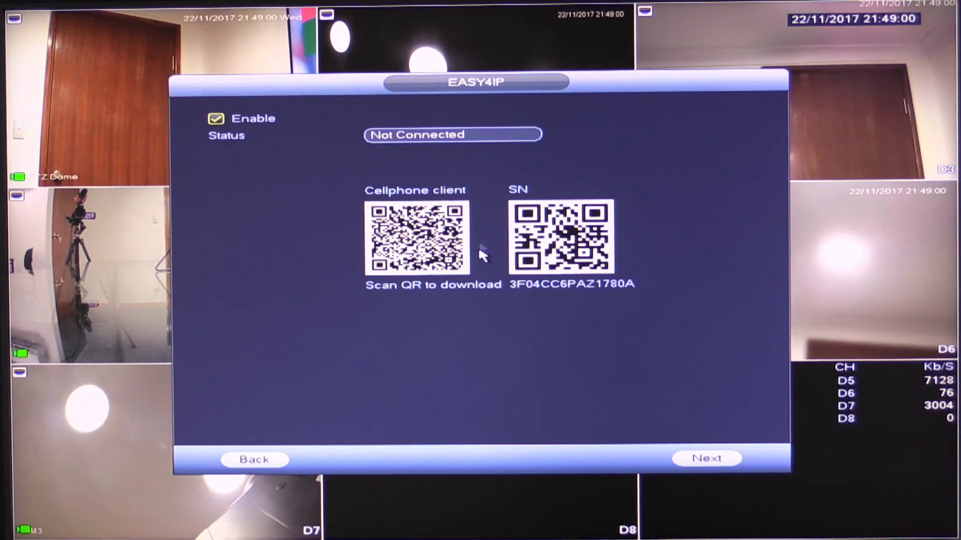
{"action": "mouse_move", "coordinate": [503, 285]}
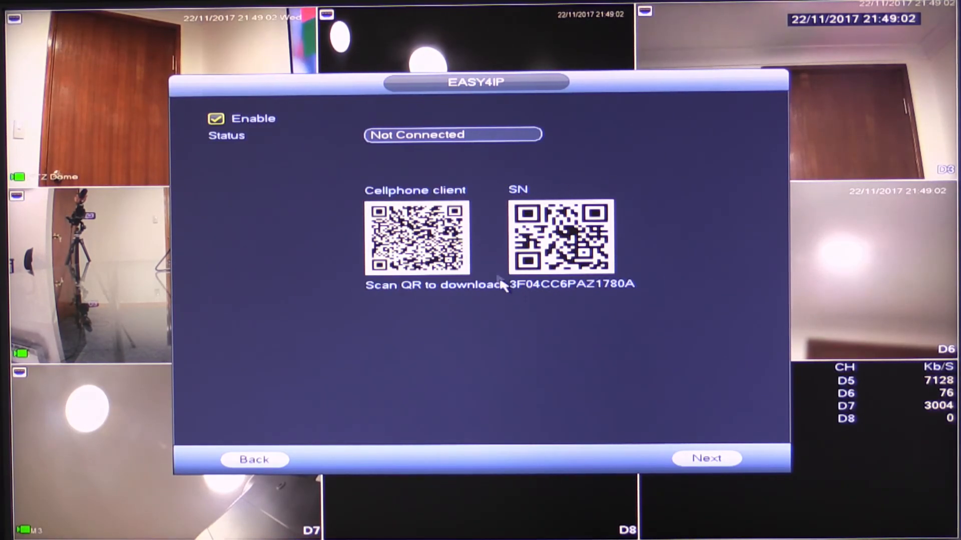
{"action": "mouse_move", "coordinate": [573, 310]}
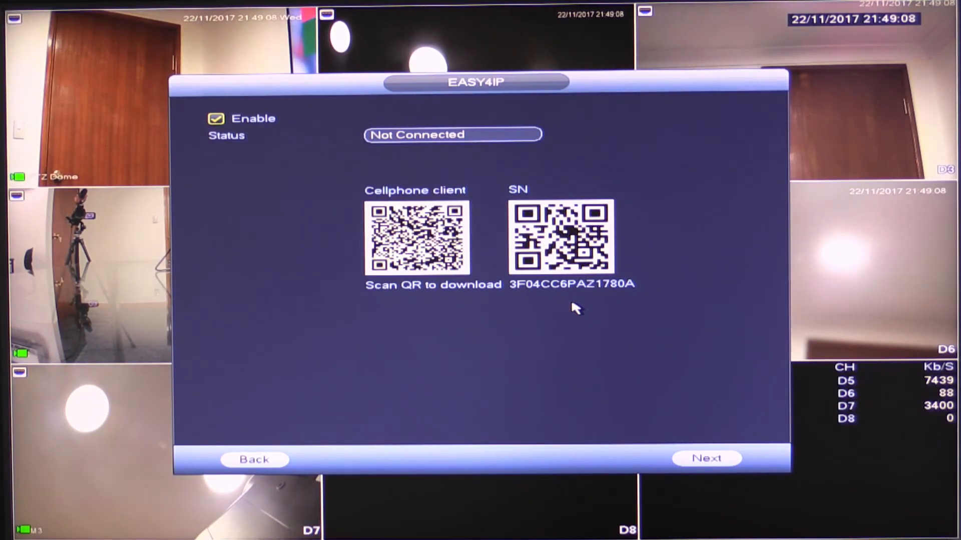
{"action": "mouse_move", "coordinate": [647, 297]}
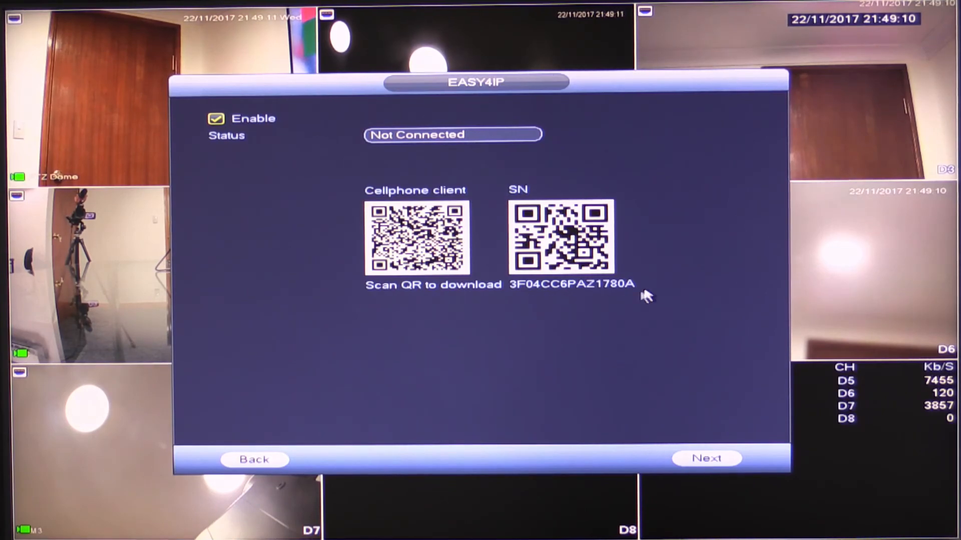
{"action": "mouse_move", "coordinate": [613, 423]}
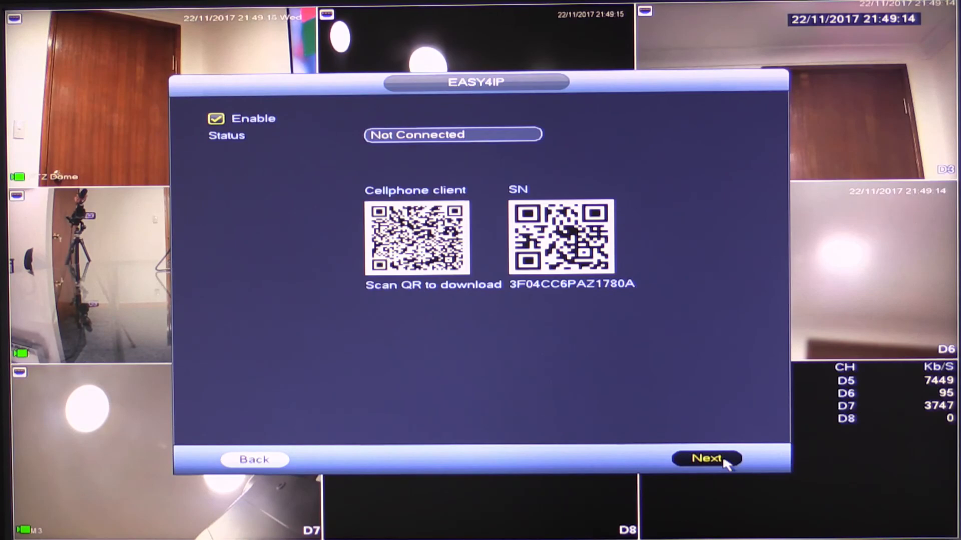
Confirm cameras D1–D6 are added and online on Camera Registration, then continue
{"action": "left_click", "coordinate": [706, 458]}
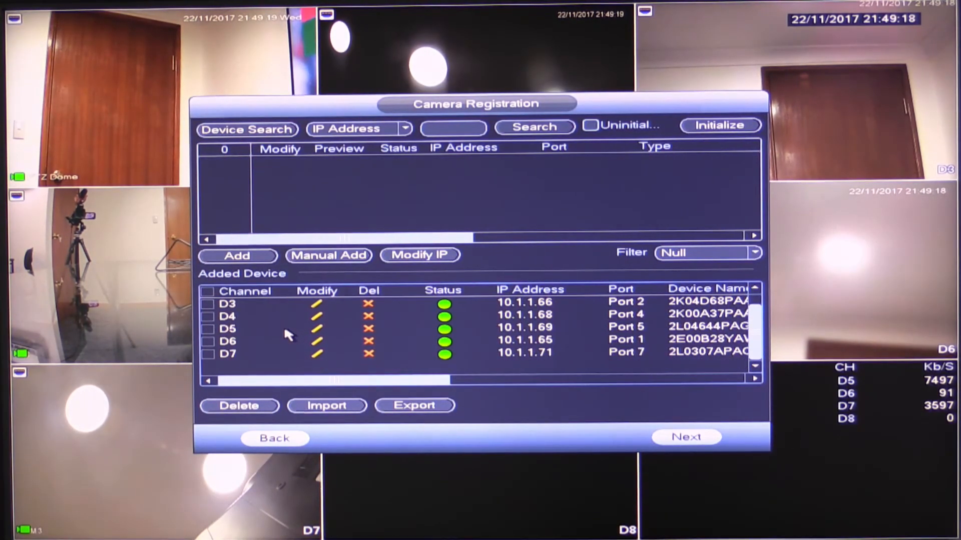
{"action": "scroll", "scroll_direction": "up", "scroll_amount": 3}
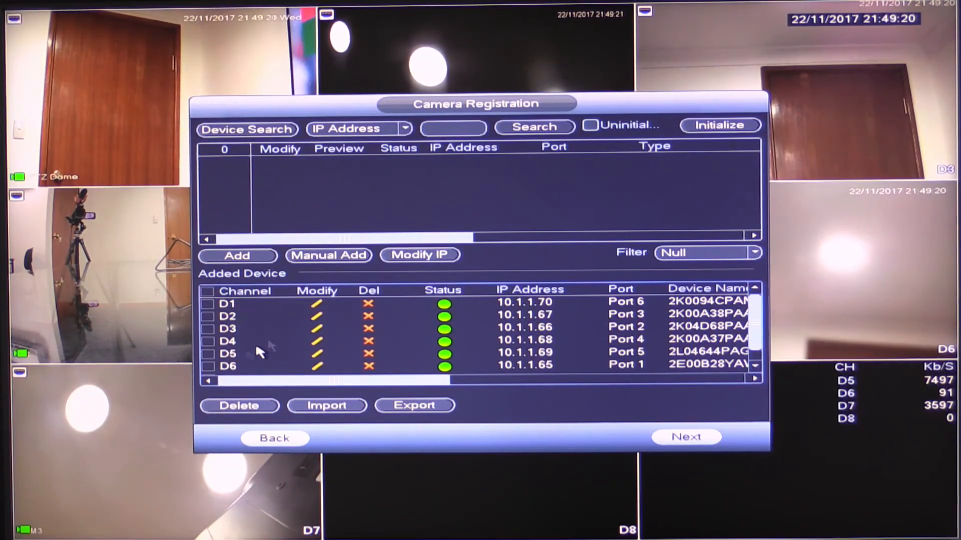
{"action": "scroll", "scroll_direction": "down", "scroll_amount": 3}
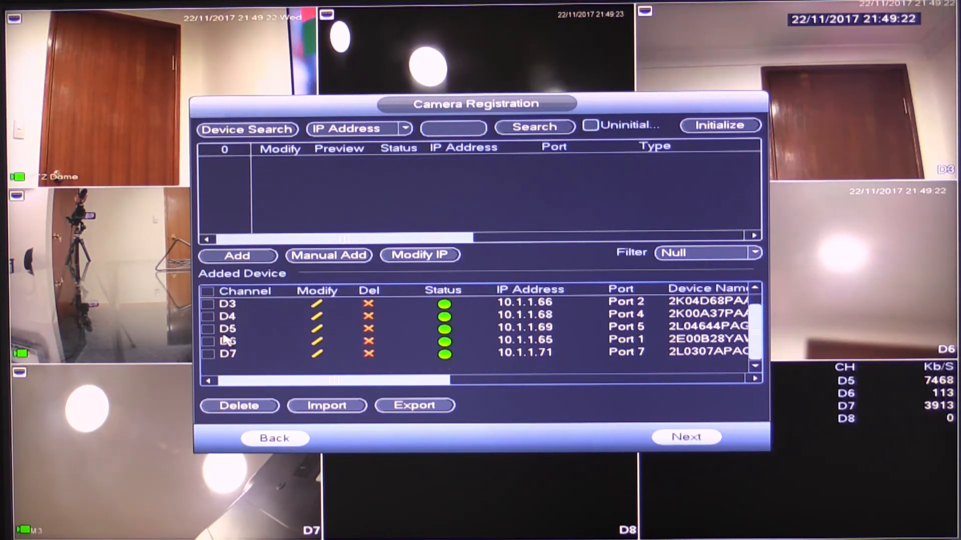
{"action": "mouse_move", "coordinate": [254, 369]}
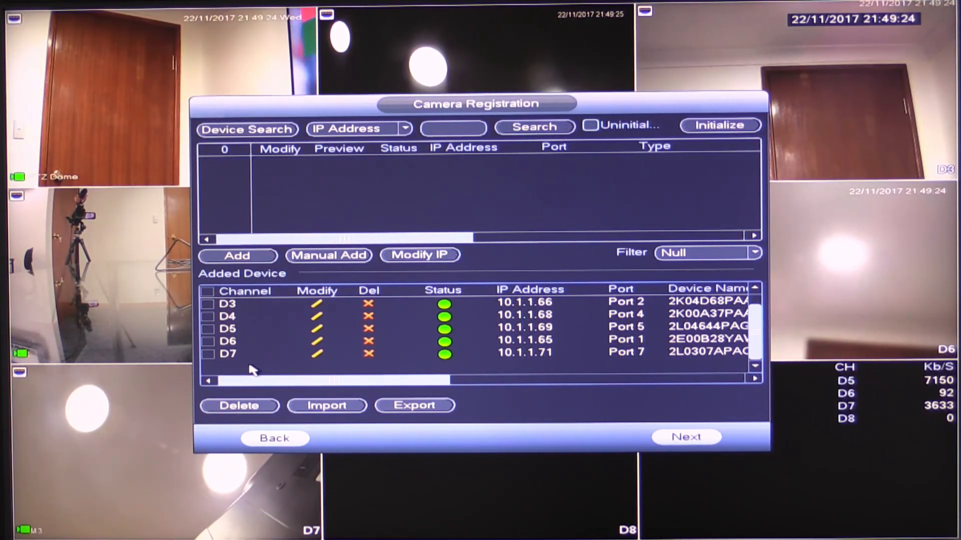
{"action": "mouse_move", "coordinate": [242, 358]}
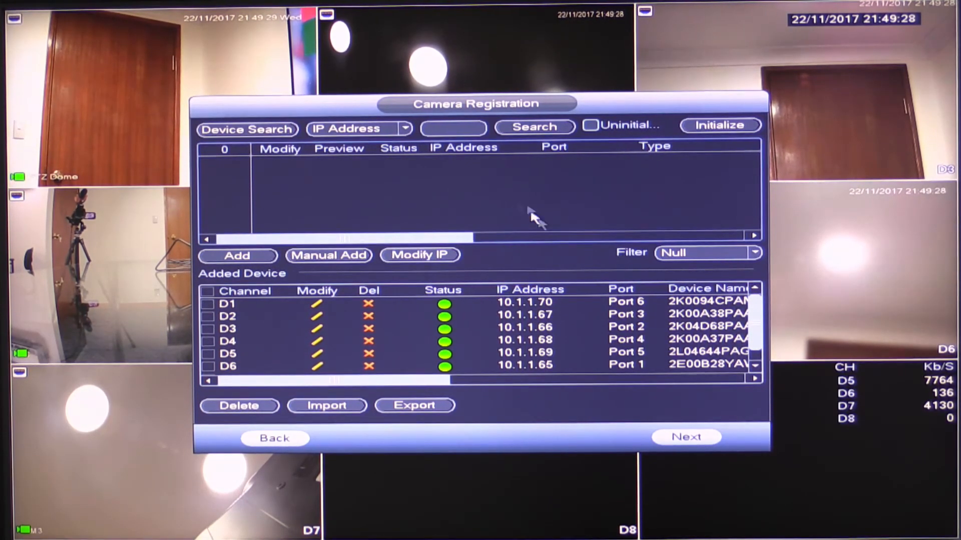
{"action": "mouse_move", "coordinate": [306, 169]}
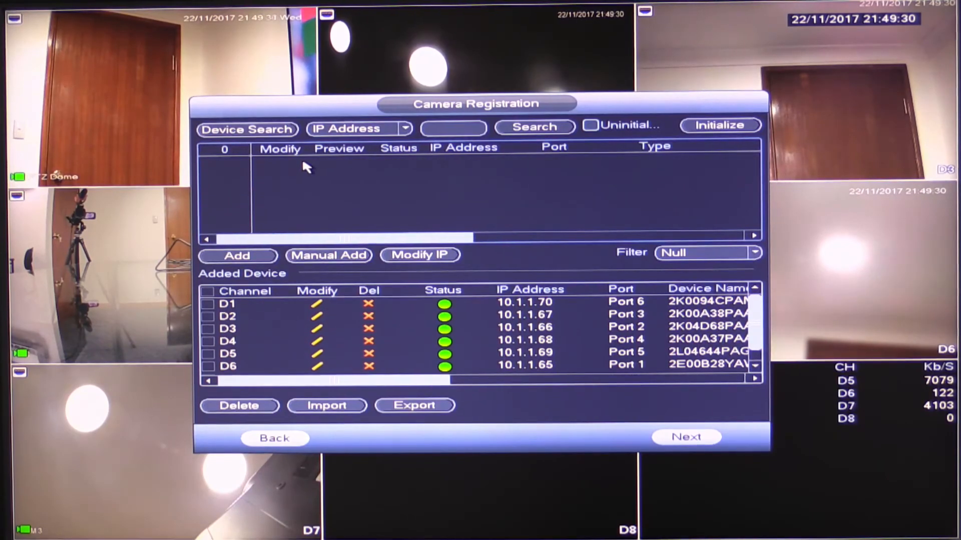
{"action": "left_click", "coordinate": [248, 128]}
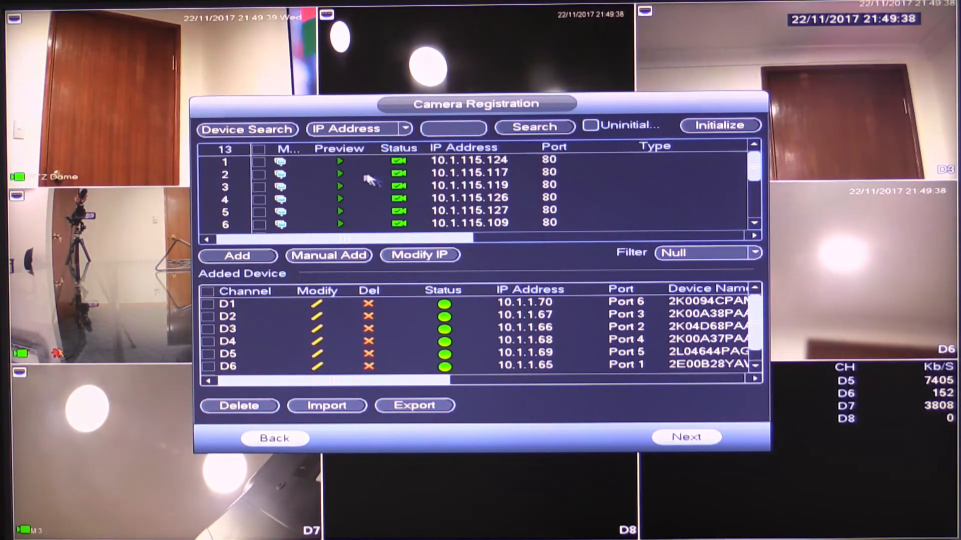
{"action": "scroll", "scroll_direction": "down", "scroll_amount": 3}
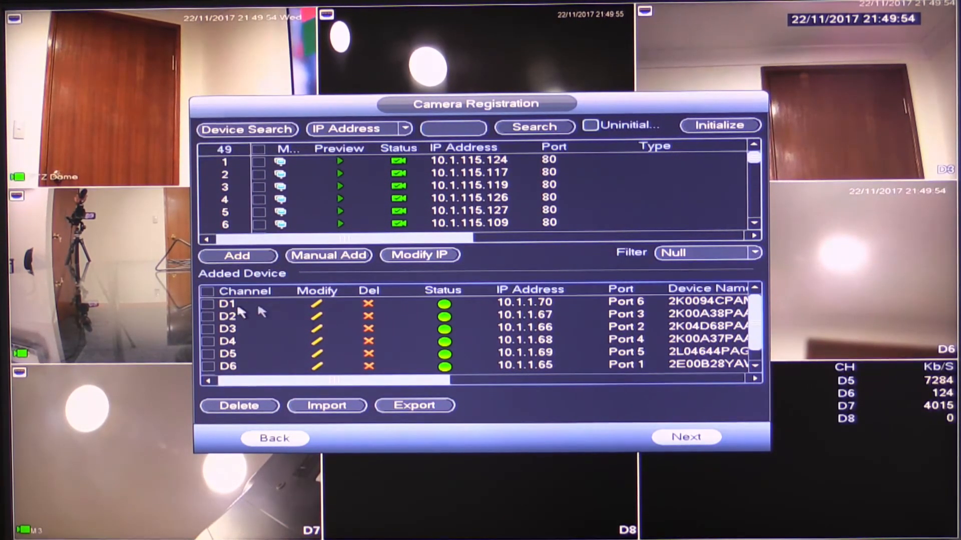
{"action": "mouse_move", "coordinate": [521, 383]}
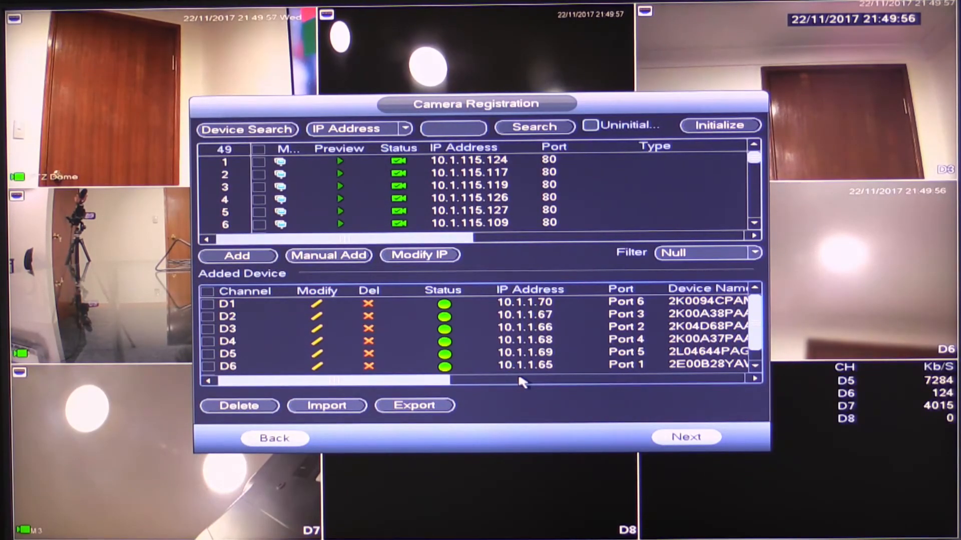
{"action": "left_click", "coordinate": [686, 437]}
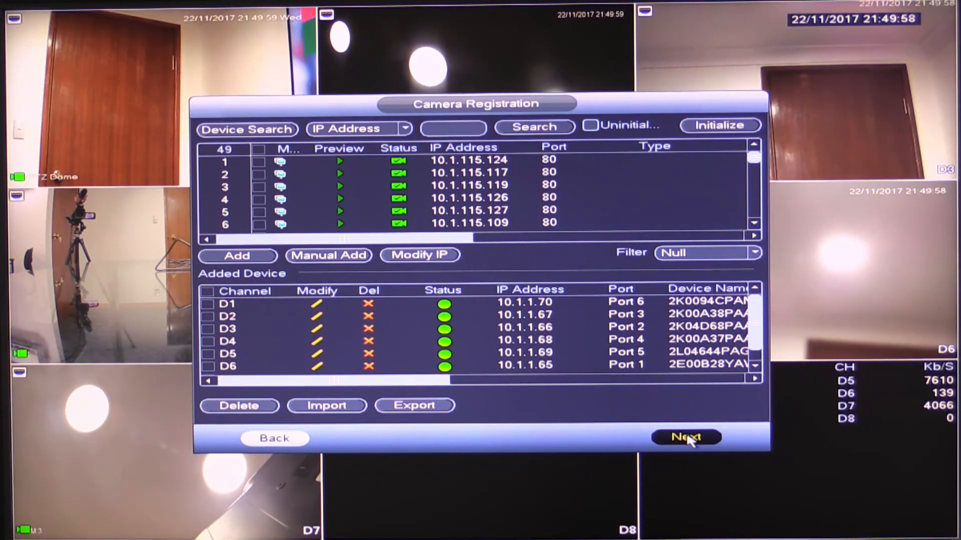
Apply D1's all-week General plus Motion schedule and copy it to all channels
{"action": "left_click", "coordinate": [686, 437]}
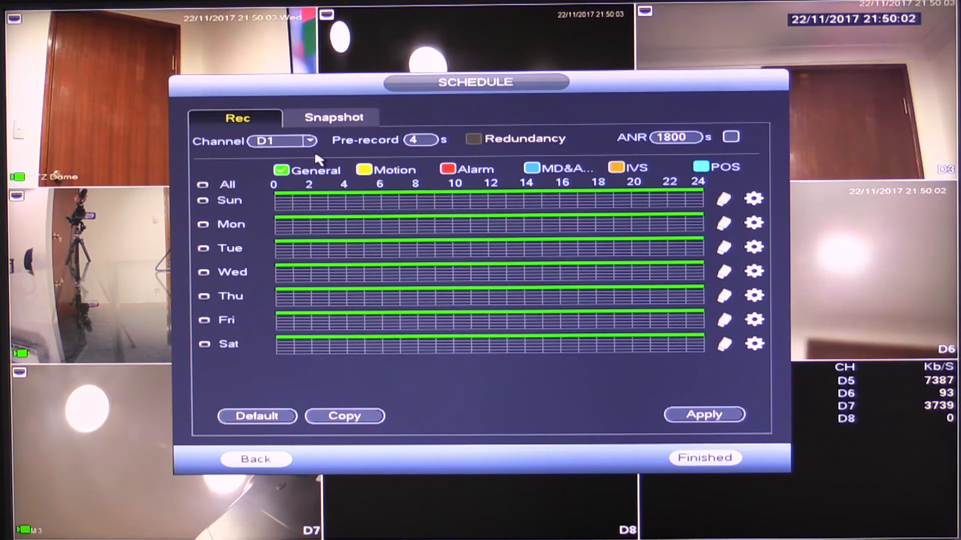
{"action": "mouse_move", "coordinate": [386, 181]}
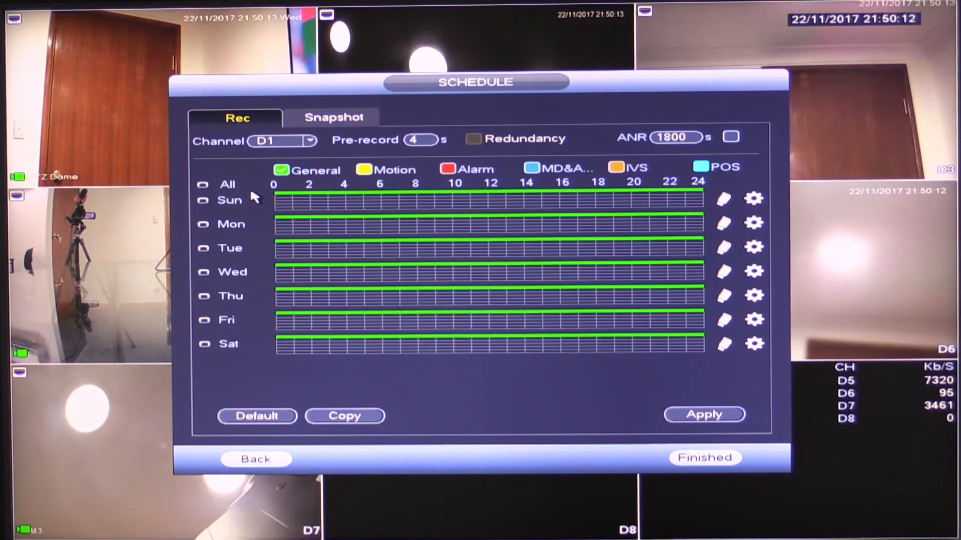
{"action": "mouse_move", "coordinate": [699, 193]}
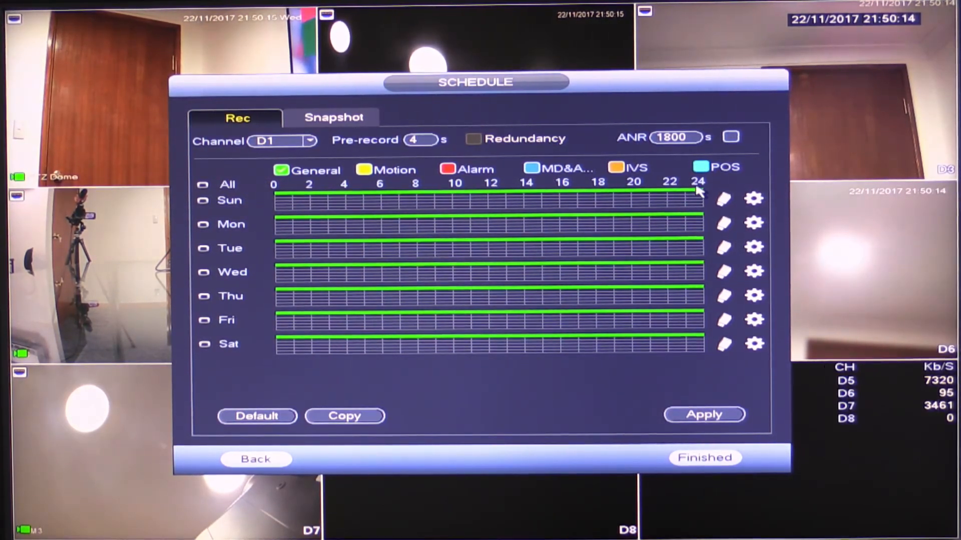
{"action": "mouse_move", "coordinate": [257, 211]}
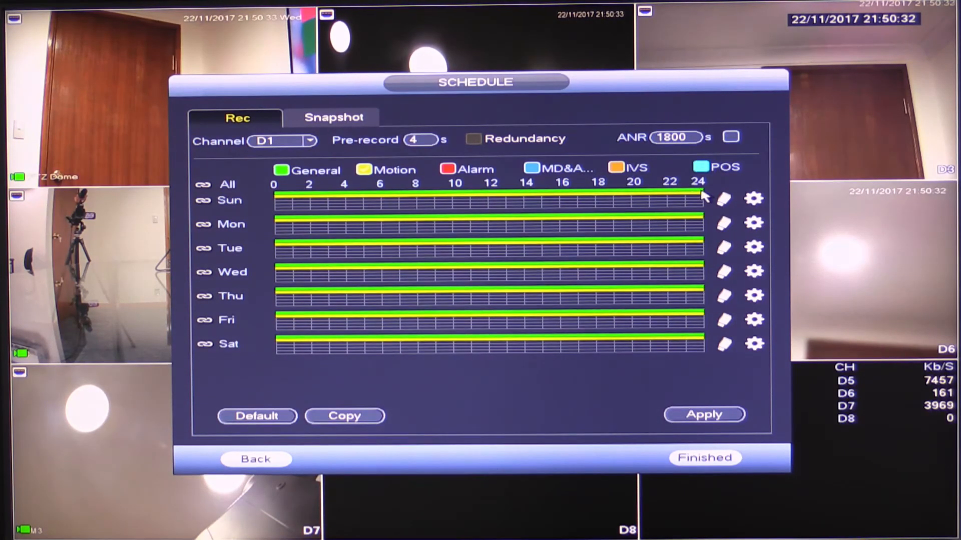
{"action": "left_click", "coordinate": [704, 415]}
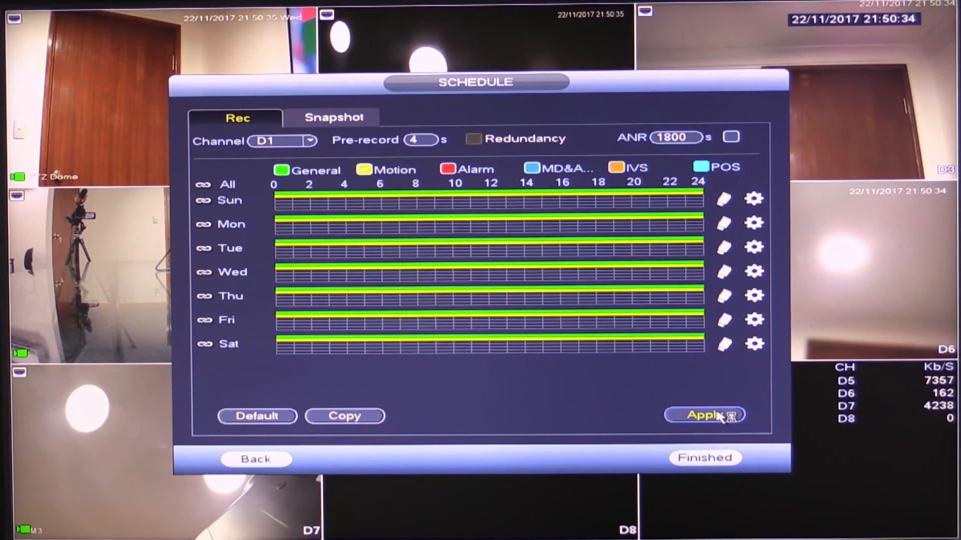
{"action": "left_click", "coordinate": [344, 416]}
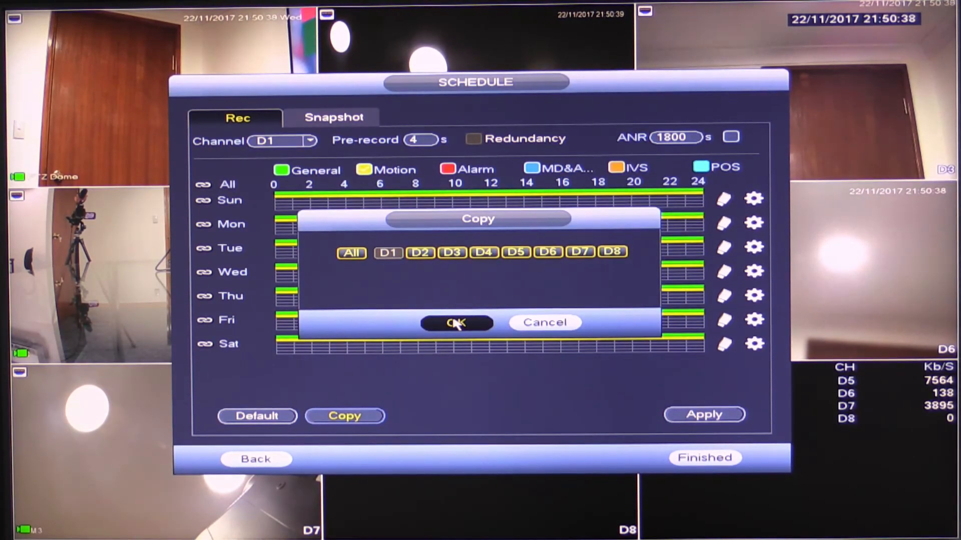
{"action": "left_click", "coordinate": [457, 322]}
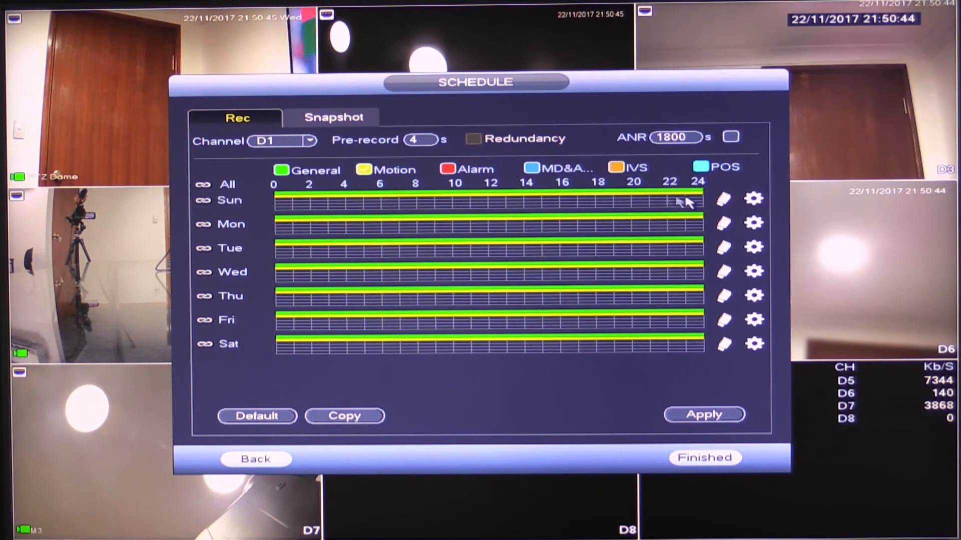
{"action": "mouse_move", "coordinate": [518, 225]}
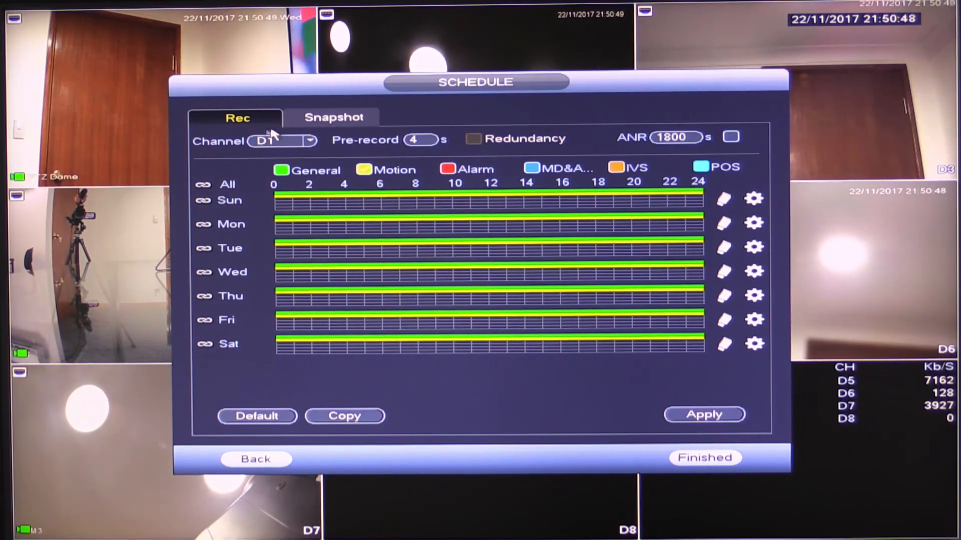
{"action": "mouse_move", "coordinate": [294, 146]}
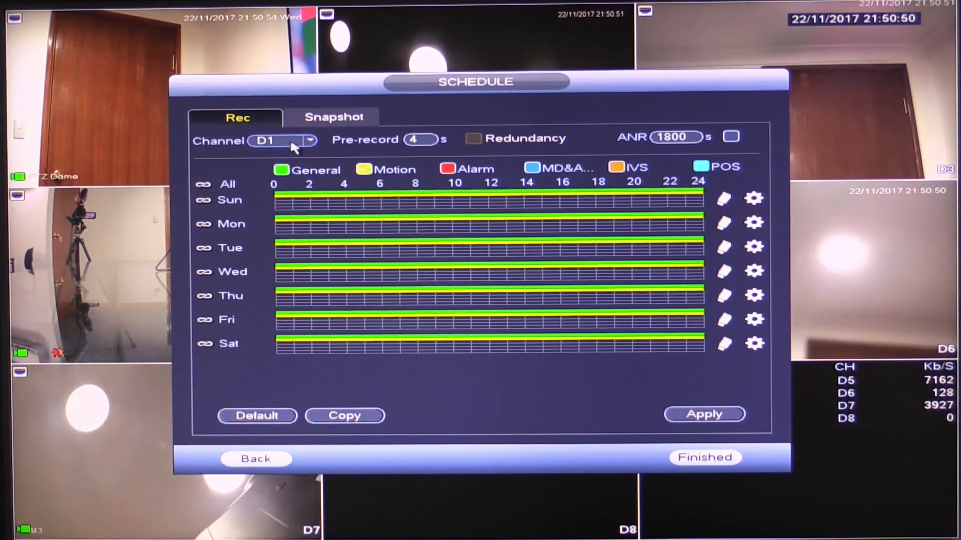
{"action": "mouse_move", "coordinate": [496, 257]}
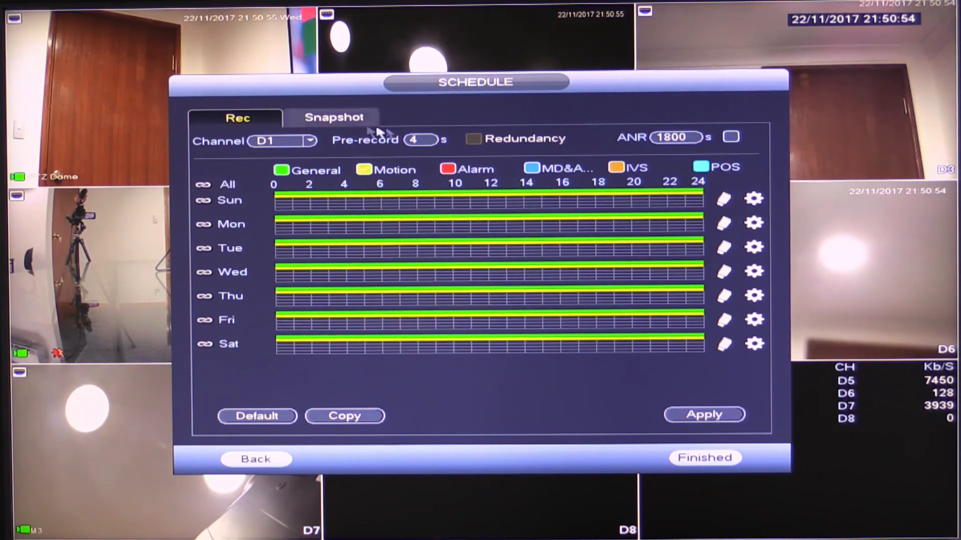
View D1's Snapshot schedule, set to General capture all day every day
{"action": "left_click", "coordinate": [335, 117]}
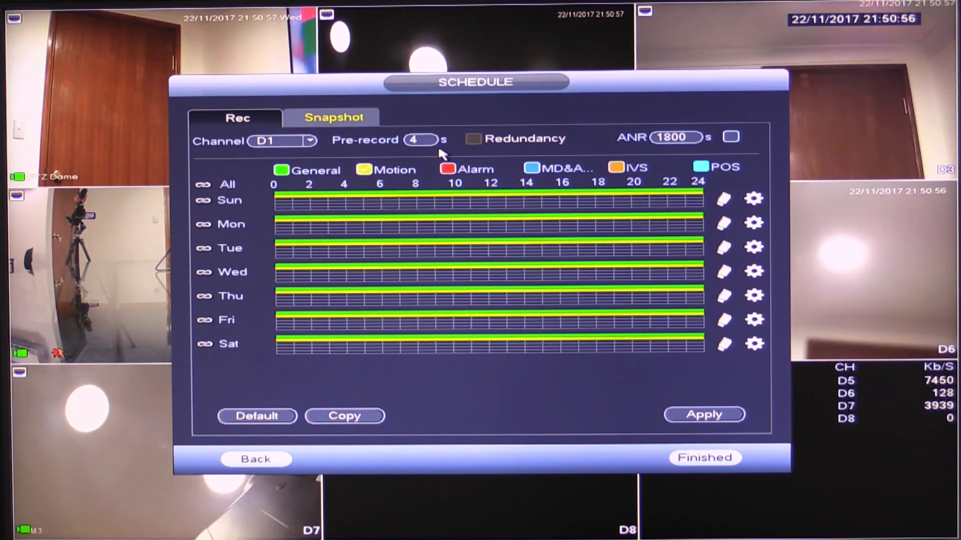
{"action": "mouse_move", "coordinate": [478, 159]}
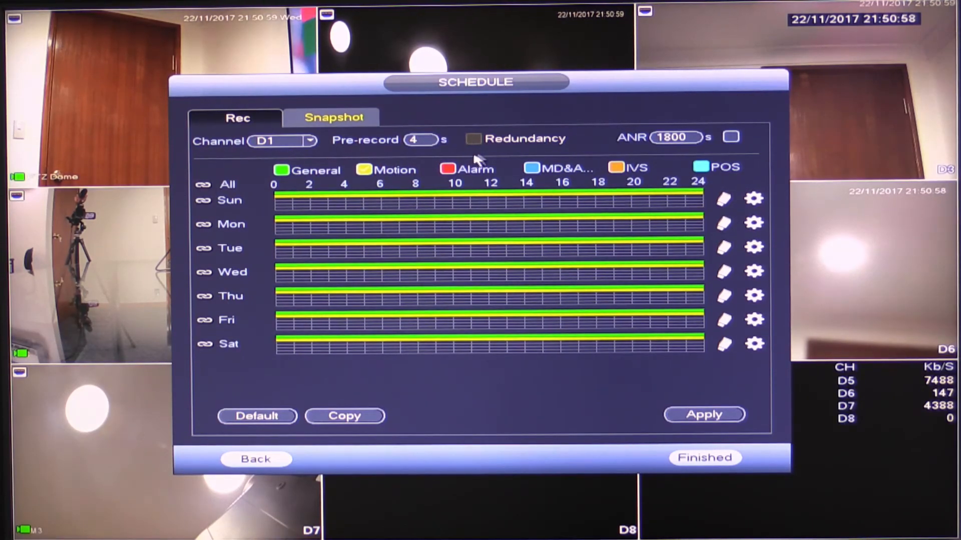
{"action": "left_click", "coordinate": [730, 137]}
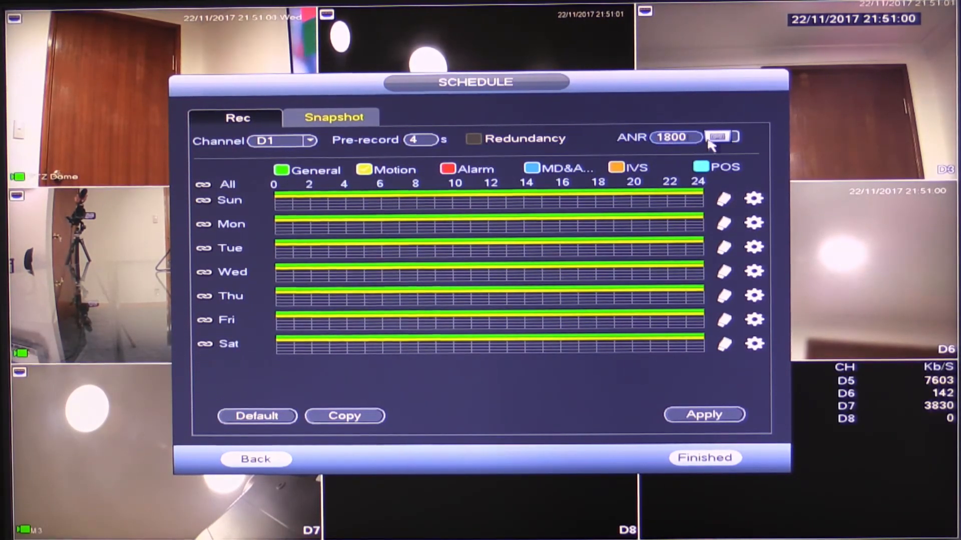
{"action": "left_click", "coordinate": [725, 136]}
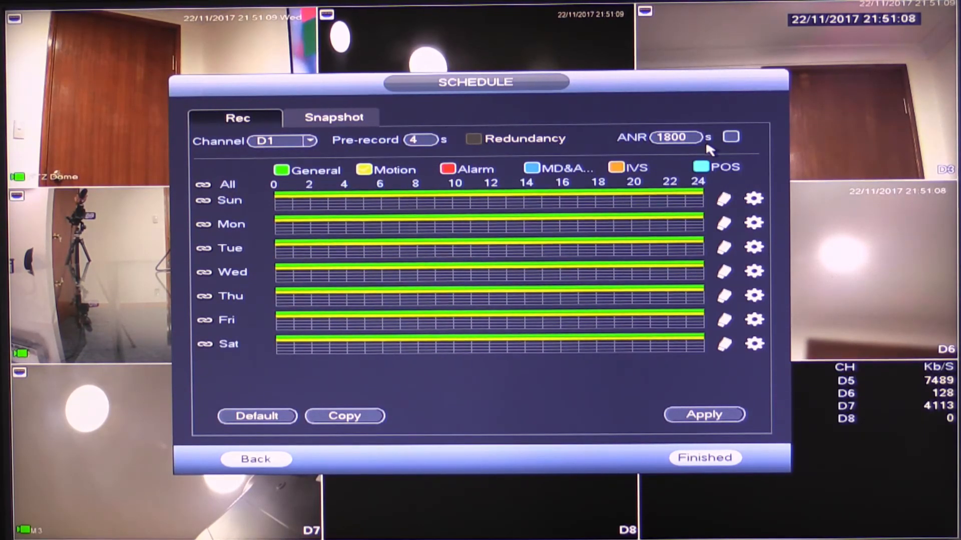
{"action": "mouse_move", "coordinate": [665, 108]}
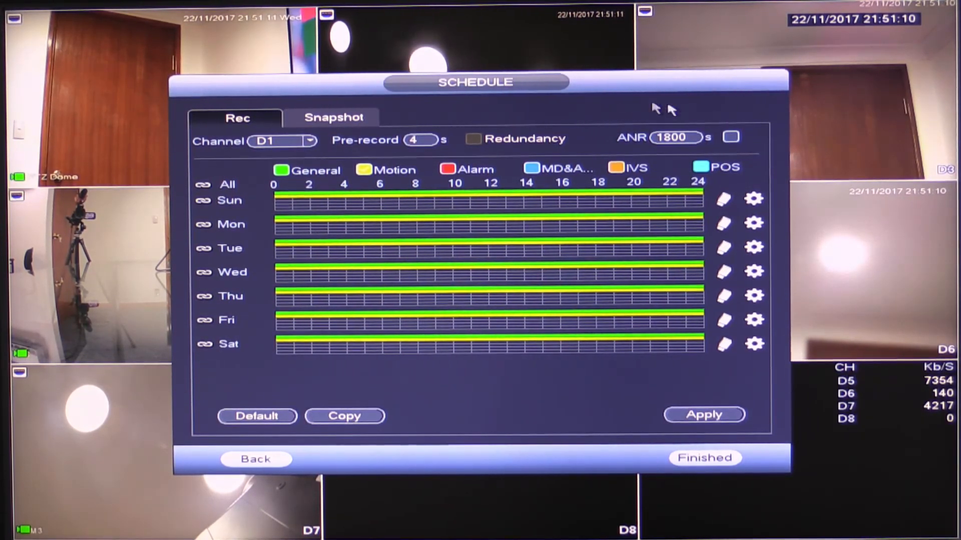
{"action": "mouse_move", "coordinate": [723, 156]}
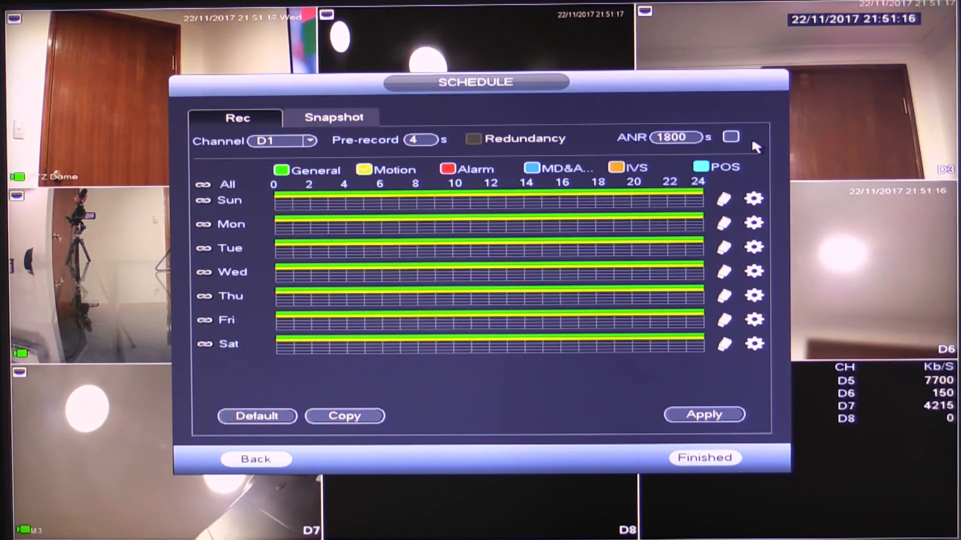
{"action": "left_click", "coordinate": [730, 136]}
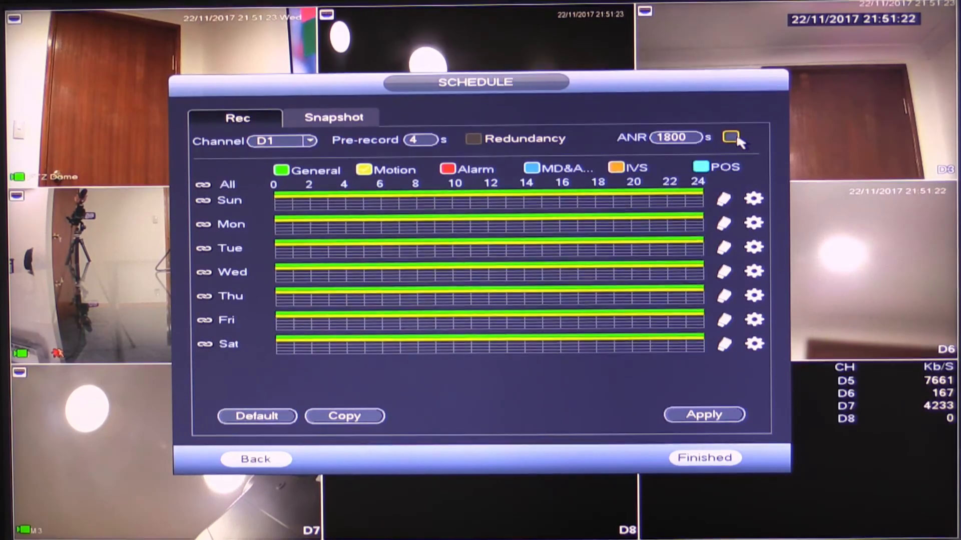
{"action": "left_click", "coordinate": [731, 137]}
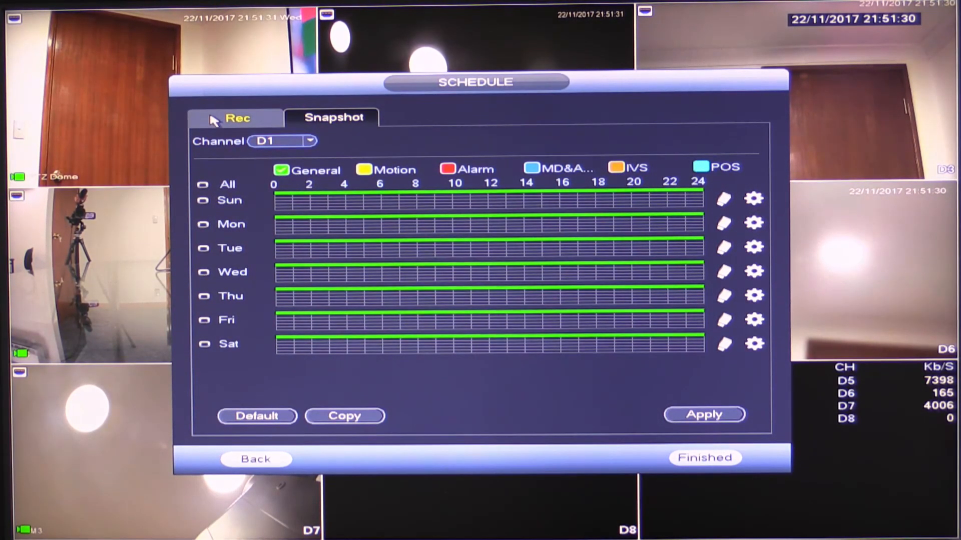
{"action": "mouse_move", "coordinate": [343, 227]}
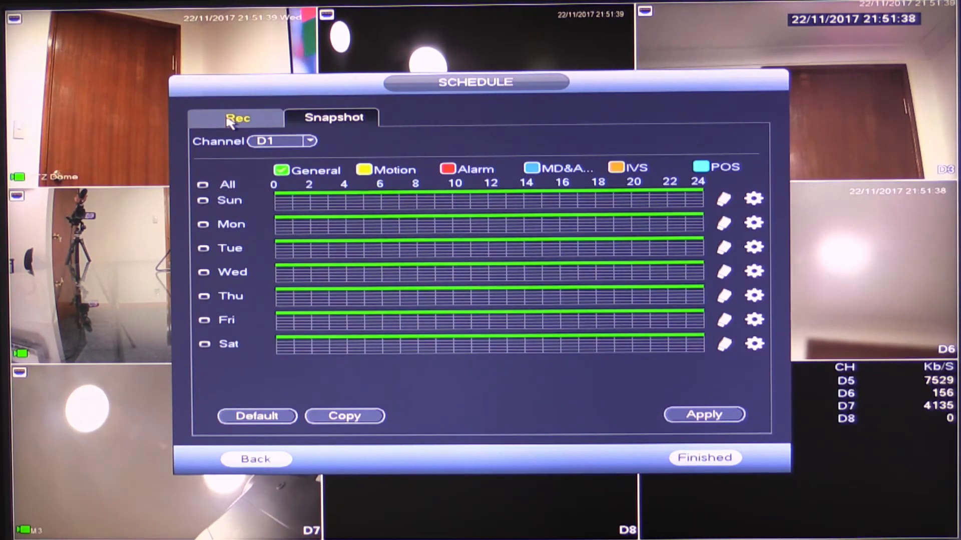
{"action": "mouse_move", "coordinate": [705, 458]}
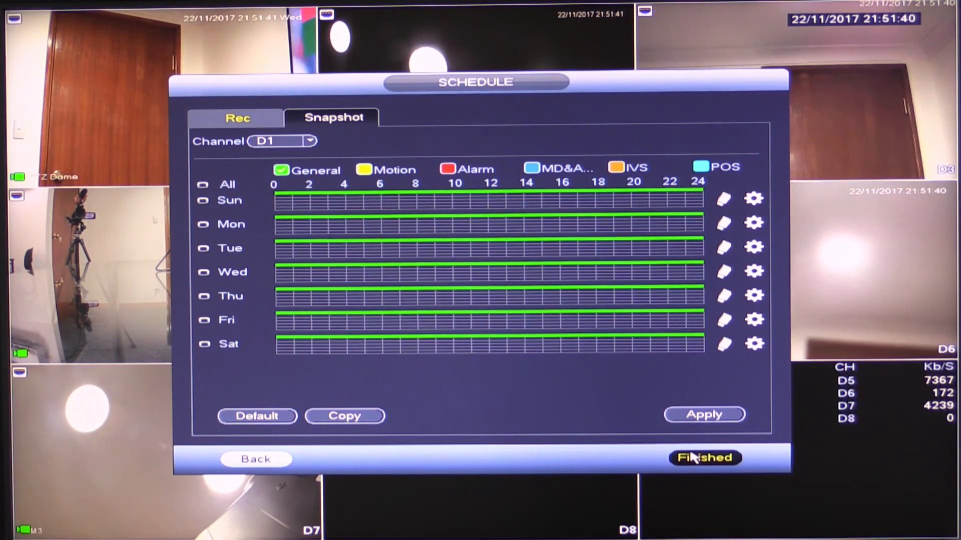
Click Finished and confirm the 'Wizard is finished' message with Yes
{"action": "left_click", "coordinate": [704, 458]}
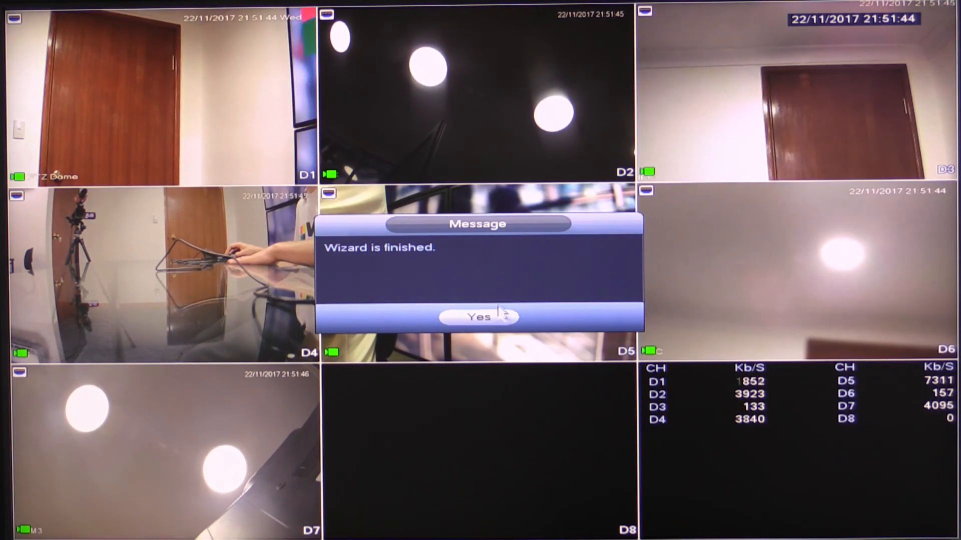
{"action": "mouse_move", "coordinate": [479, 317]}
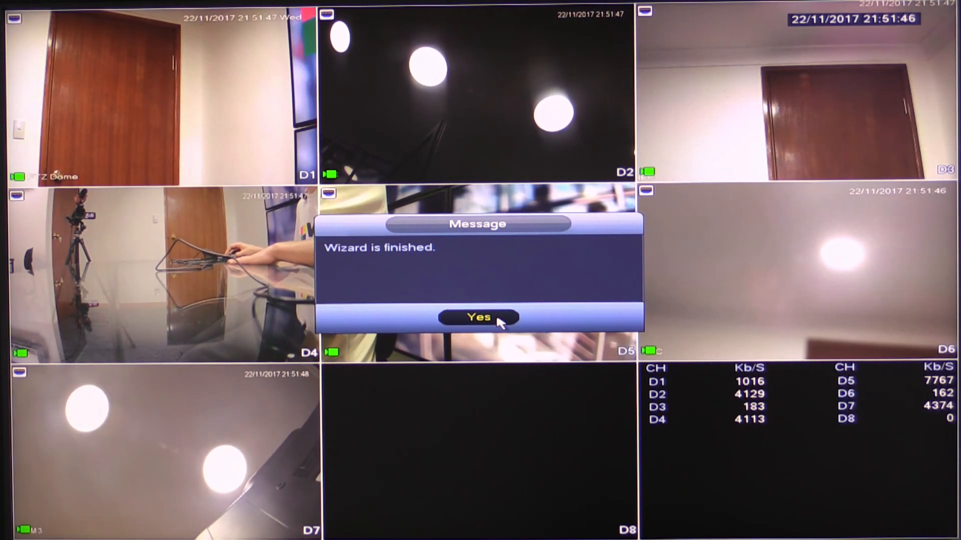
{"action": "left_click", "coordinate": [478, 317]}
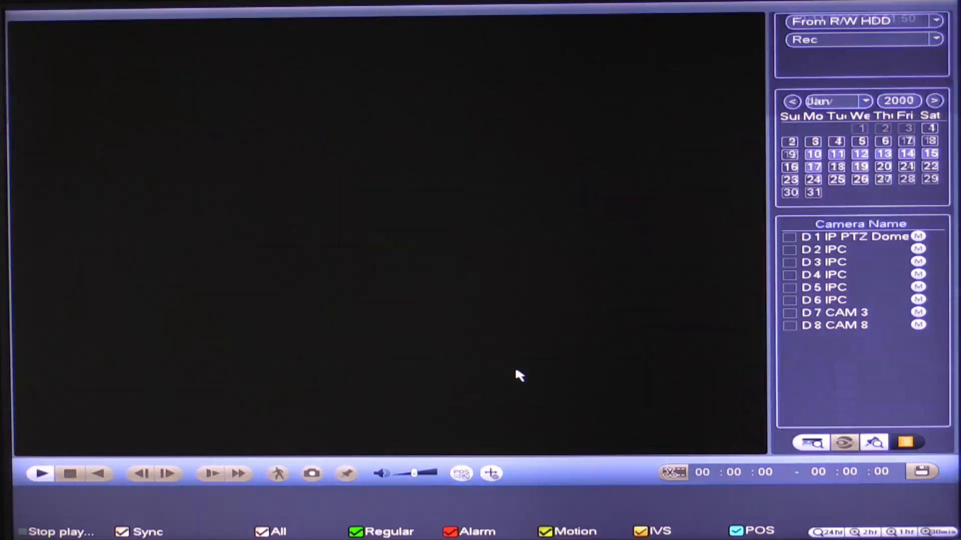
Play November 2017 recordings from D1–D4 in a four-way split
{"action": "left_click", "coordinate": [41, 473]}
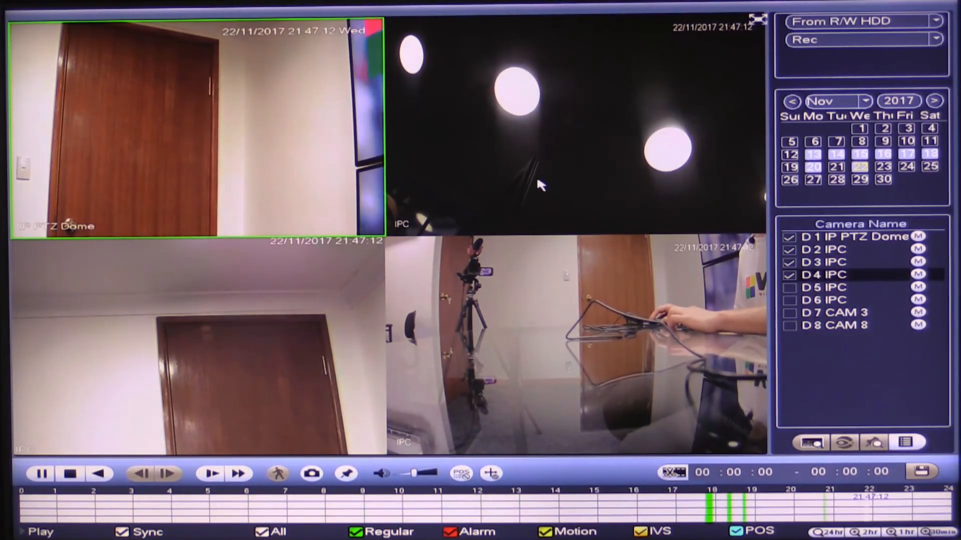